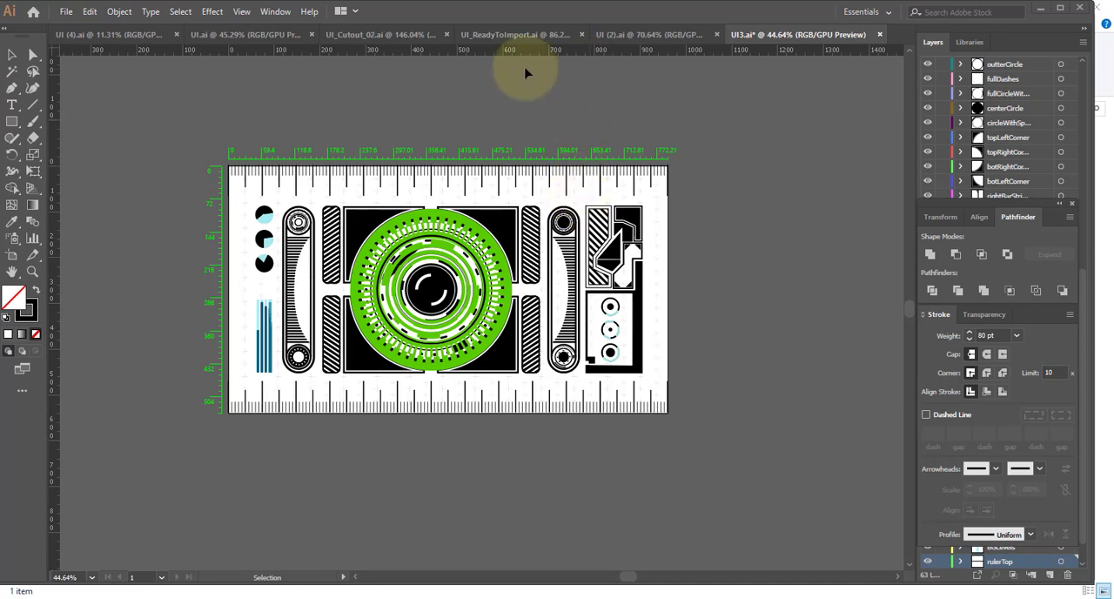
mouse_move(113, 41)
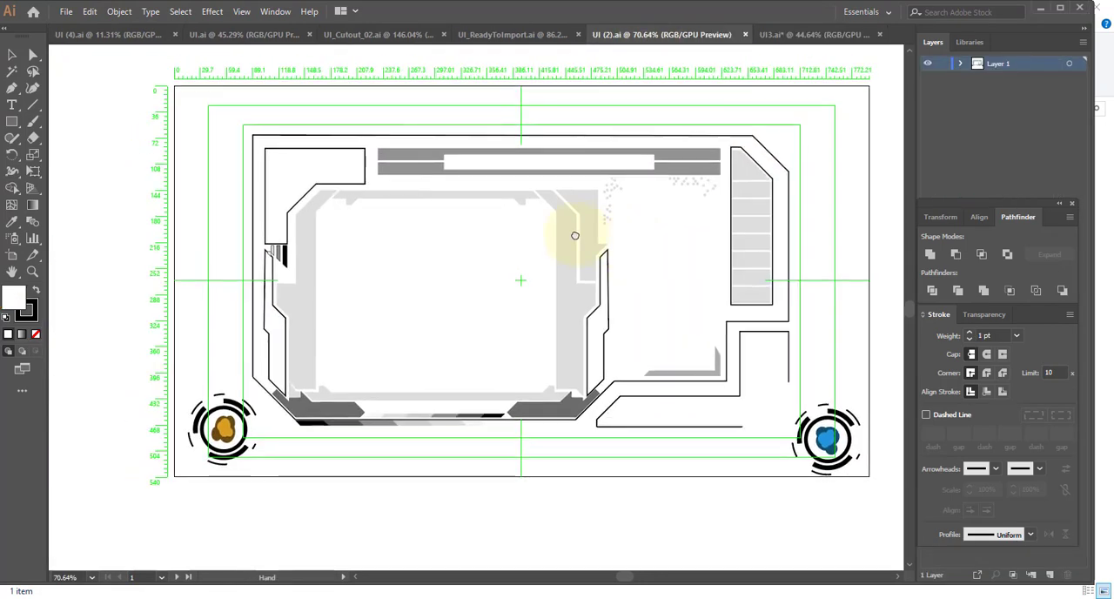
Switch through the UI_ReadyToImport.ai and UI_Colour_02.ai tabs to reach the coloured red-screen design
left_click(496, 35)
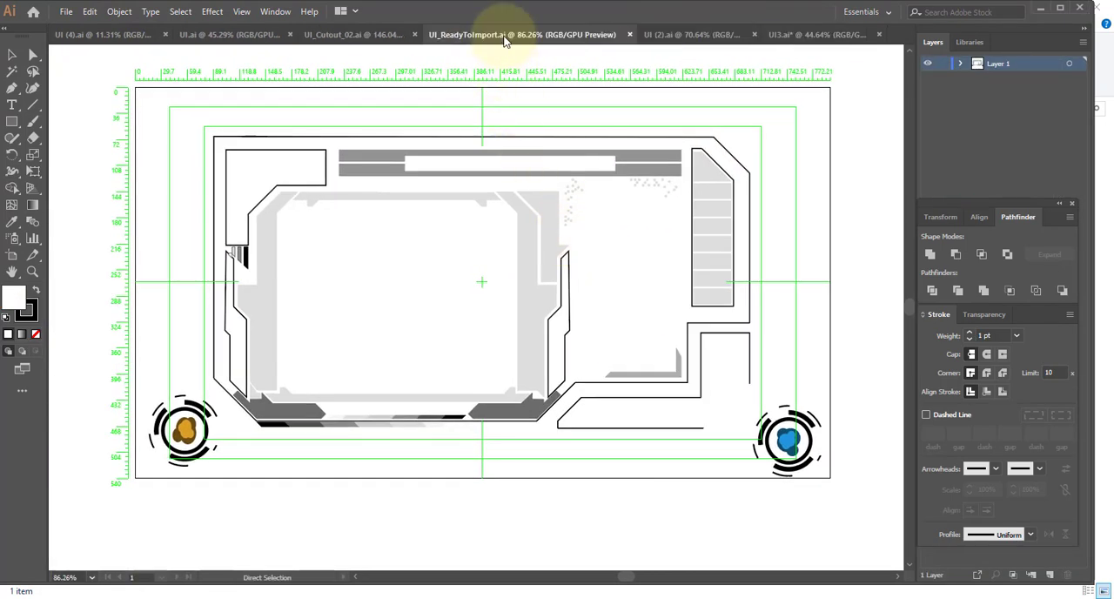
left_click(330, 35)
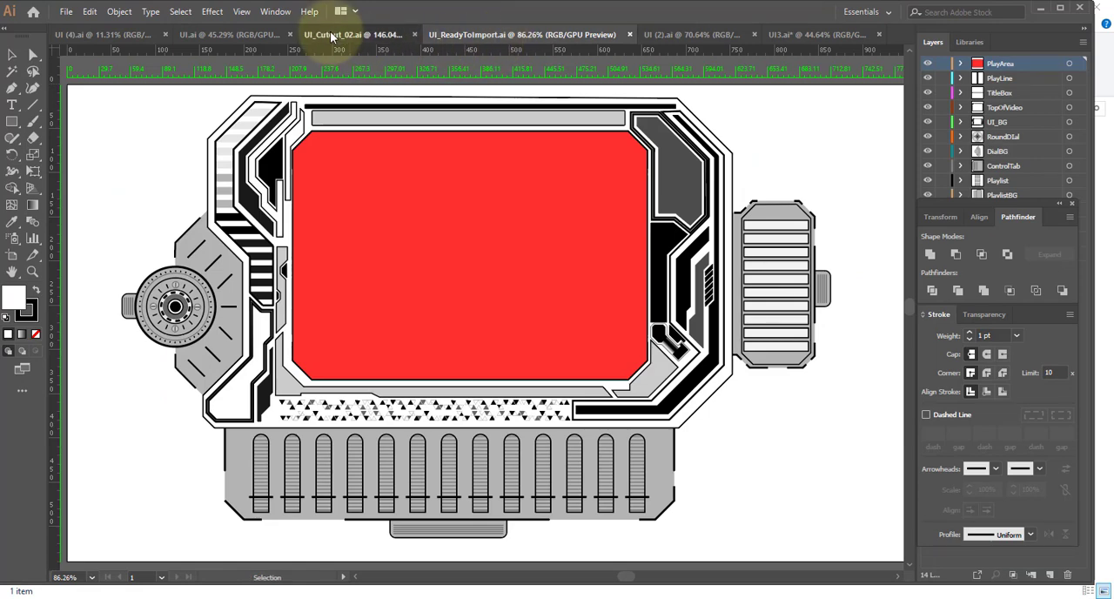
left_click(218, 35)
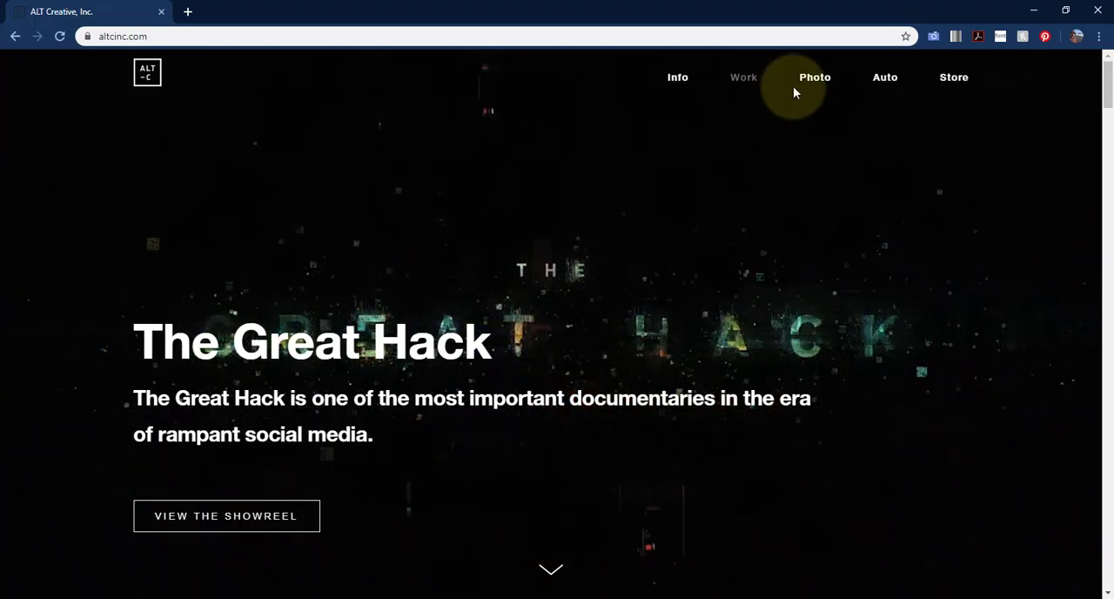
mouse_move(253, 548)
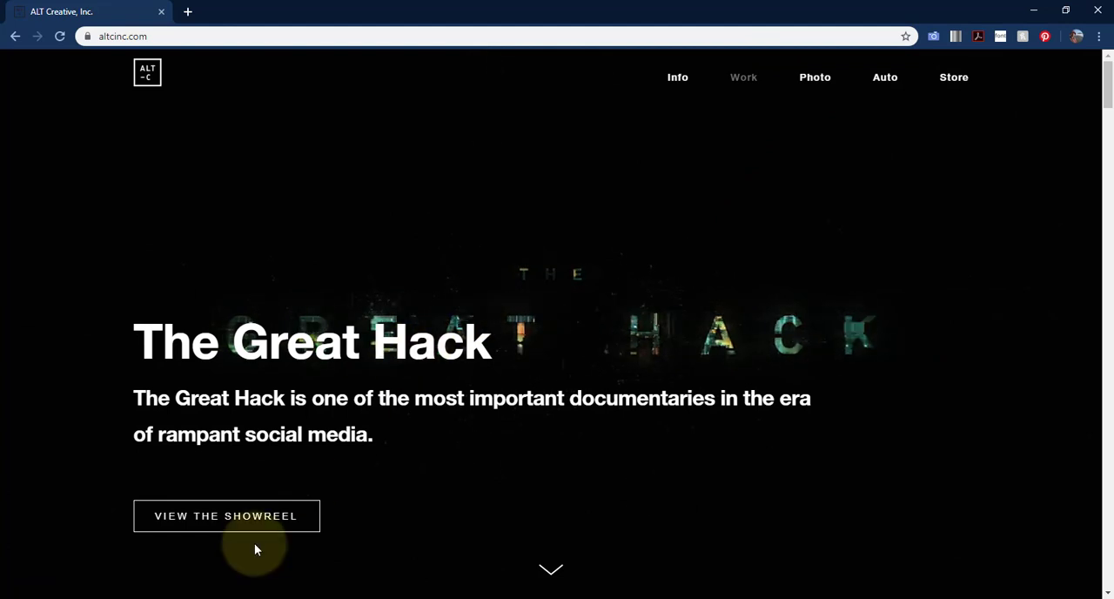
Start the studio showreel from the homepage and adjust the Windows playback volume
left_click(226, 515)
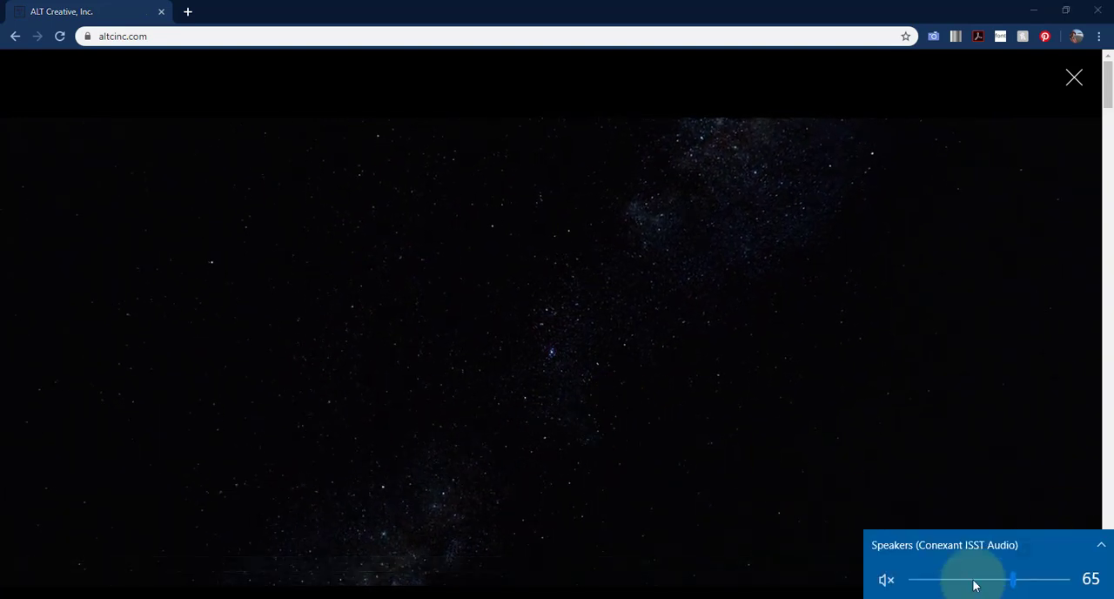
left_click(1098, 543)
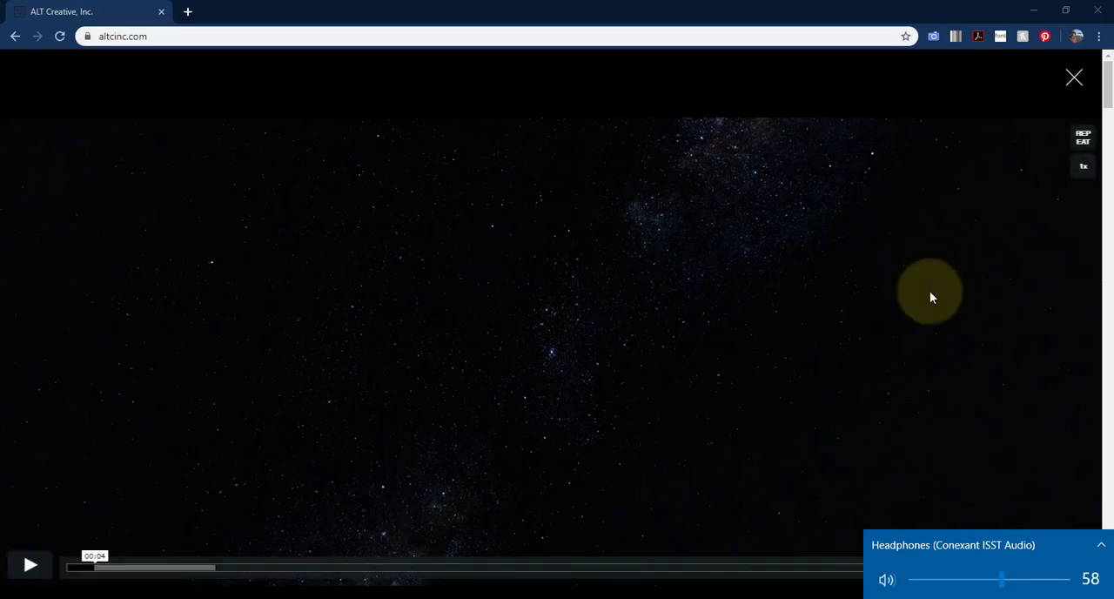
mouse_move(936, 510)
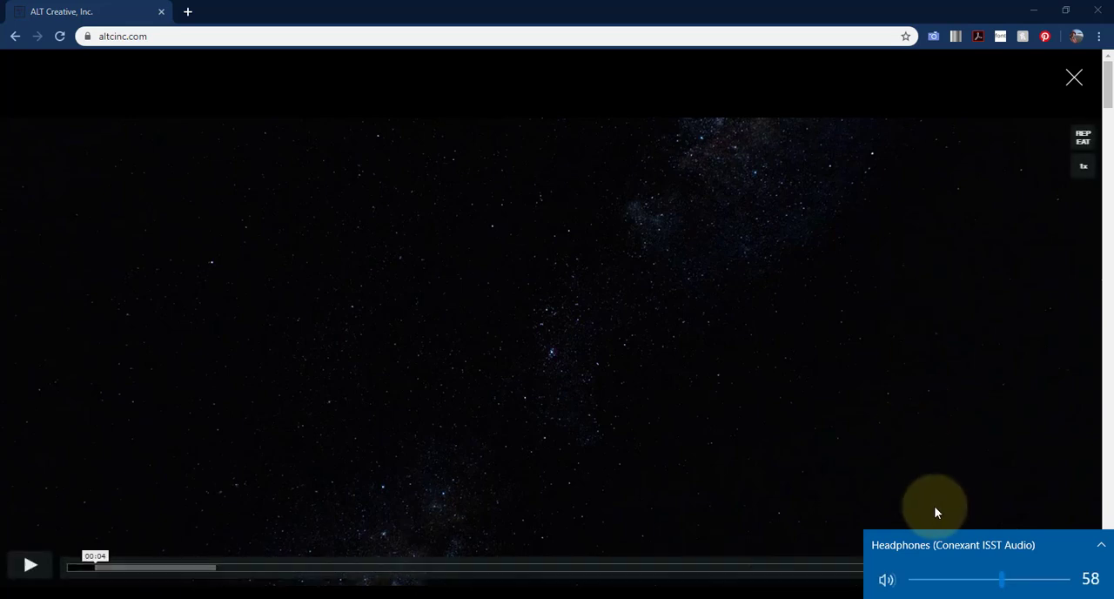
Scrub the showreel forward and back to the hexagon HUD shot at about 01:15
left_click_drag(1001, 578, 1009, 578)
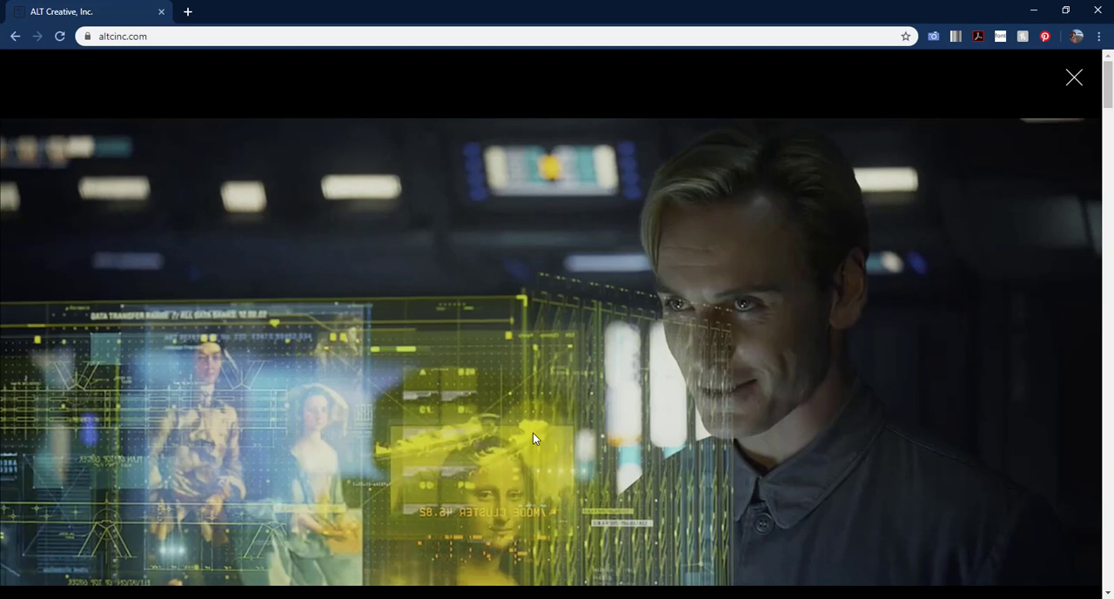
mouse_move(717, 595)
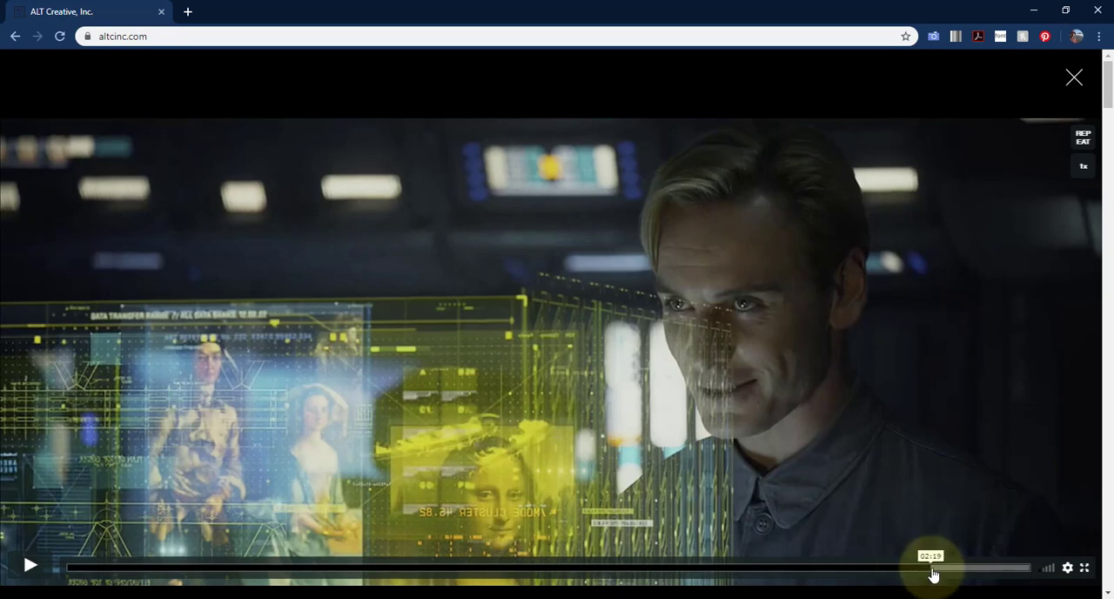
left_click_drag(930, 567, 940, 568)
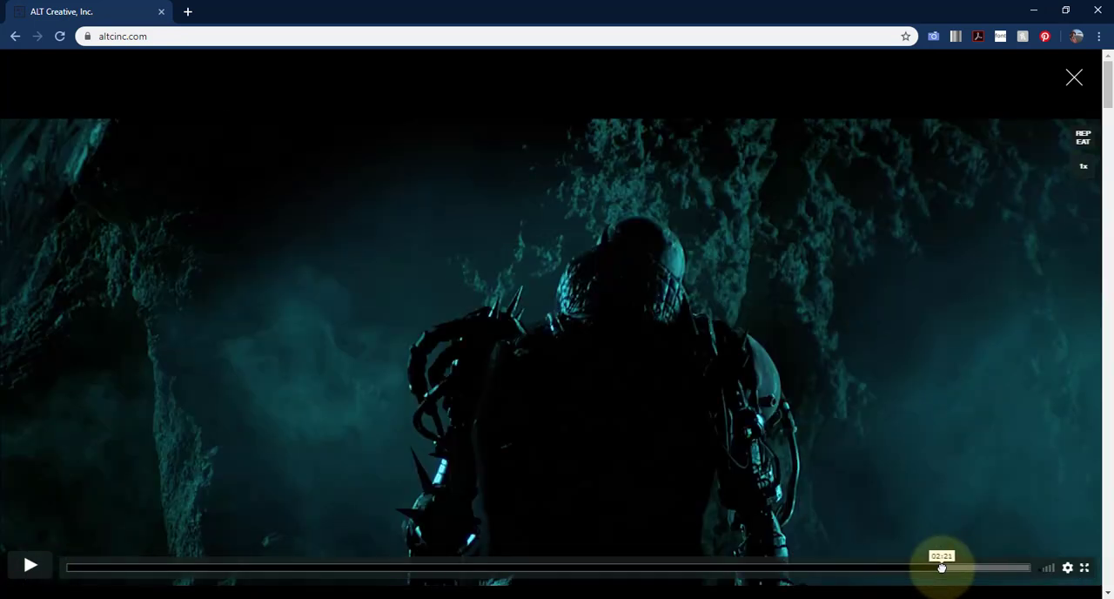
left_click_drag(940, 568, 985, 568)
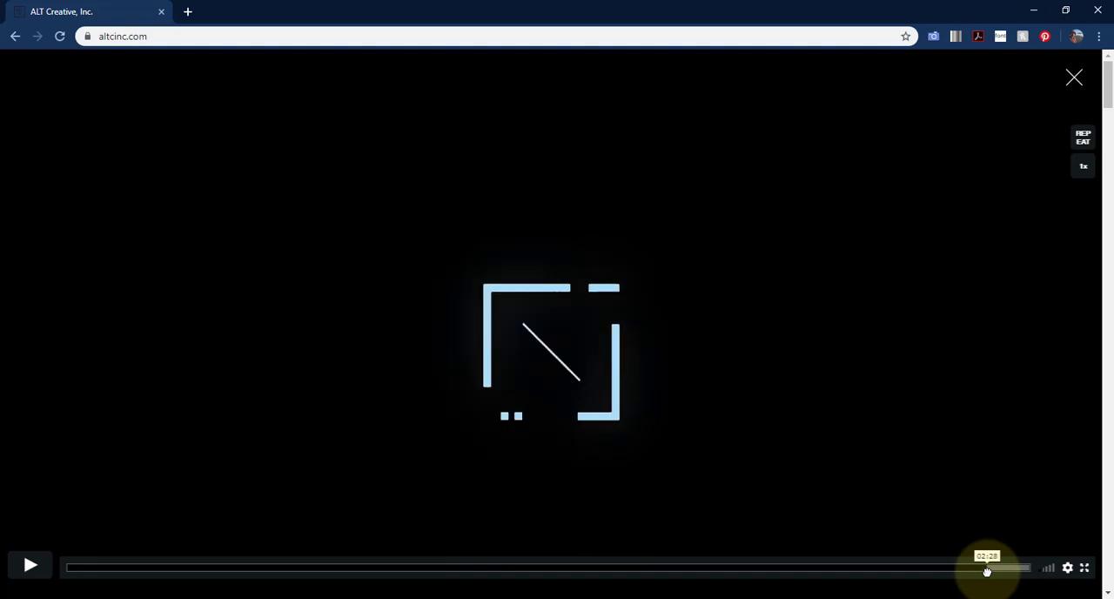
left_click_drag(985, 567, 554, 568)
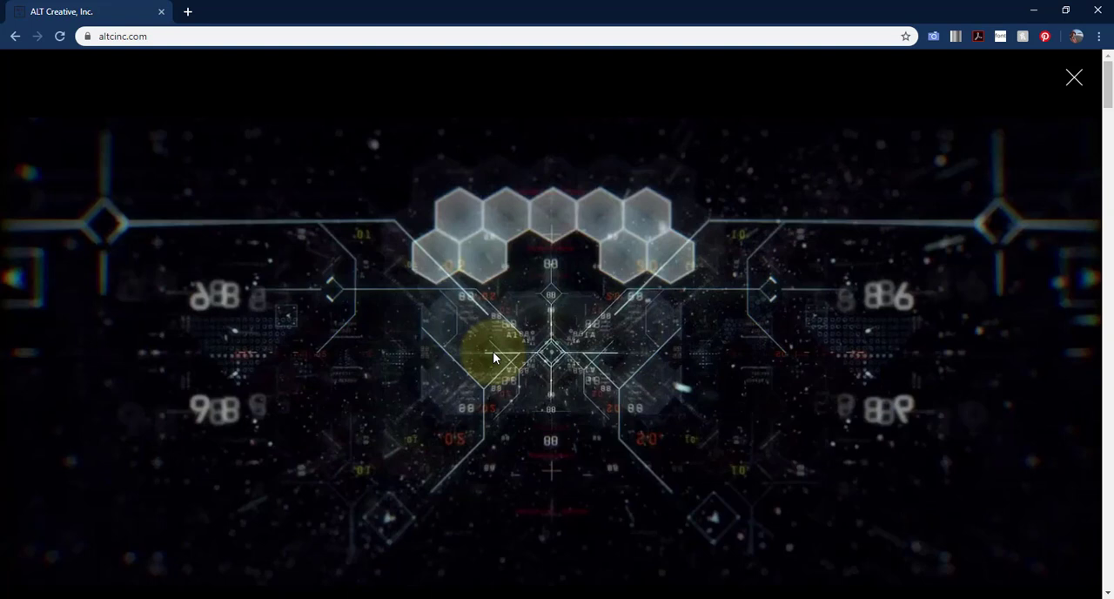
mouse_move(724, 368)
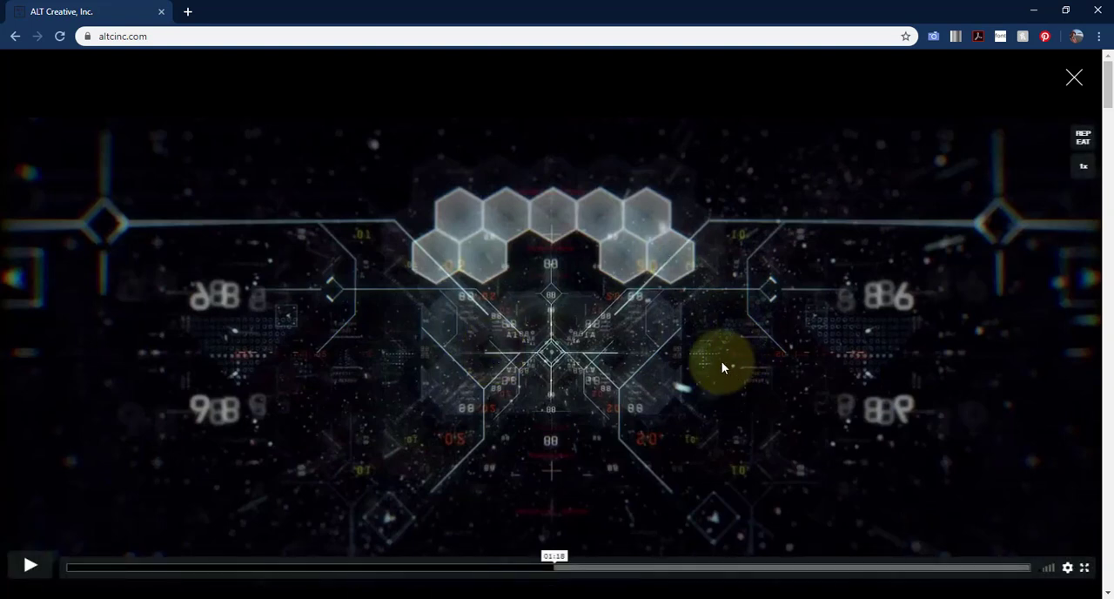
mouse_move(385, 300)
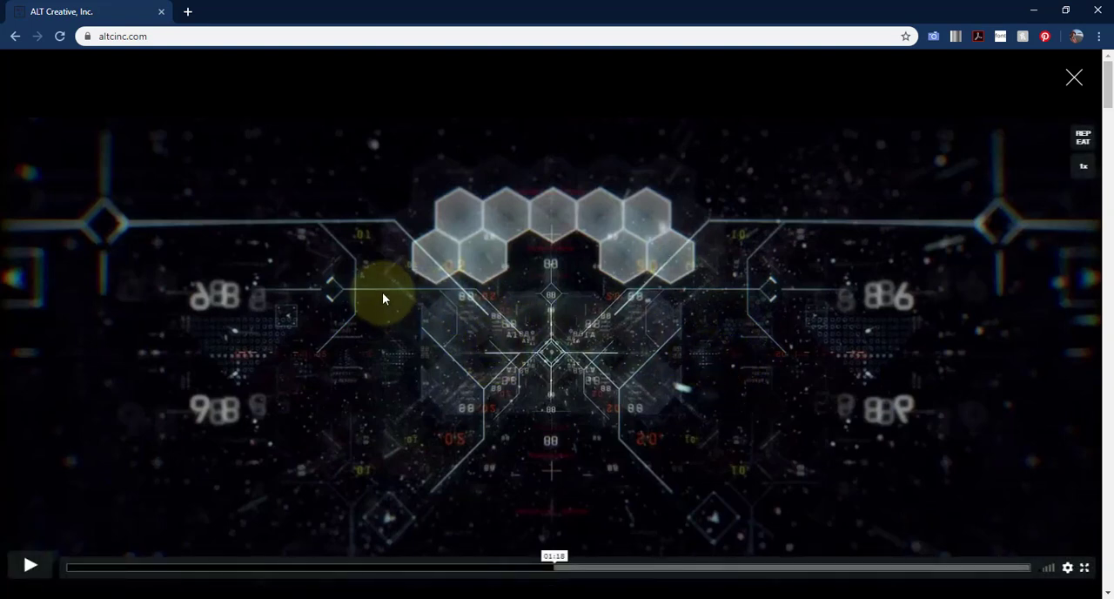
mouse_move(413, 271)
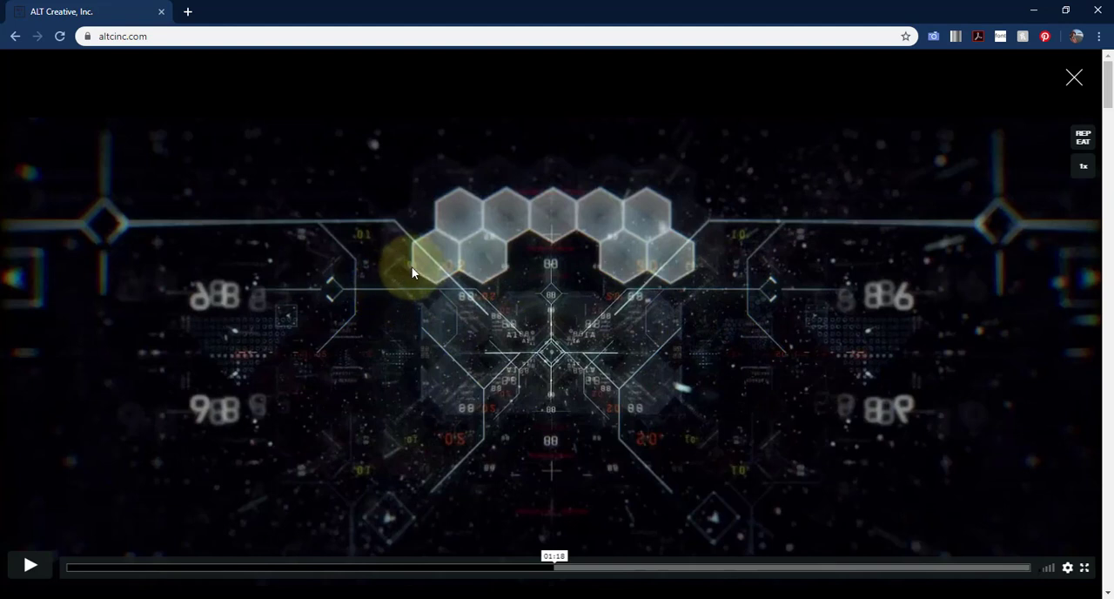
mouse_move(817, 334)
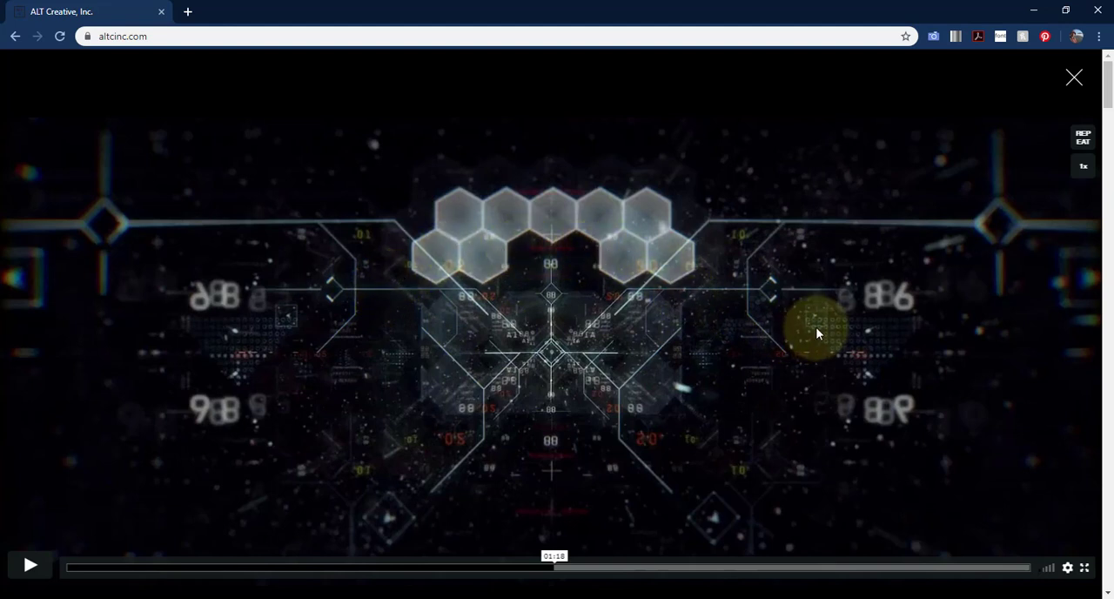
mouse_move(923, 282)
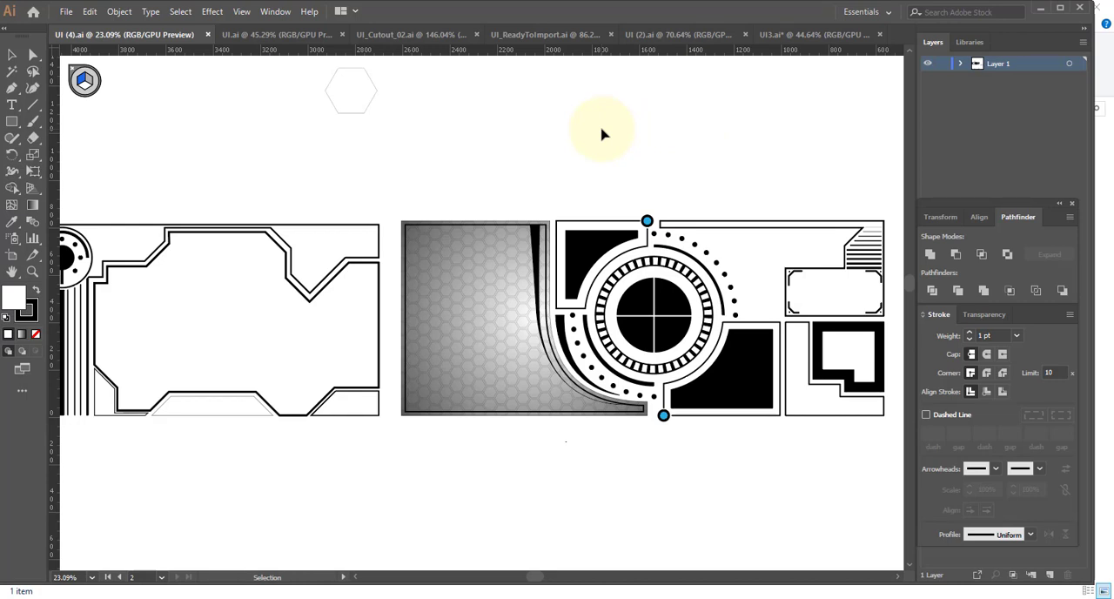
mouse_move(453, 104)
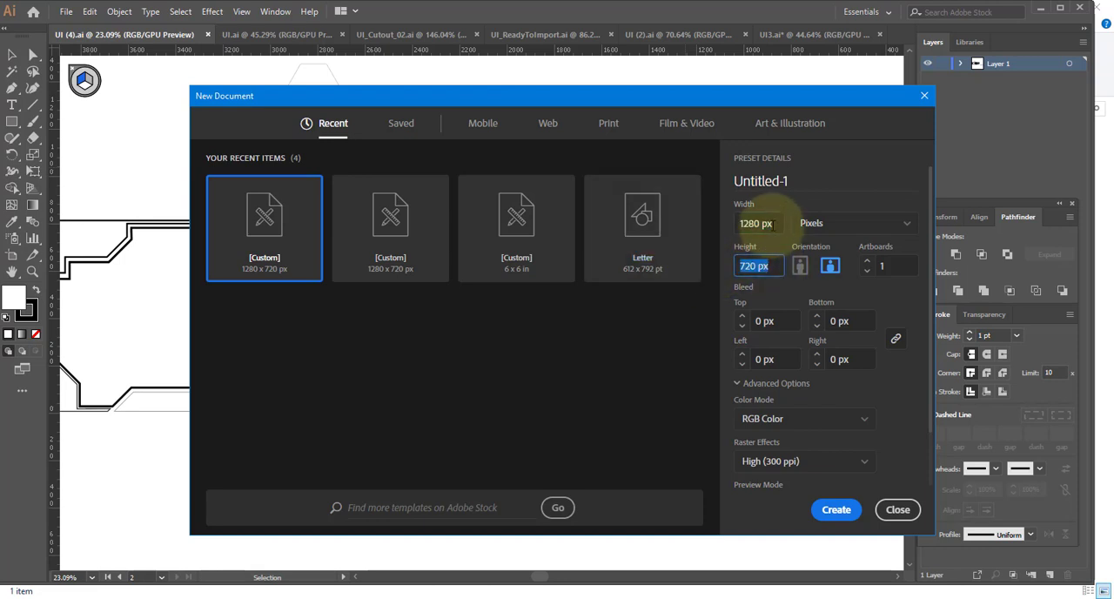
Set the new document's width to 1280 px in the New Document dialog
left_click(759, 223)
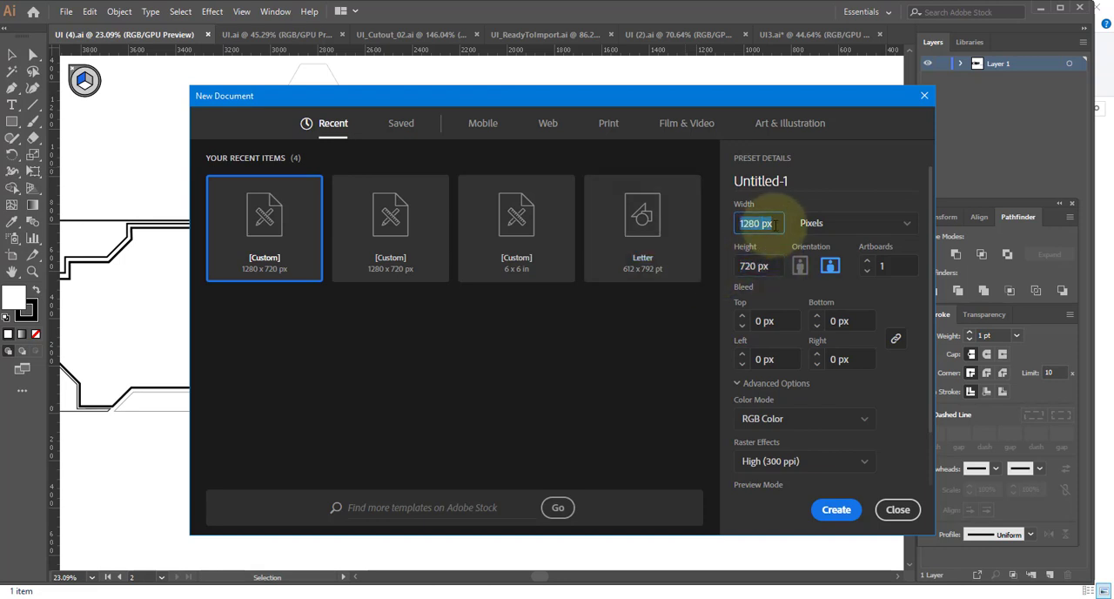
type("256")
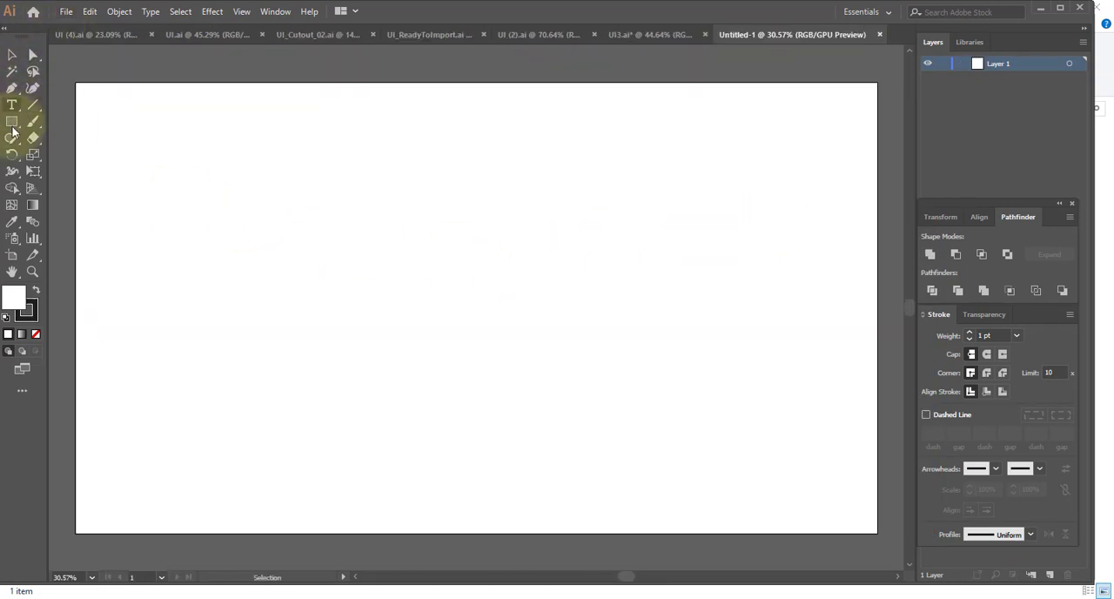
mouse_move(14, 122)
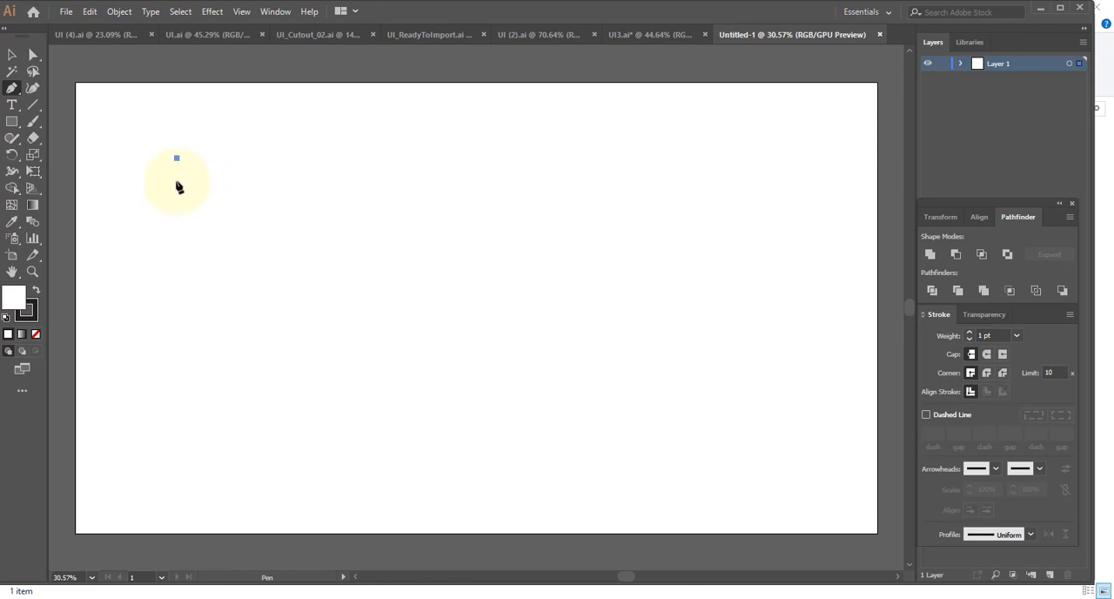
Draw the chamfered panel outline with the Pen tool and begin the offset inner detail line
left_click_drag(178, 159, 202, 313)
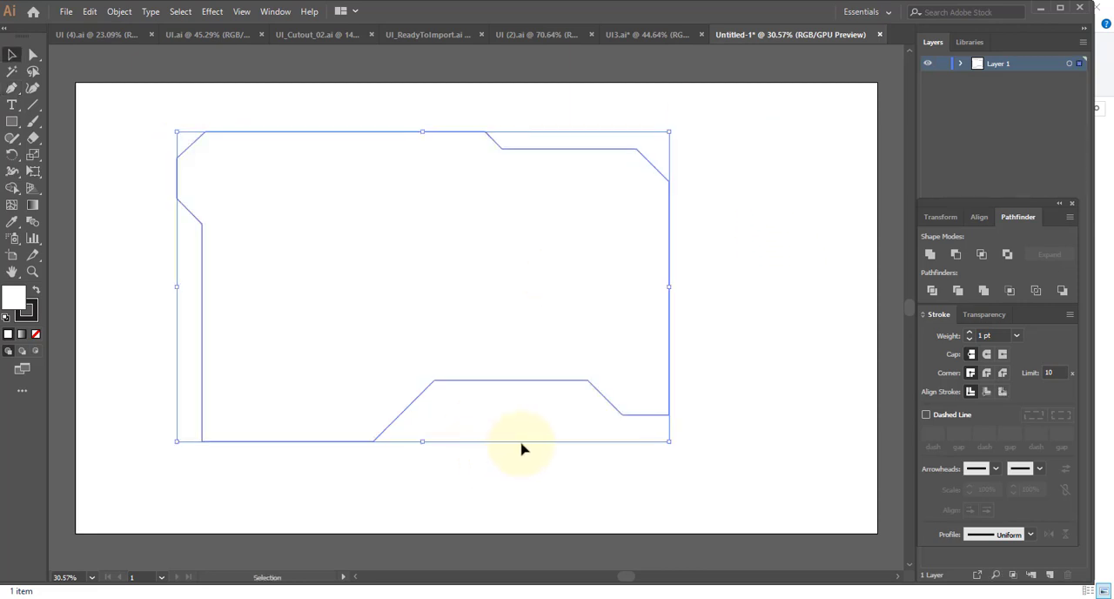
mouse_move(592, 362)
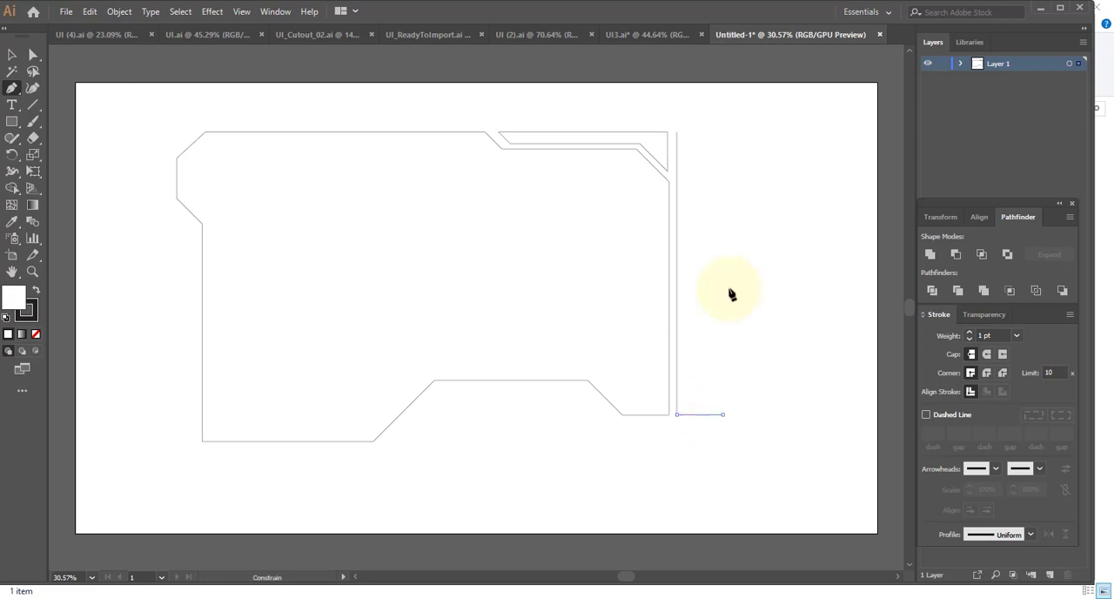
left_click_drag(677, 414, 677, 137)
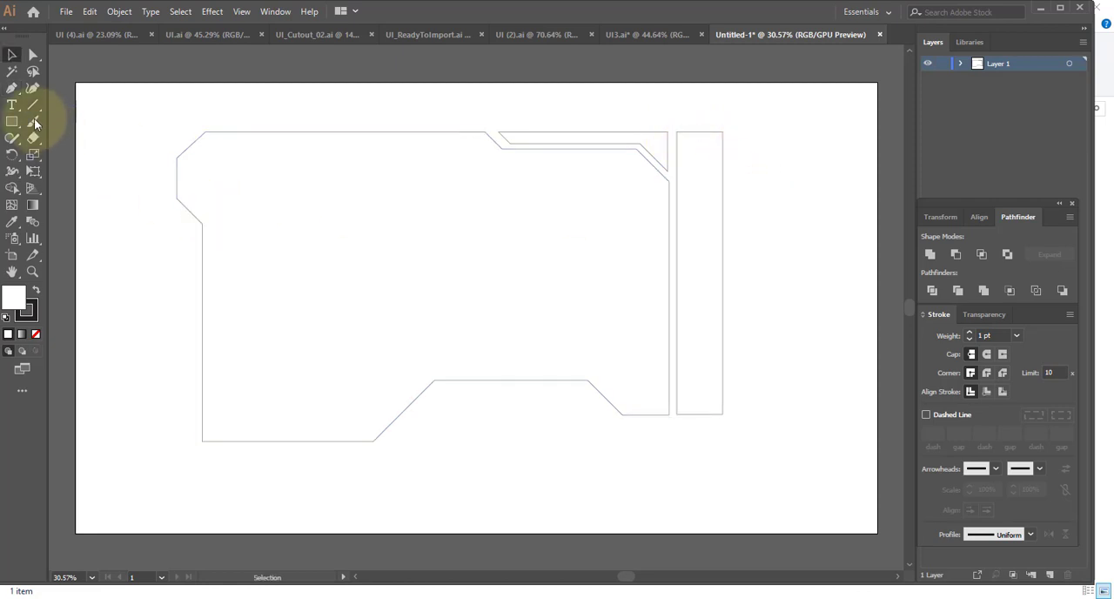
mouse_move(14, 127)
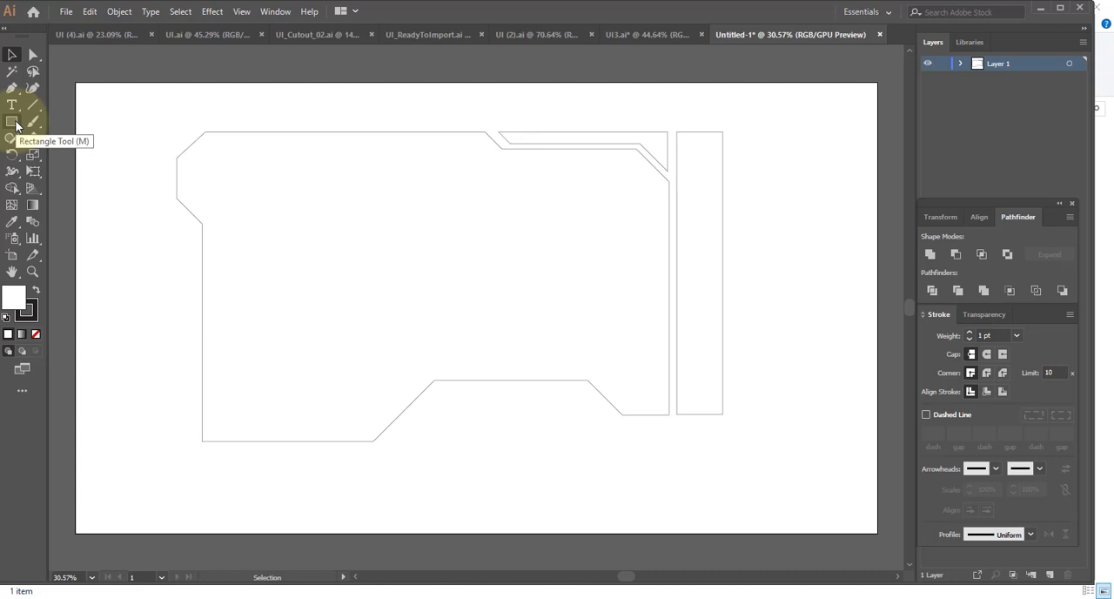
Draw a circle over the tall bar's bottom and remove the bar piece inside it with the Shape Builder
left_click(14, 119)
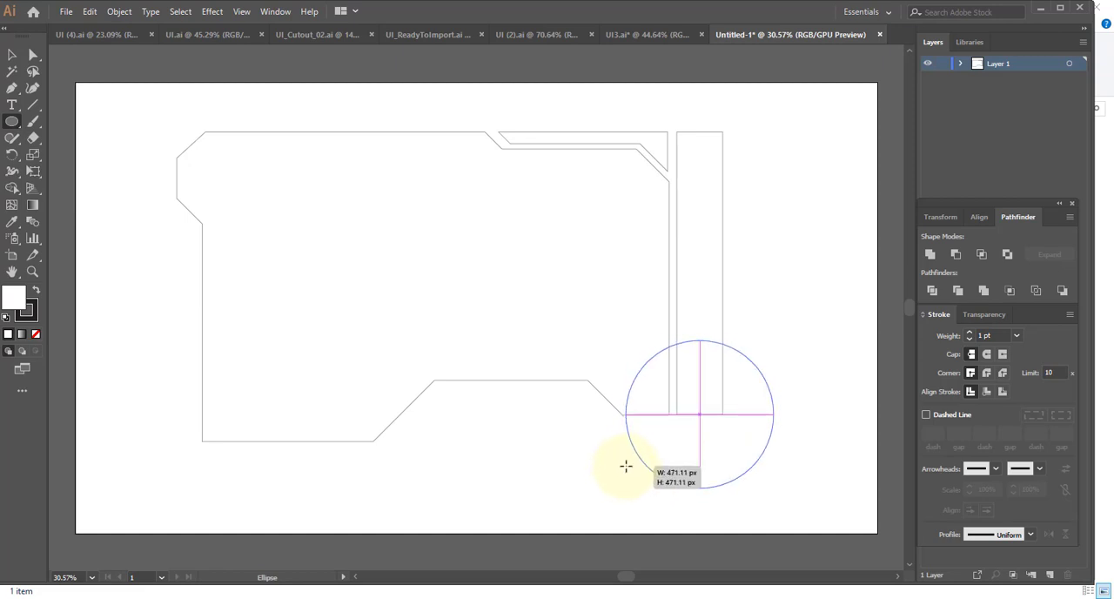
left_click_drag(627, 467, 637, 453)
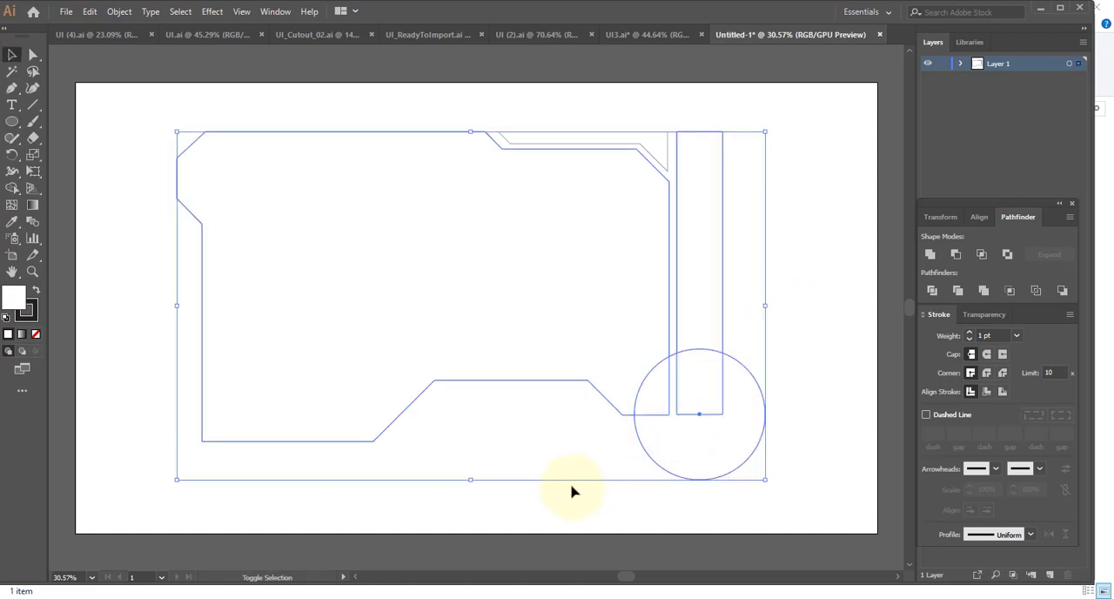
mouse_move(696, 467)
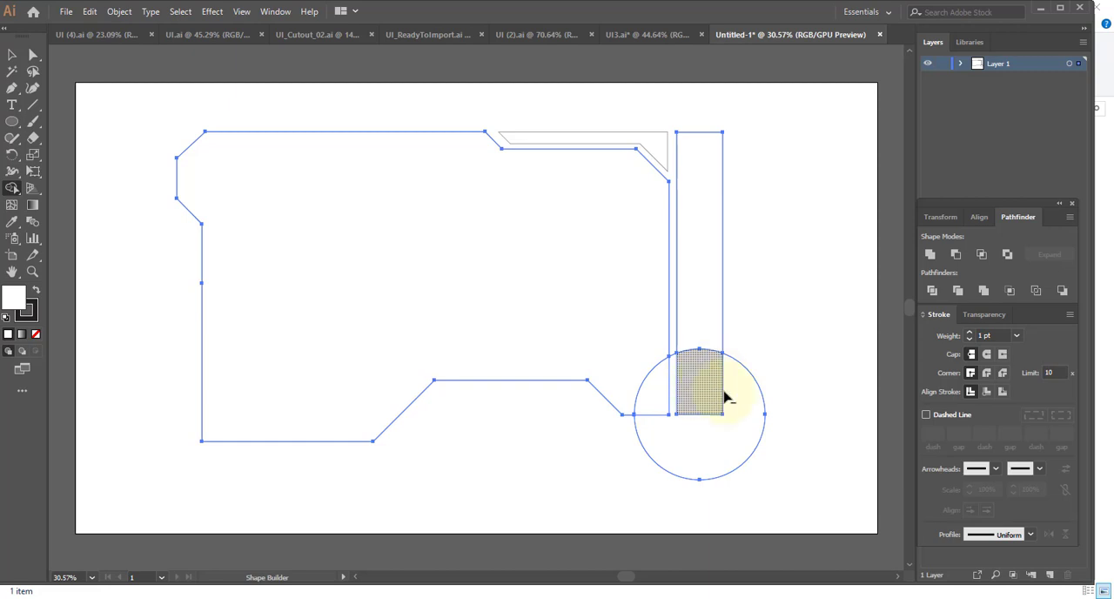
left_click(721, 395)
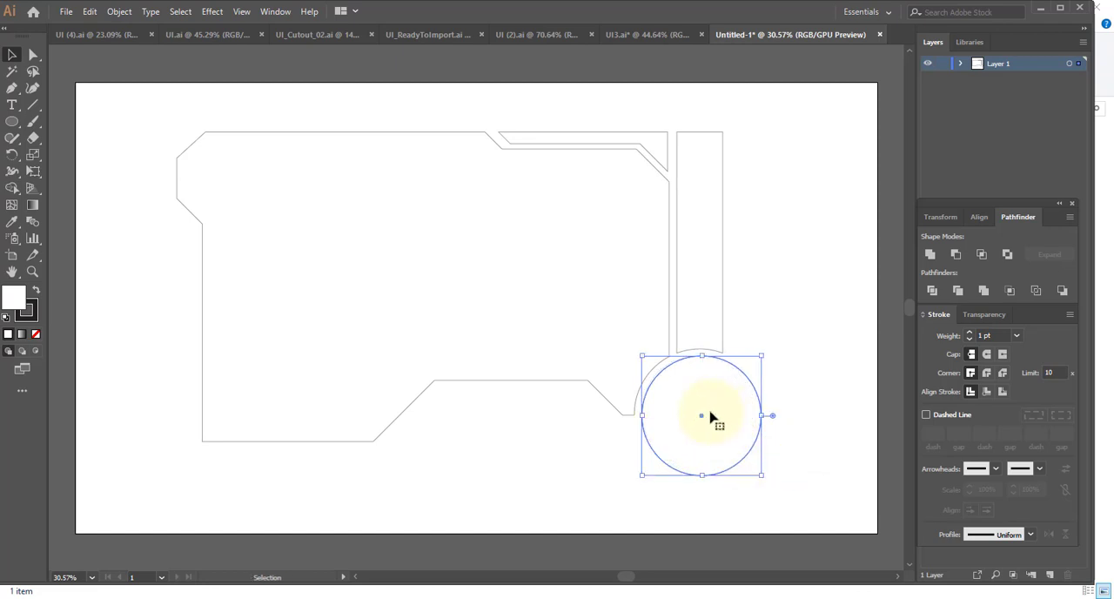
Move the circle lower, add an angled bar with the Pen tool, and start a smaller concentric circle
left_click_drag(714, 416, 701, 397)
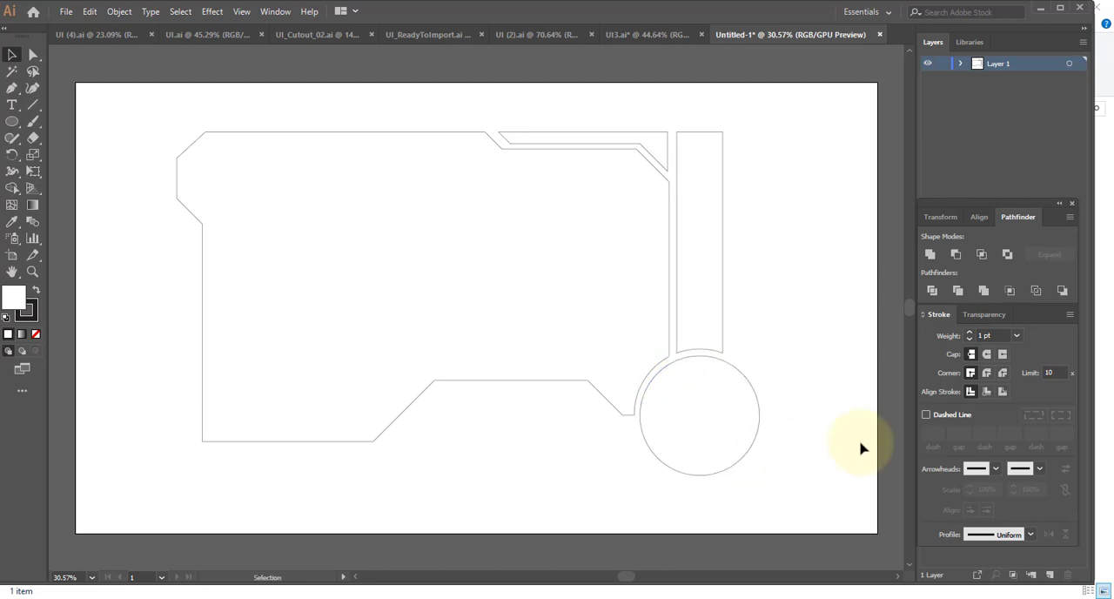
left_click(700, 414)
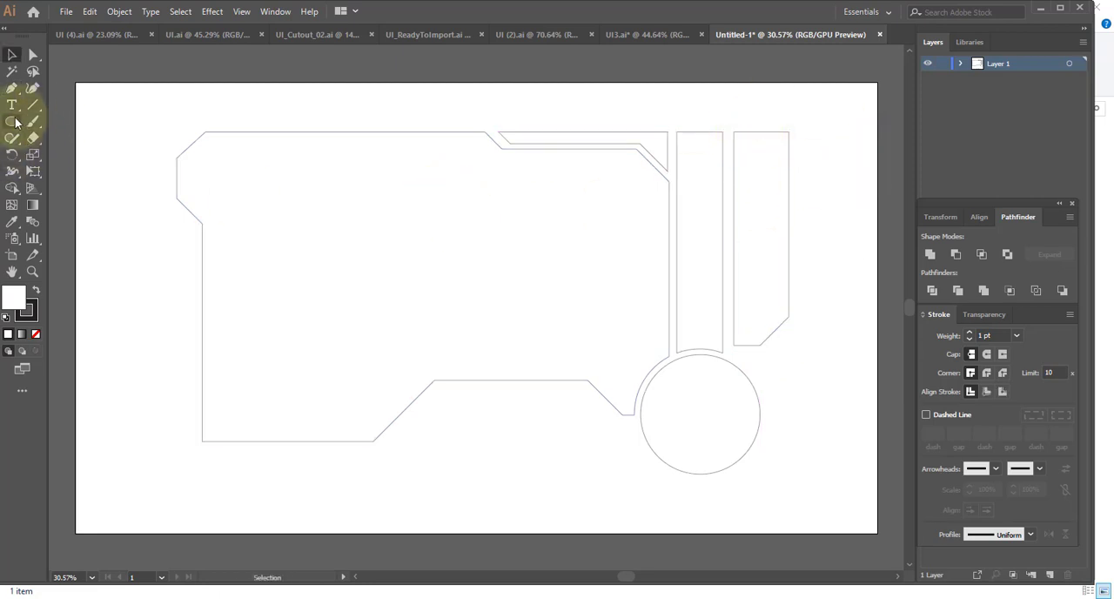
left_click(14, 121)
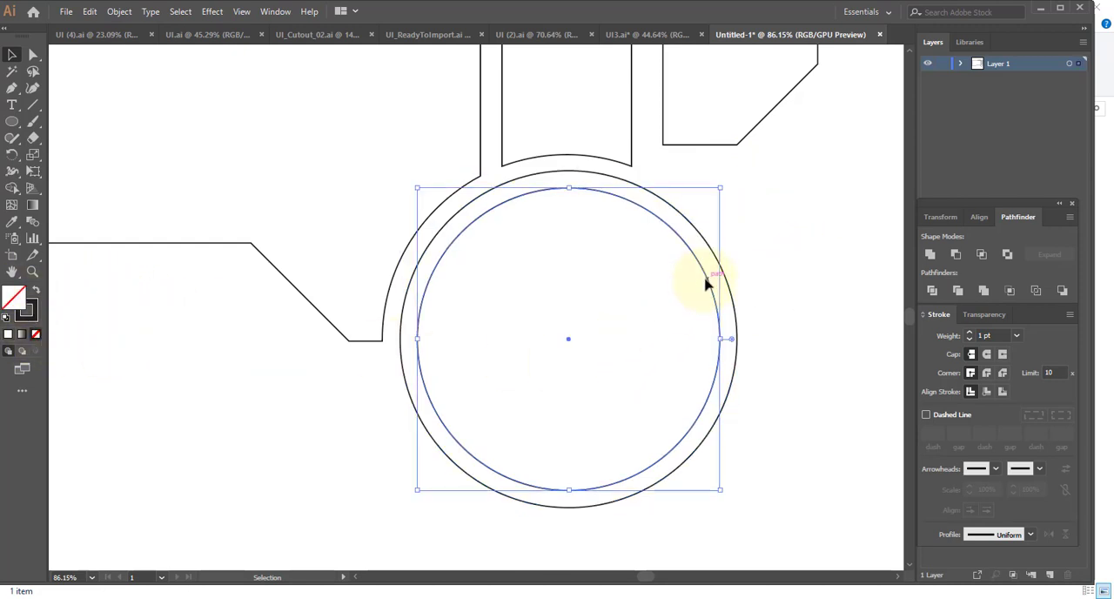
Set the inner circle's stroke weight to 16 pt and select the thick circle for a scaled copy
left_click(279, 10)
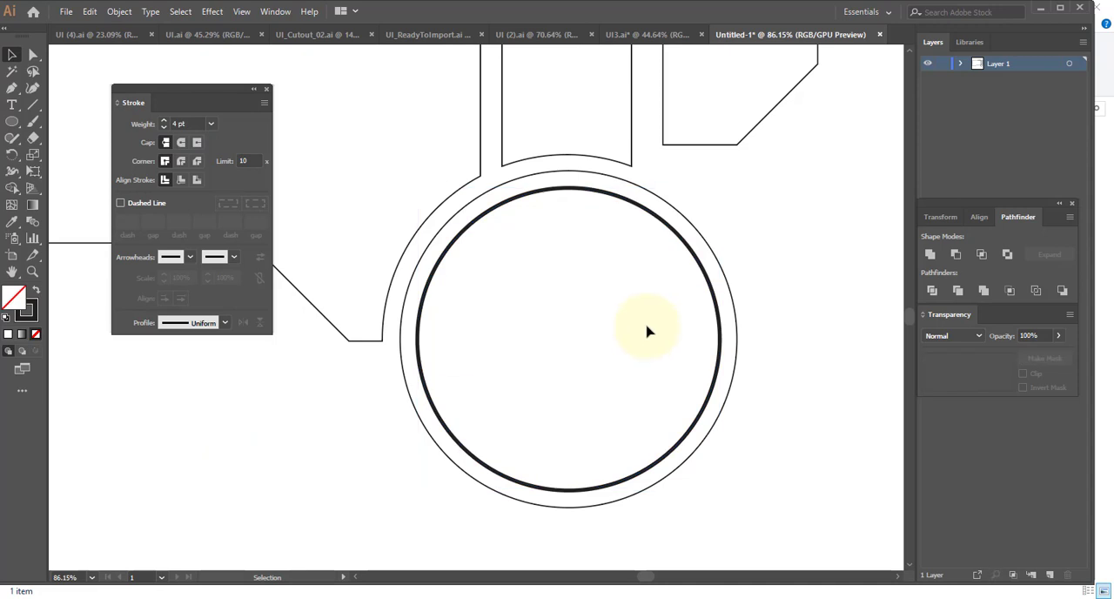
left_click(646, 330)
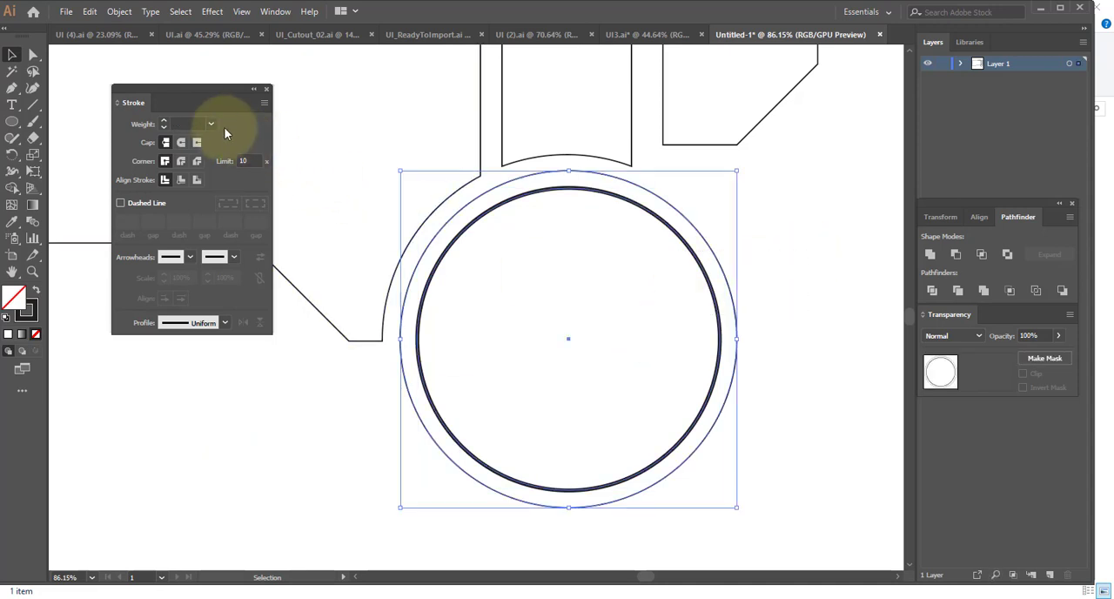
type("16 pt")
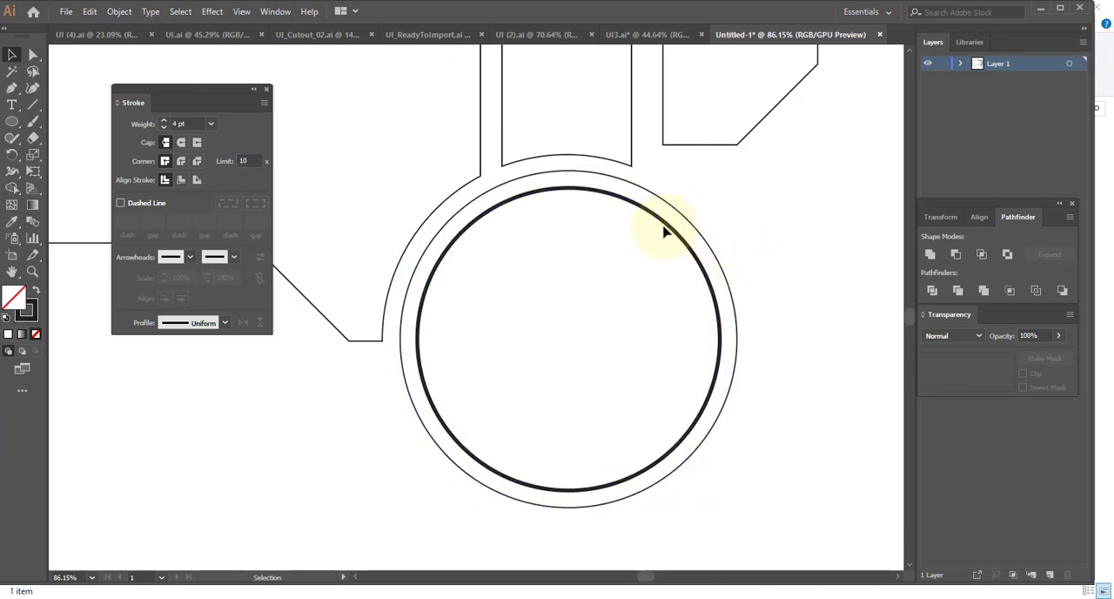
left_click(665, 234)
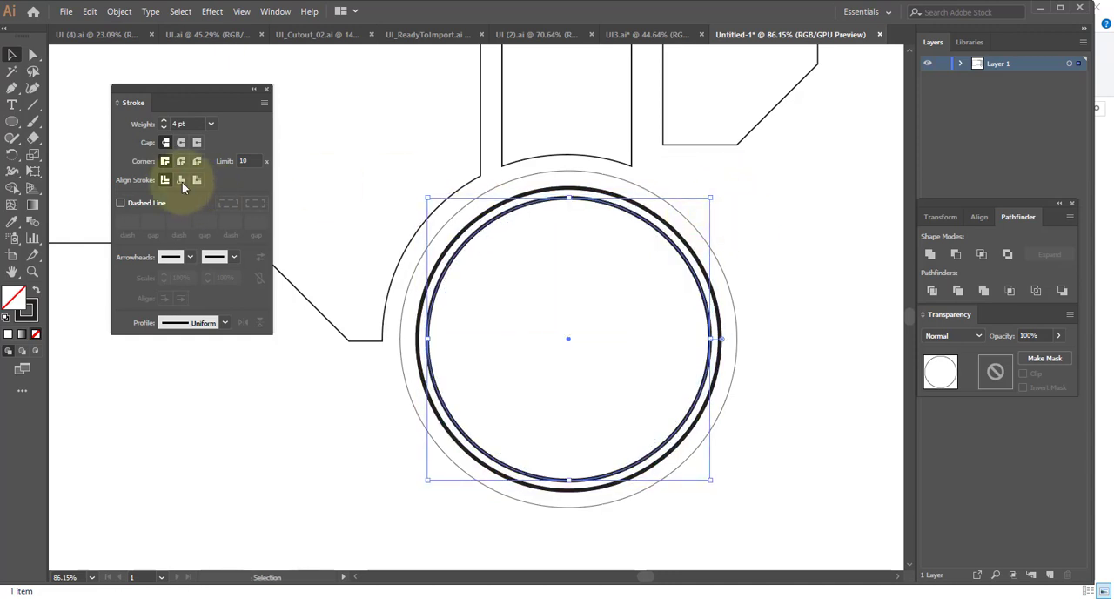
Make the innermost circle a dashed line with 4 pt dashes, 20 pt gaps and round caps
left_click(121, 202)
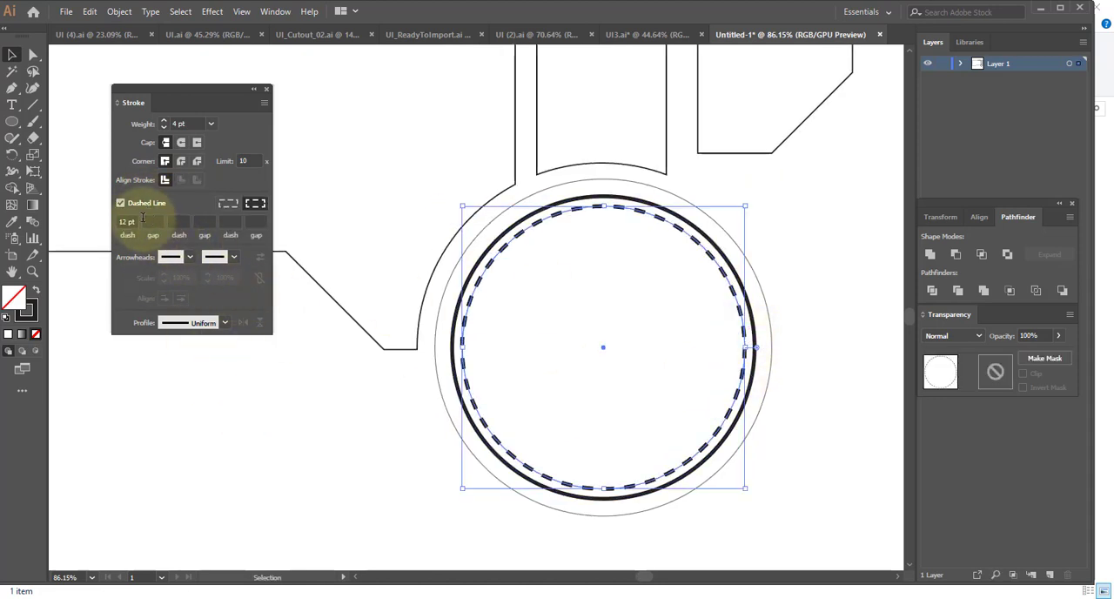
left_click(181, 143)
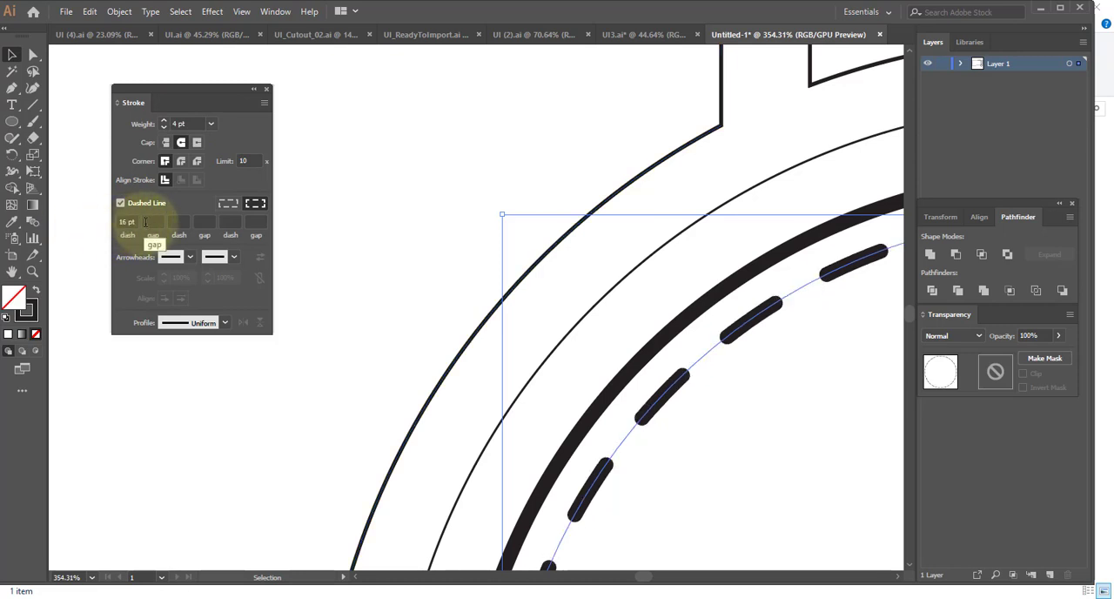
type("16 pt")
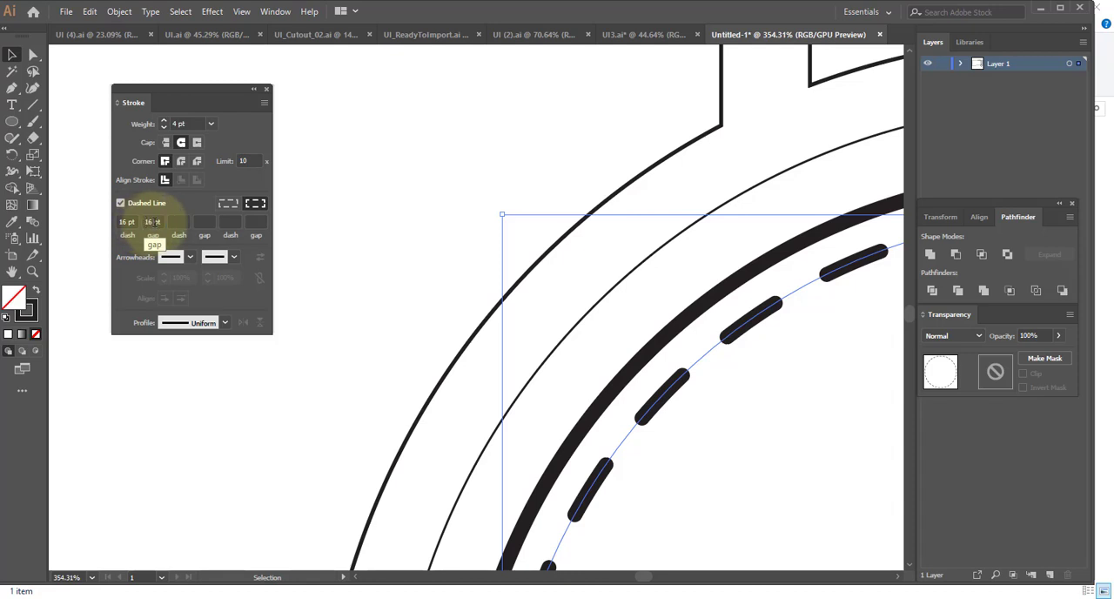
type("4")
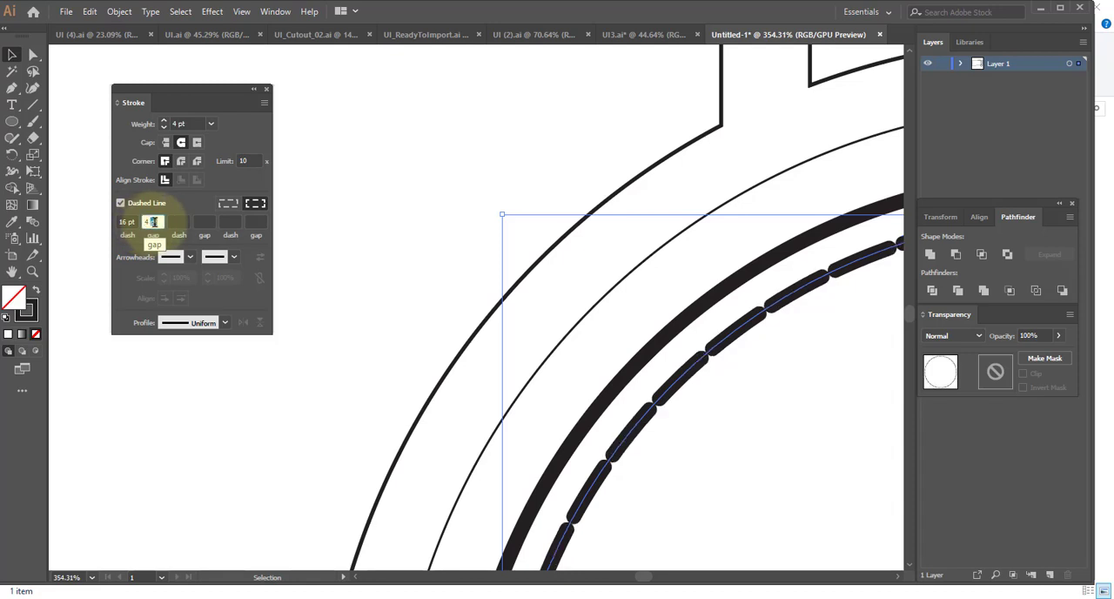
type("20")
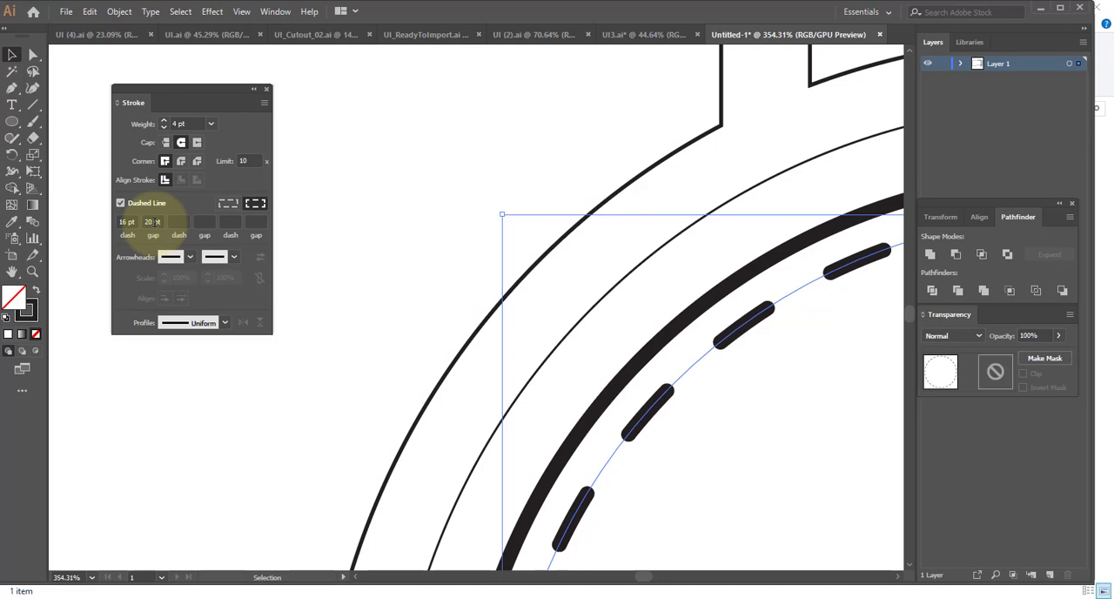
left_click(127, 221)
type("4")
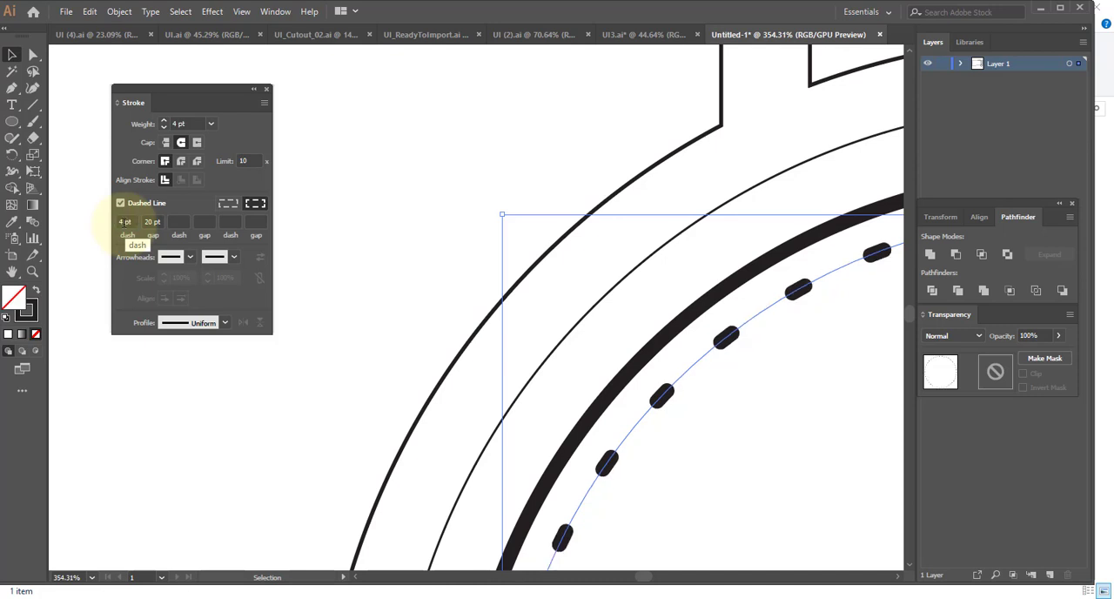
left_click(153, 222)
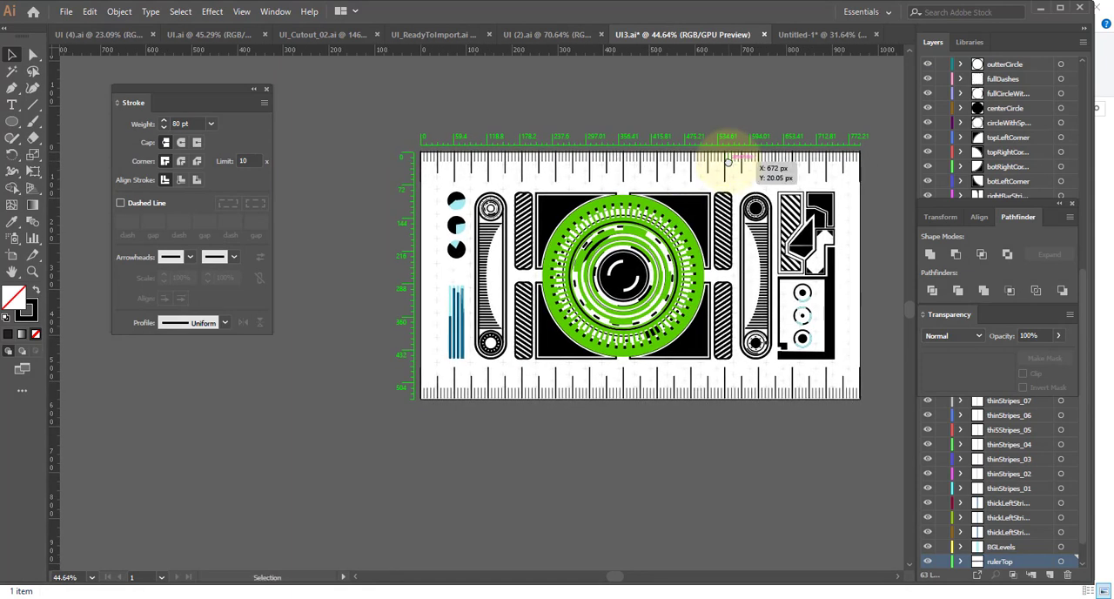
mouse_move(700, 219)
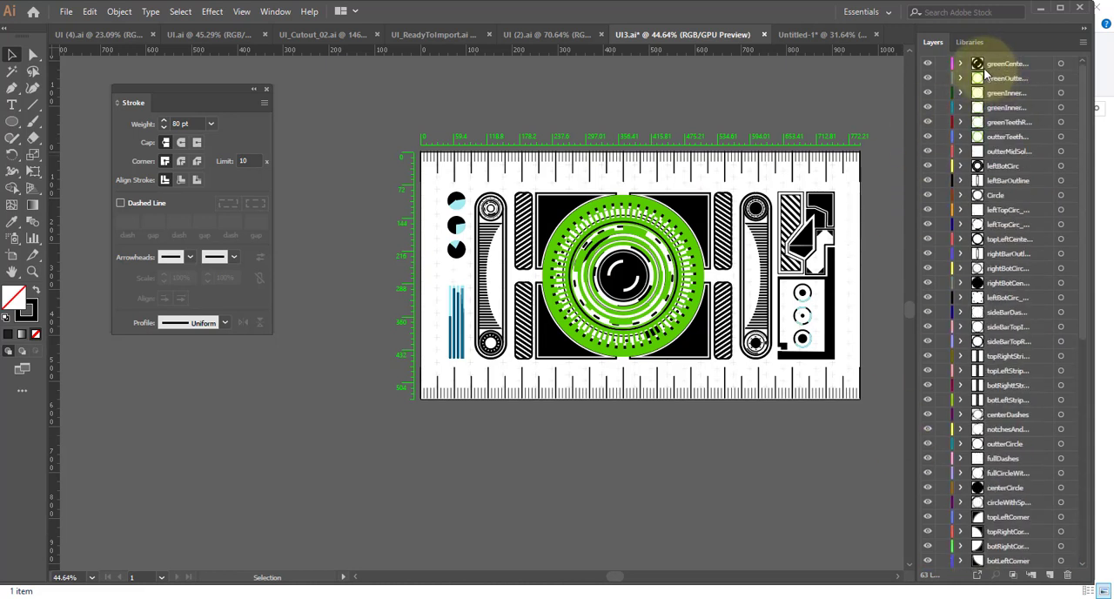
mouse_move(910, 230)
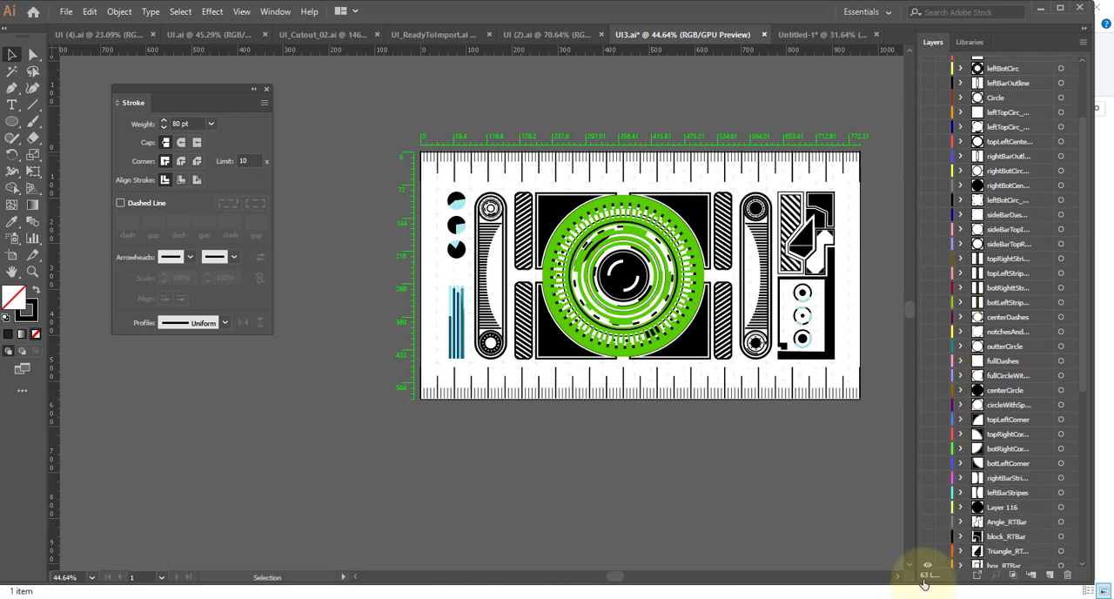
Scroll the Layers panel to reach the UI1 layers whose visibility will be toggled off
scroll("down", 3)
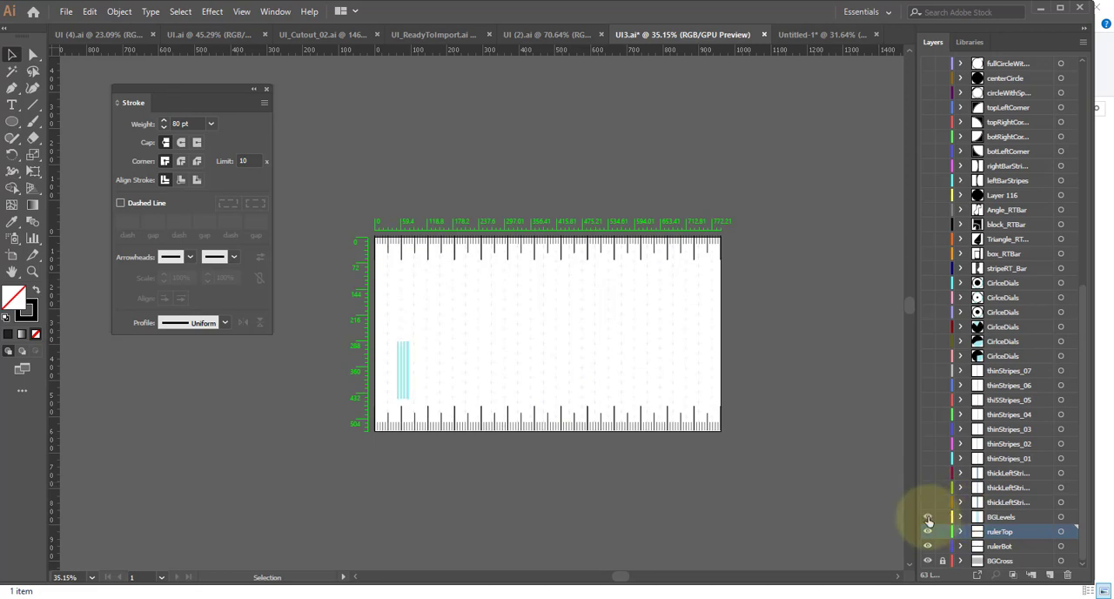
left_click(929, 531)
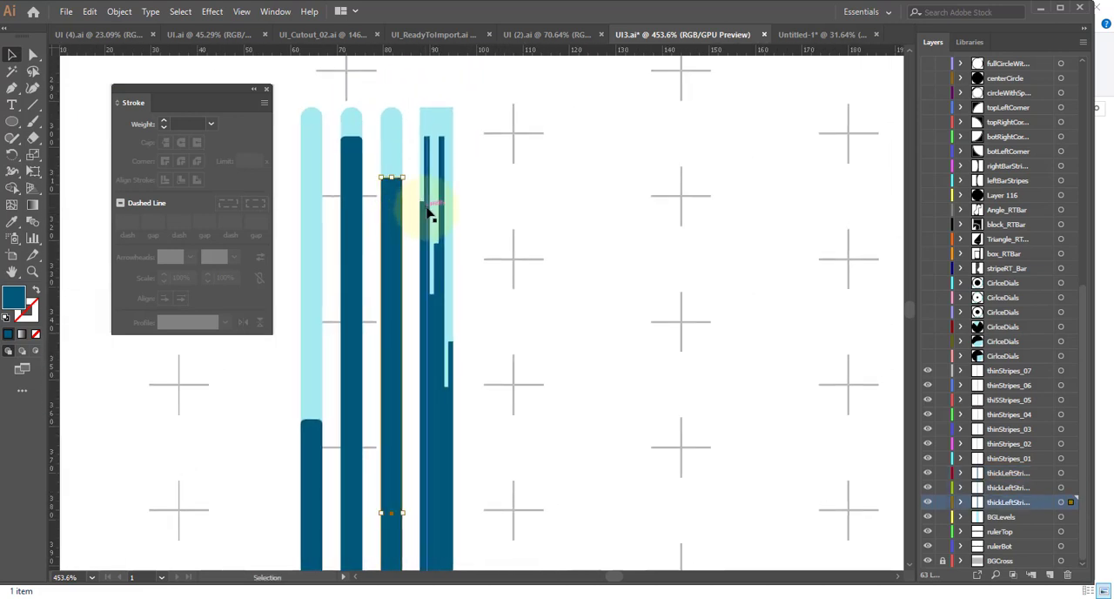
mouse_move(456, 235)
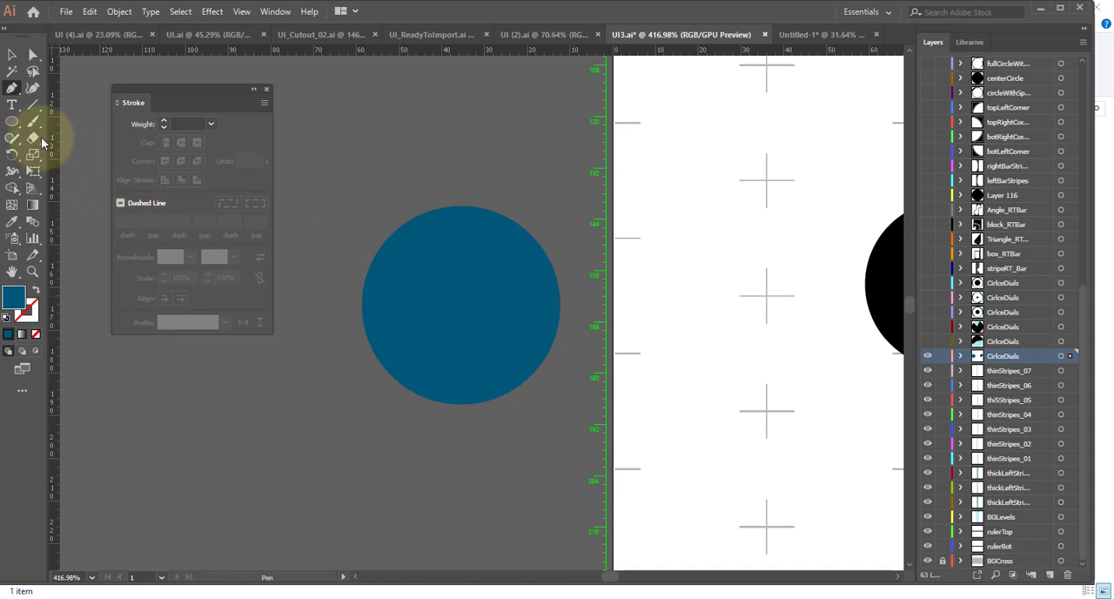
Fill the quarter square bright blue, clip it to the circle, rotate the group and return it to 0°
left_click(395, 268)
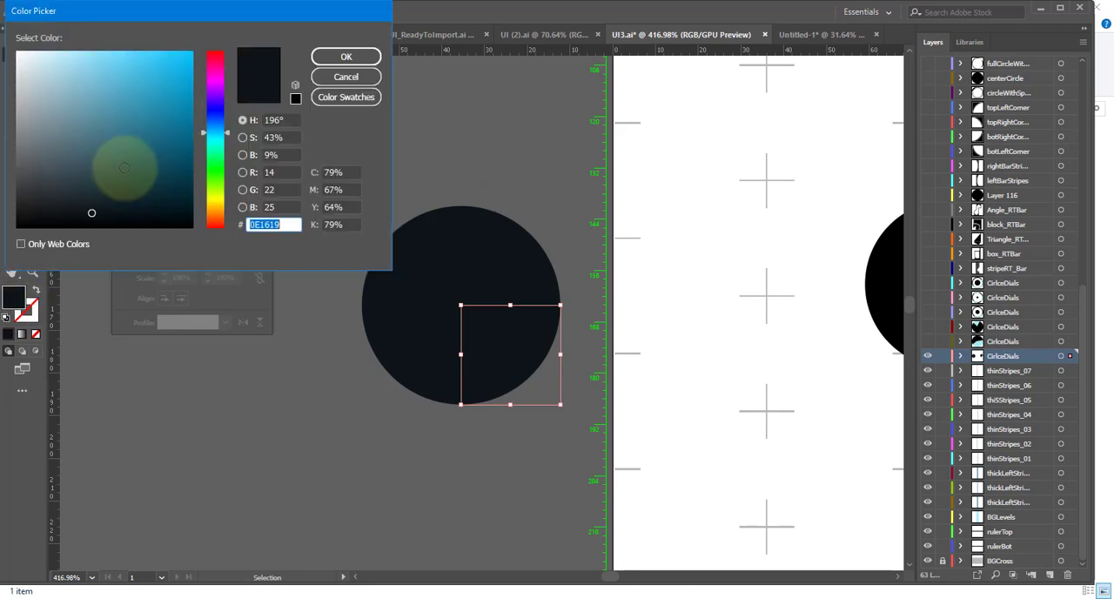
left_click(345, 56)
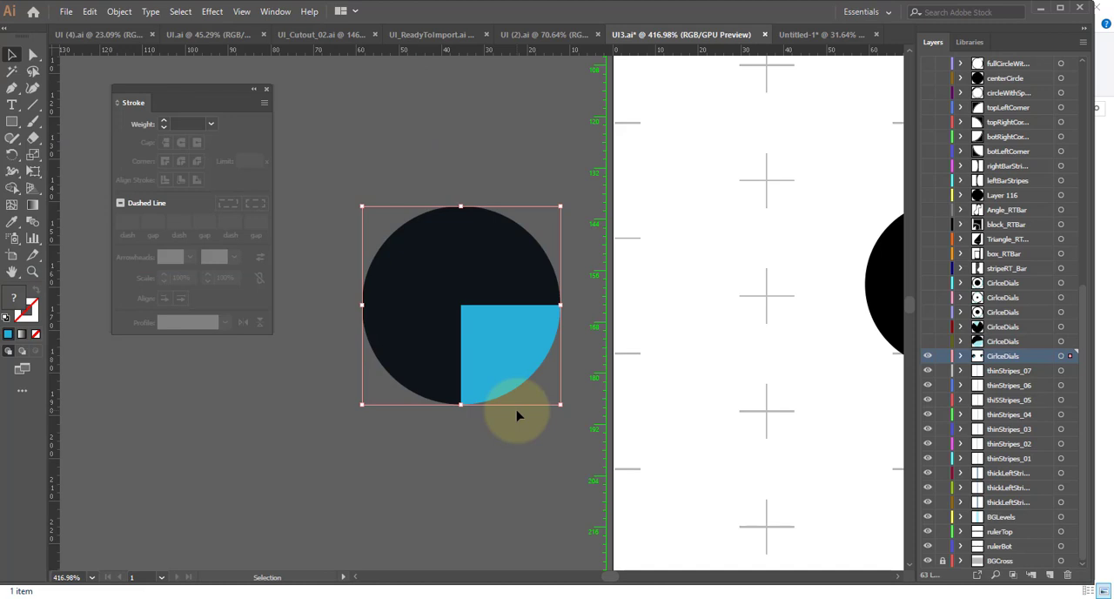
mouse_move(593, 193)
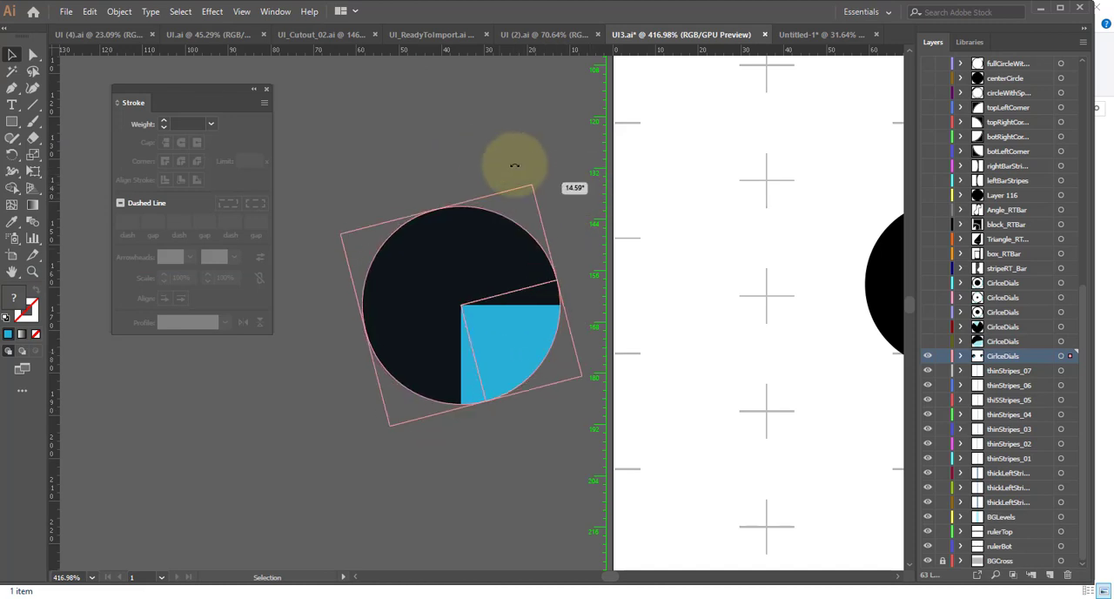
left_click_drag(513, 165, 627, 131)
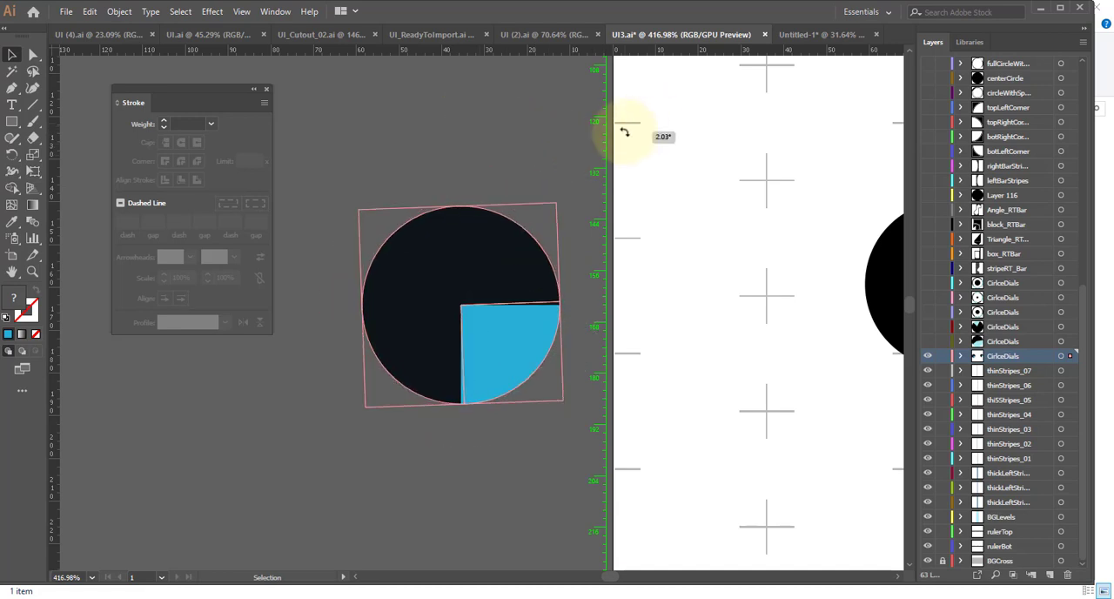
left_click_drag(626, 130, 596, 119)
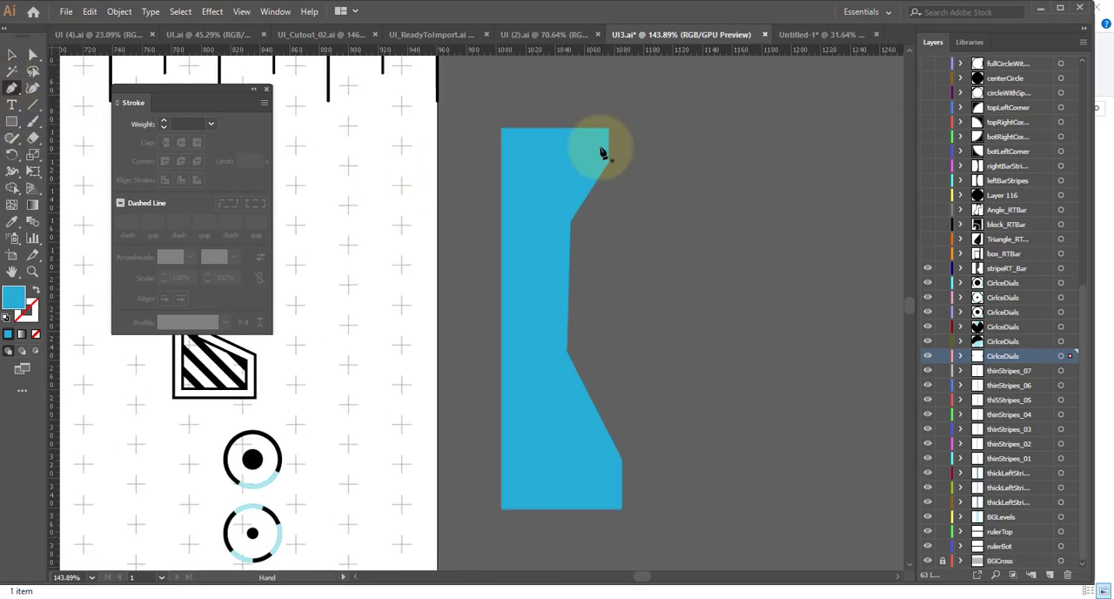
Reshape the bar's top corner, then draw a thick black diagonal stroke beside it for duplicating
left_click_drag(596, 142, 662, 171)
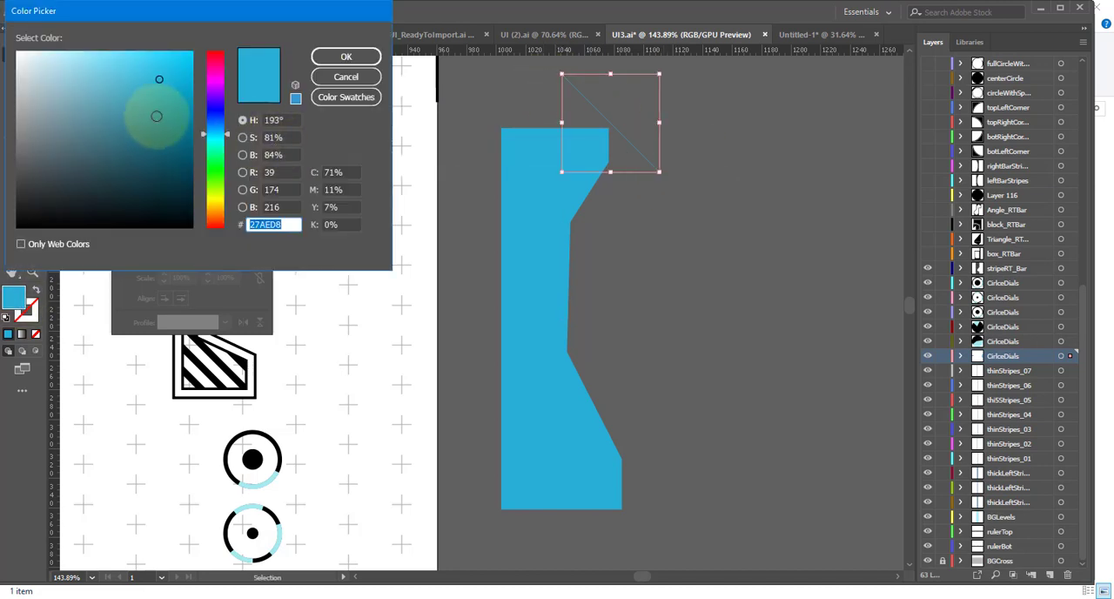
left_click(345, 55)
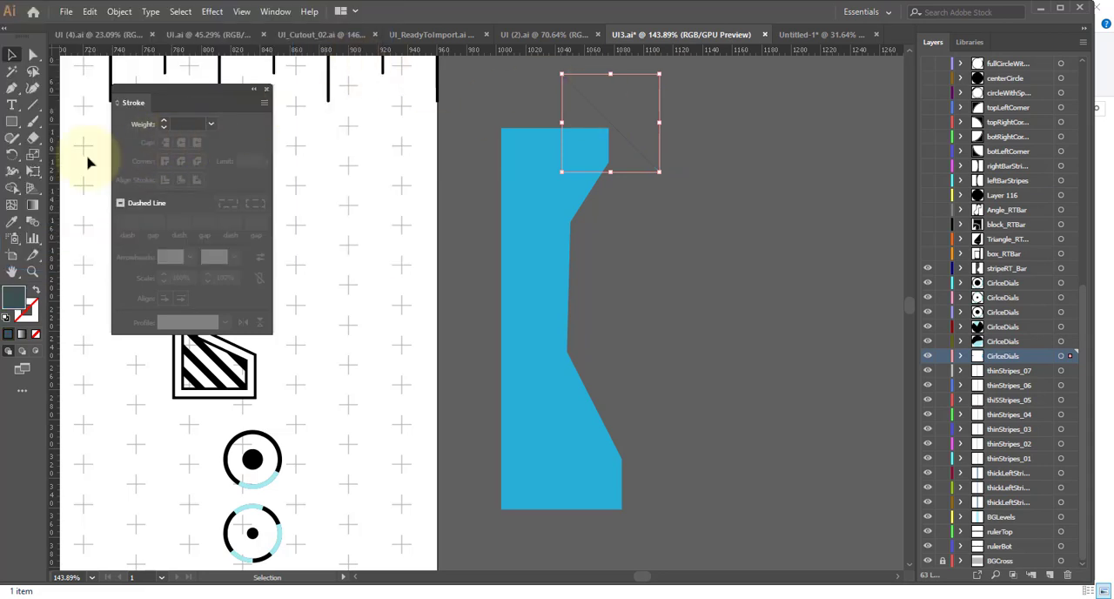
mouse_move(670, 107)
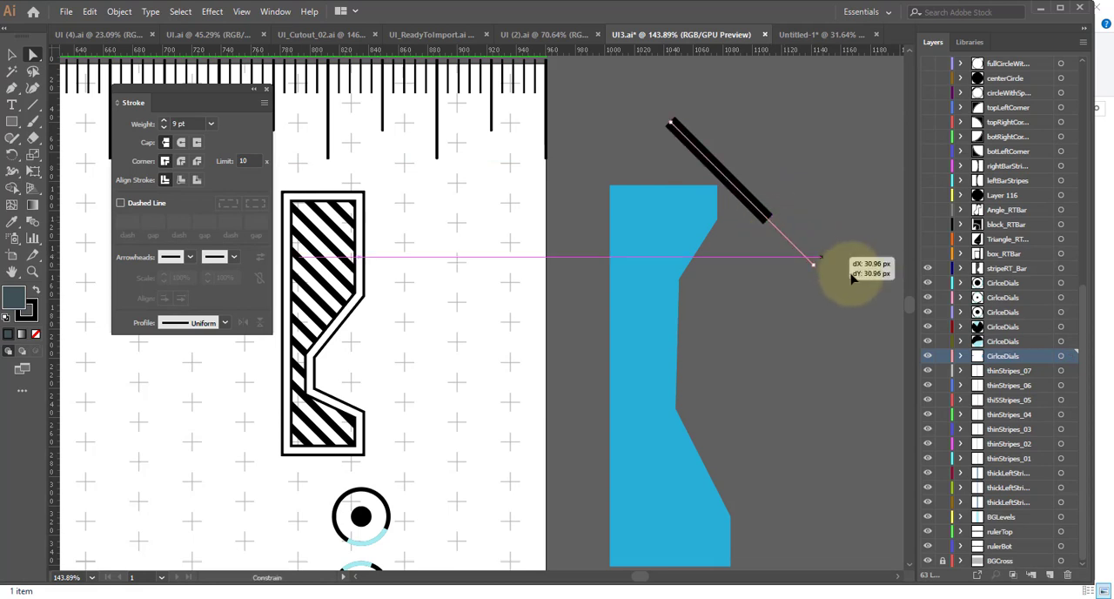
left_click_drag(853, 275, 775, 252)
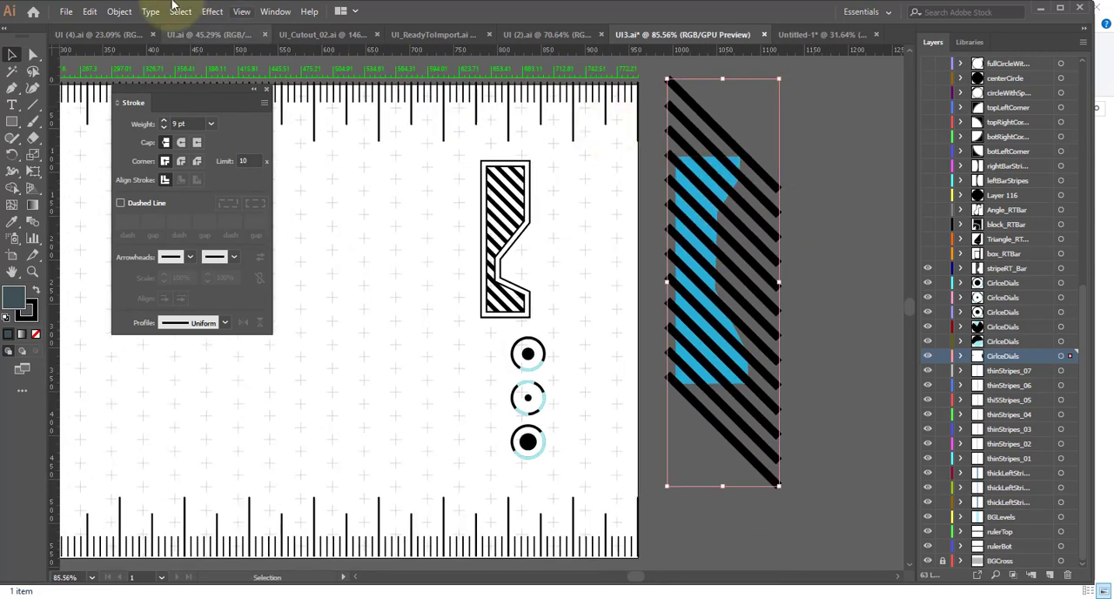
Make a clipping mask so the stripes show only inside the blue bar
left_click(120, 11)
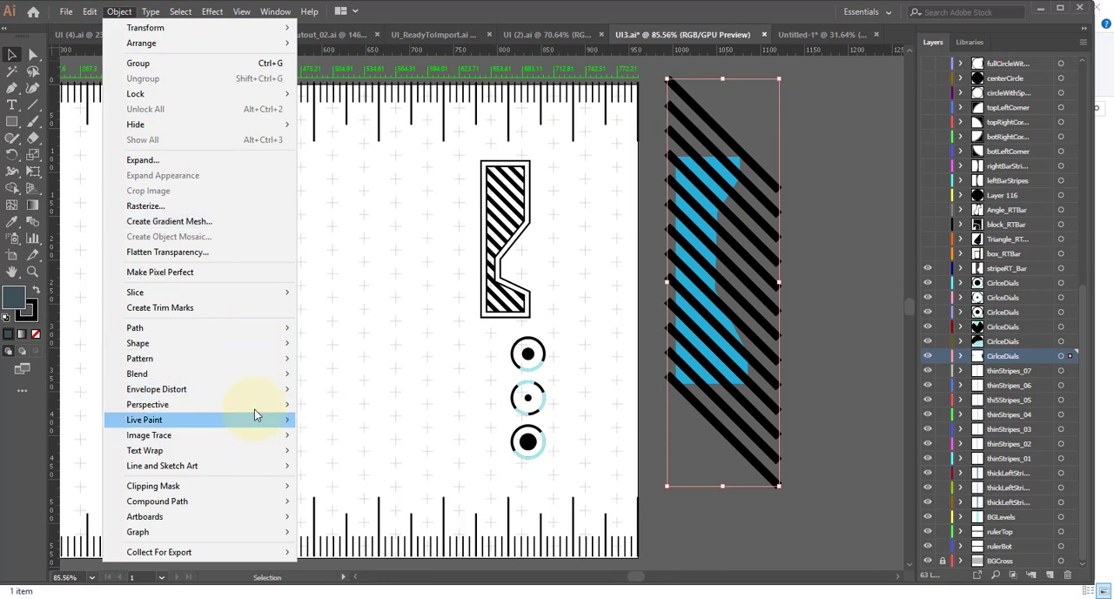
mouse_move(136, 328)
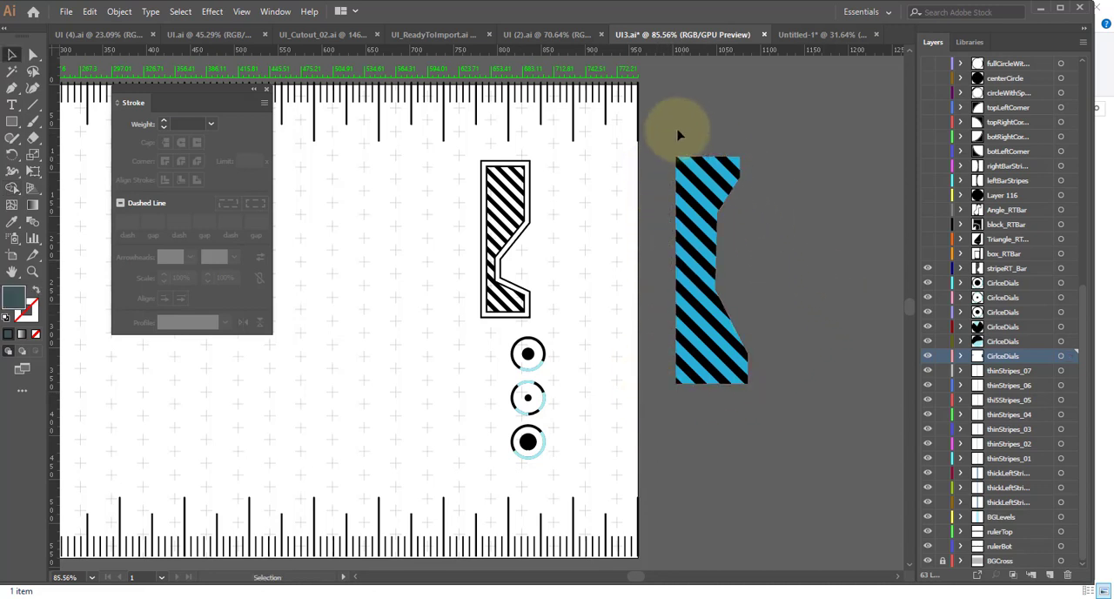
left_click(710, 270)
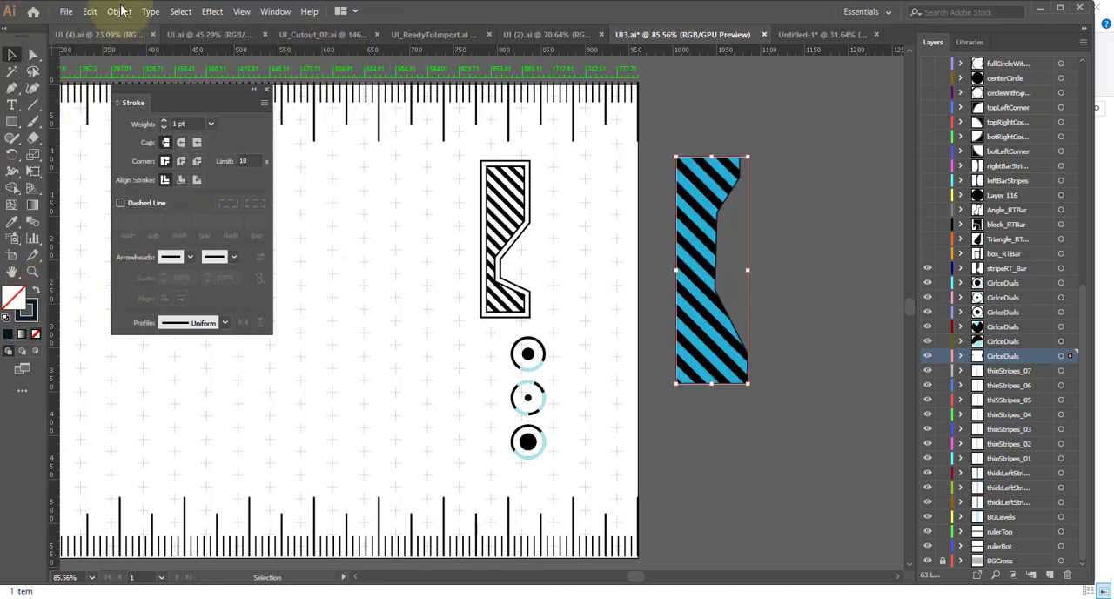
Apply Object > Path > Offset Path with a 10 px offset around the striped bar
left_click(119, 11)
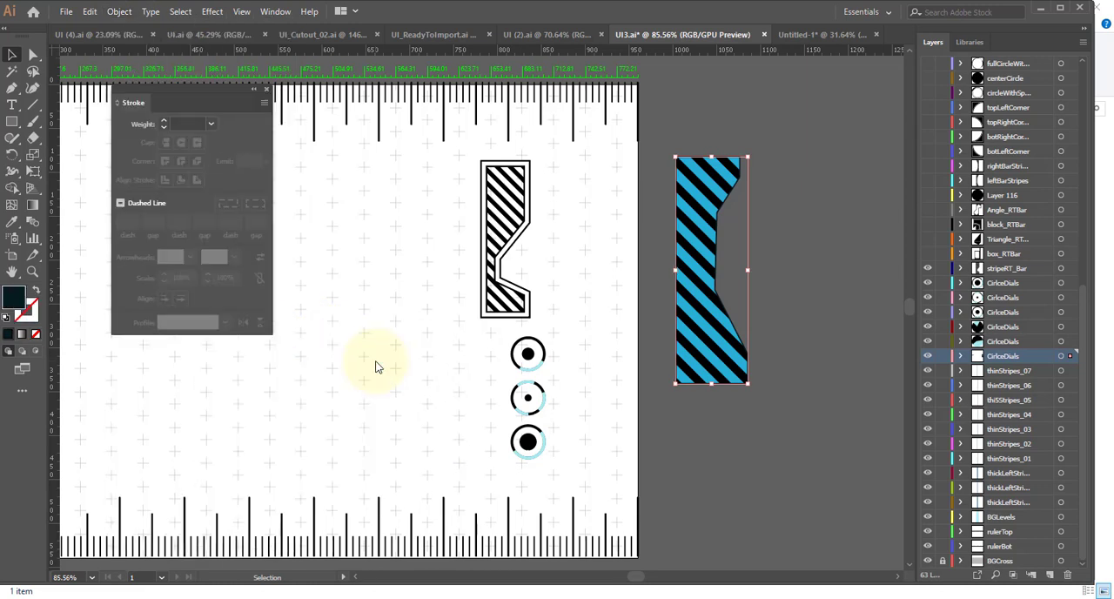
left_click(117, 11)
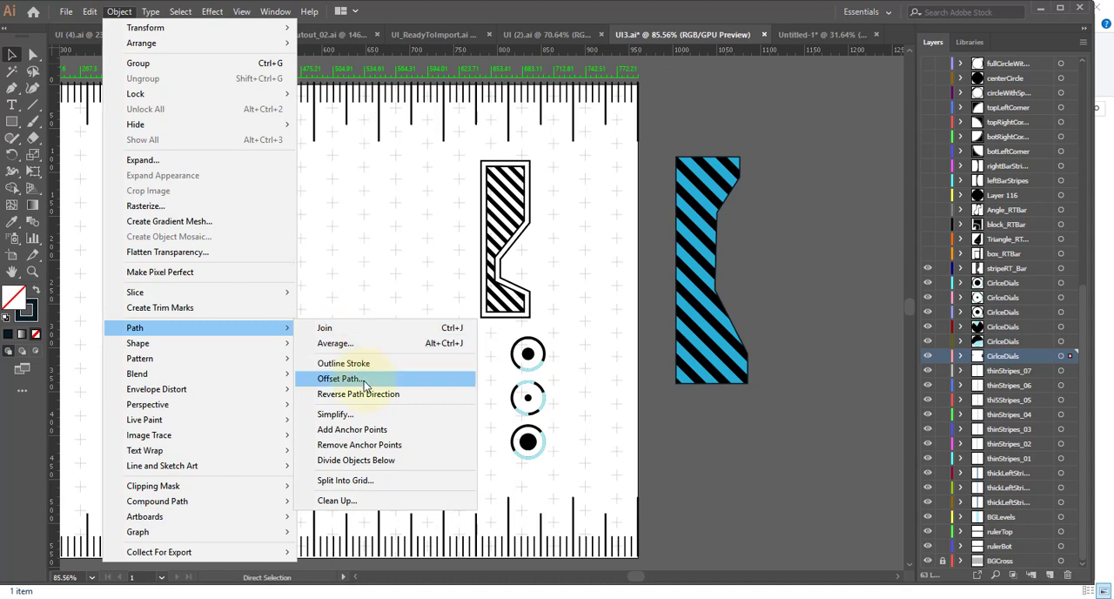
left_click(338, 378)
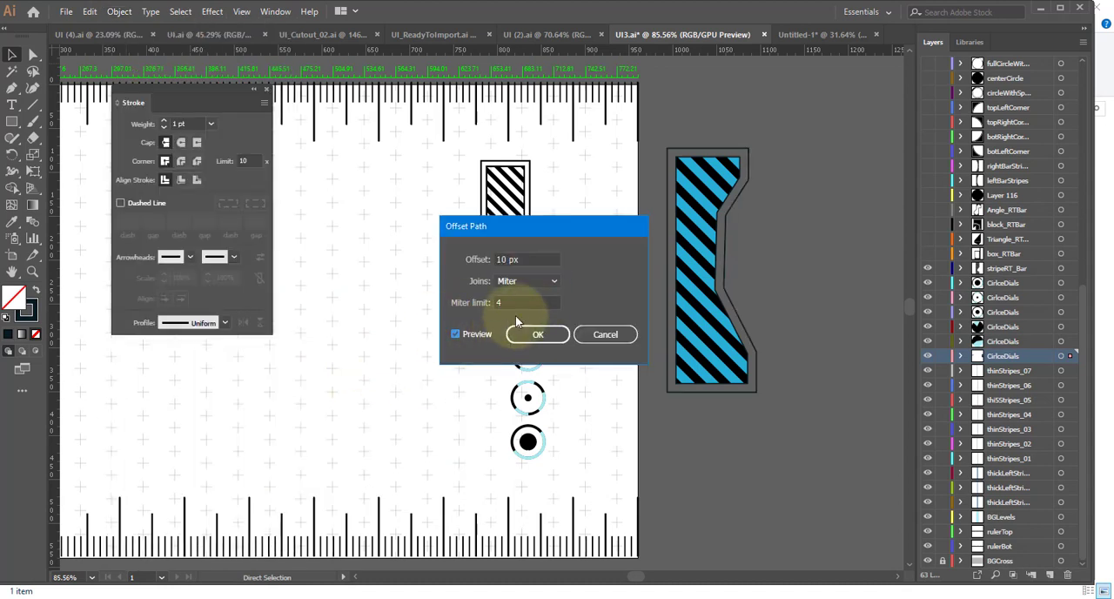
left_click(537, 334)
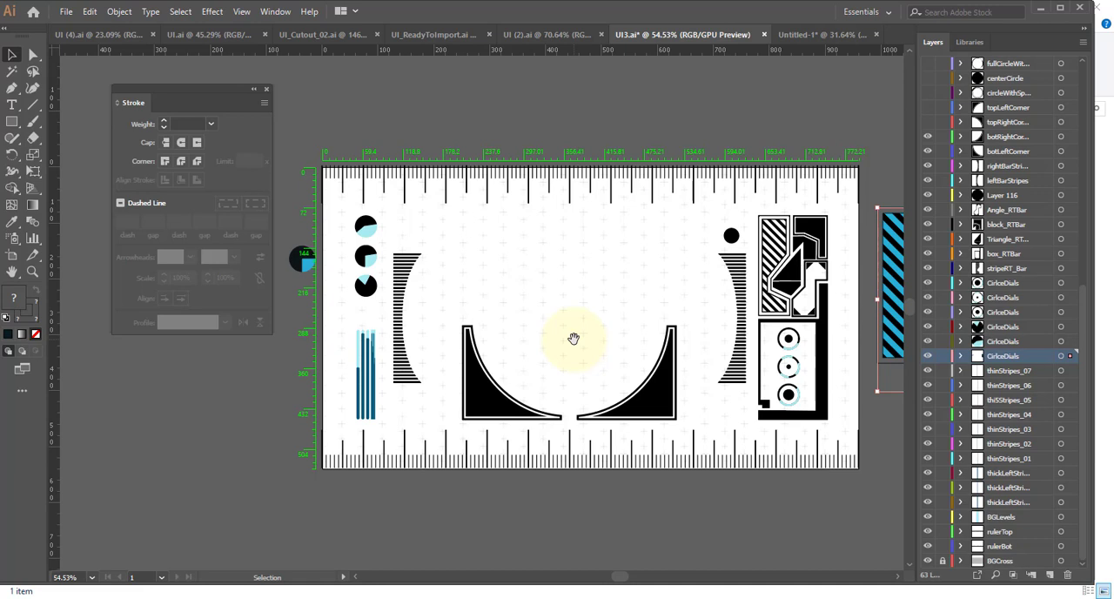
mouse_move(696, 282)
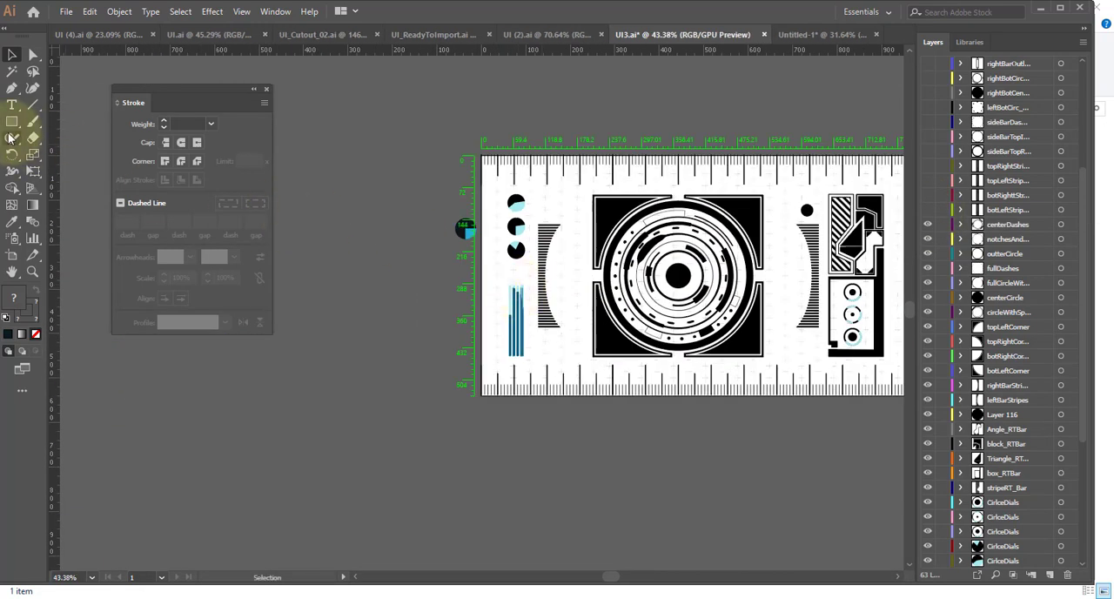
Paste the concentric circle artwork into the centre of the UI1 layout
left_click(10, 121)
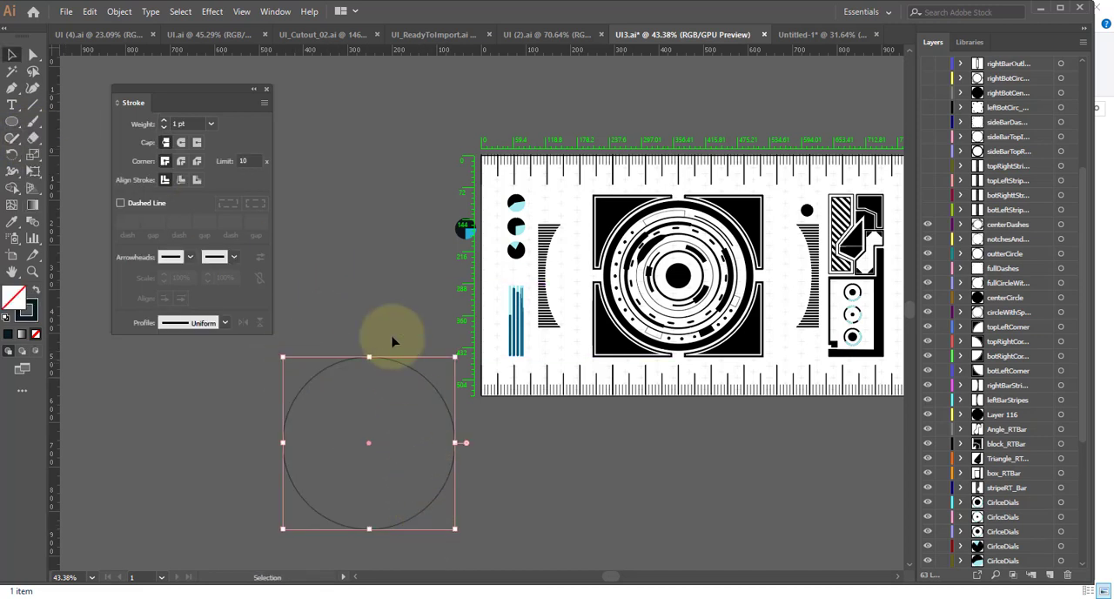
Select the plain circle outline and thicken its stroke for cutting into arcs
left_click(212, 123)
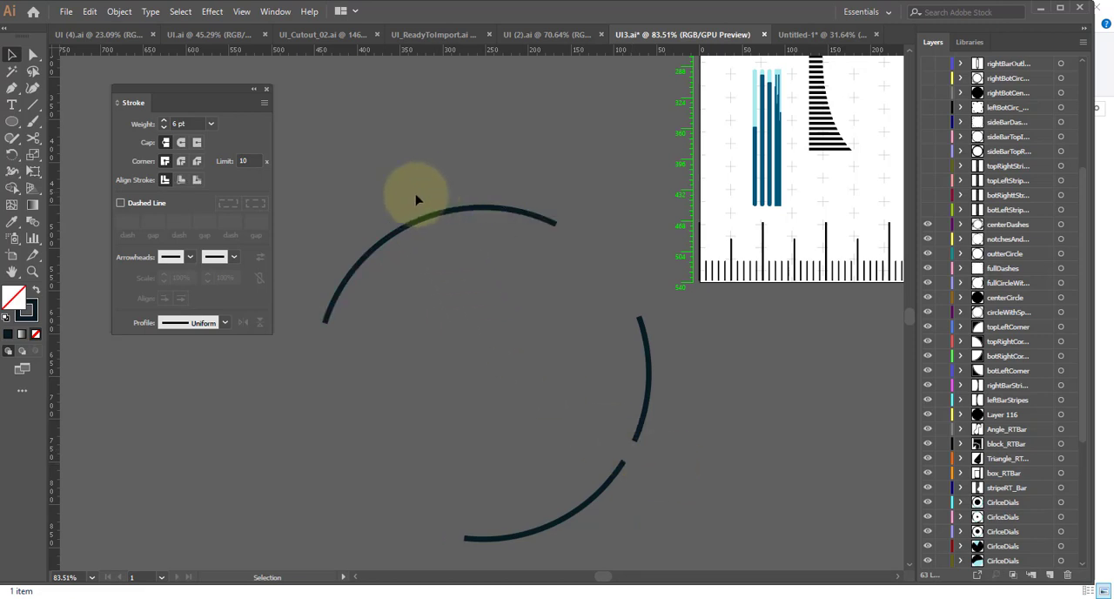
left_click(418, 229)
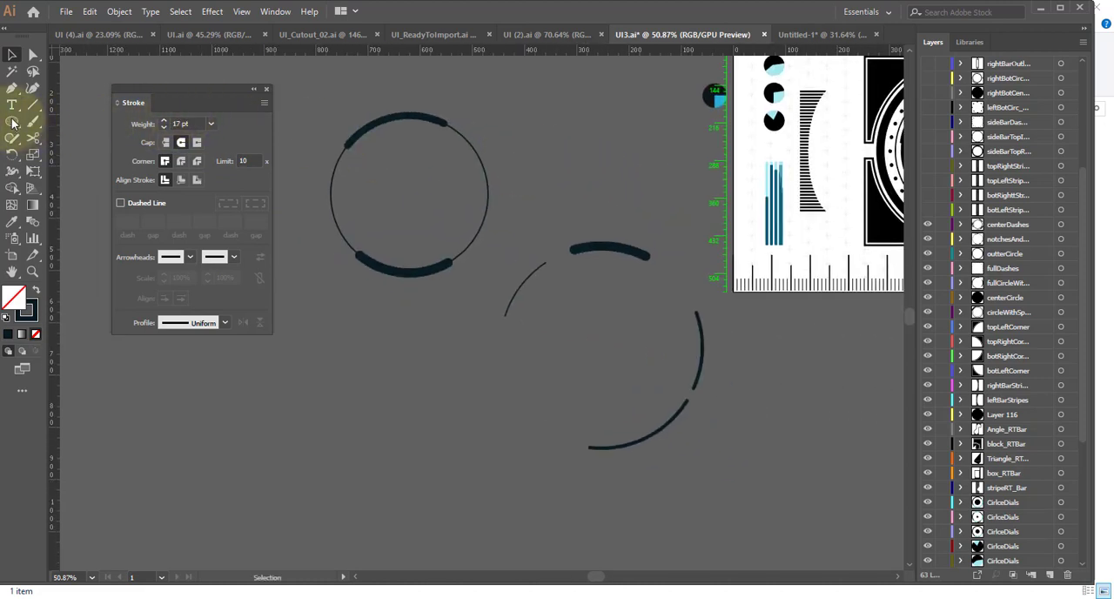
left_click_drag(320, 334, 486, 498)
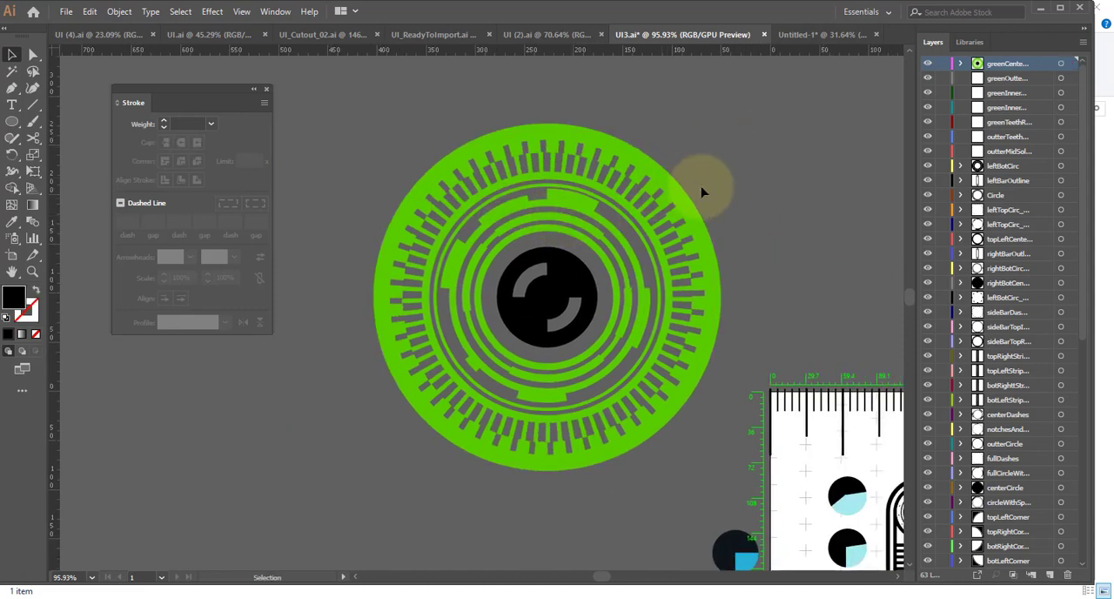
mouse_move(777, 188)
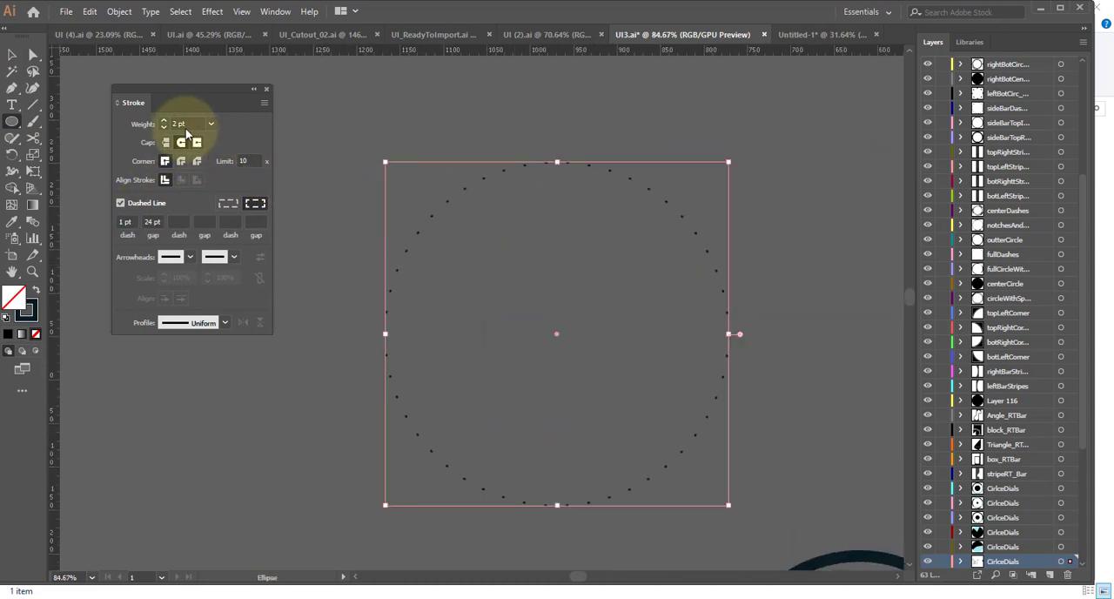
Raise the dotted circle's stroke weight to 60 pt so the dots become long ticks
left_click(211, 124)
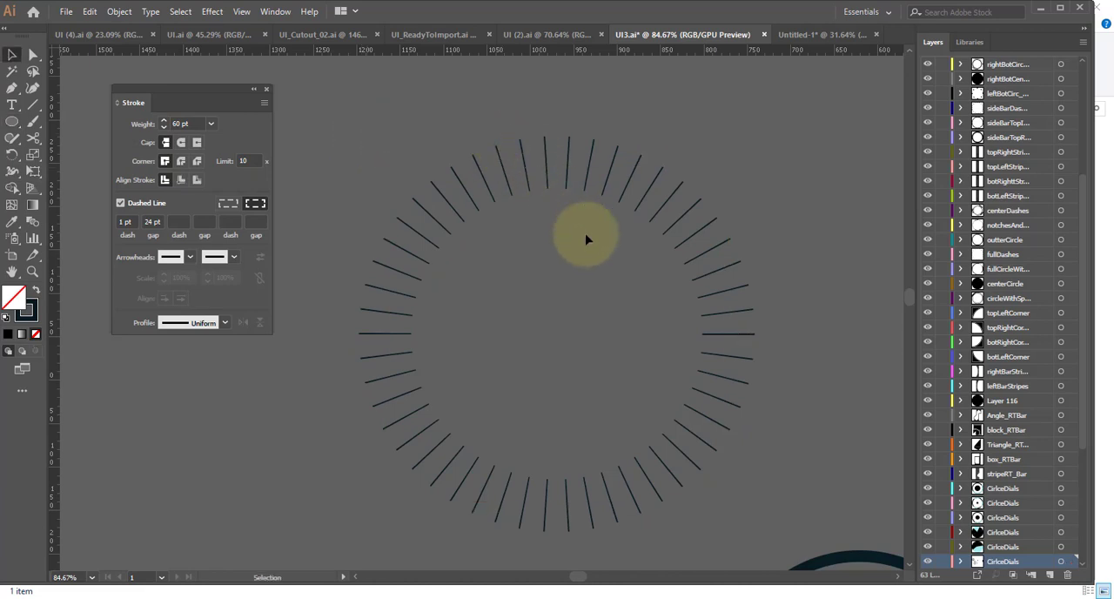
mouse_move(818, 299)
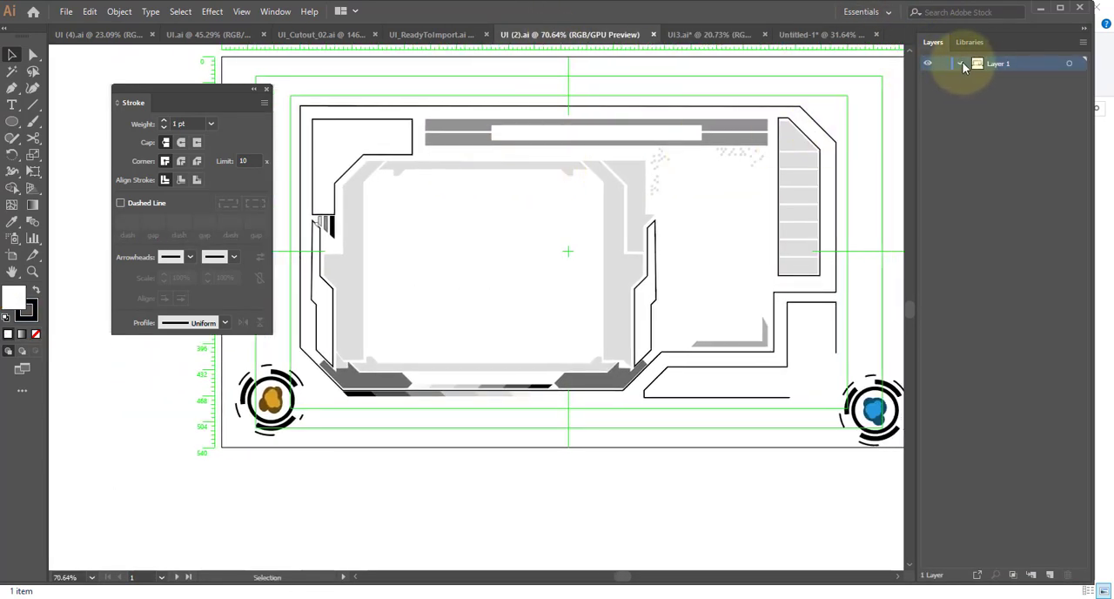
Expand Layer 1 in the Layers panel to list the blue emblem's paths
left_click(961, 66)
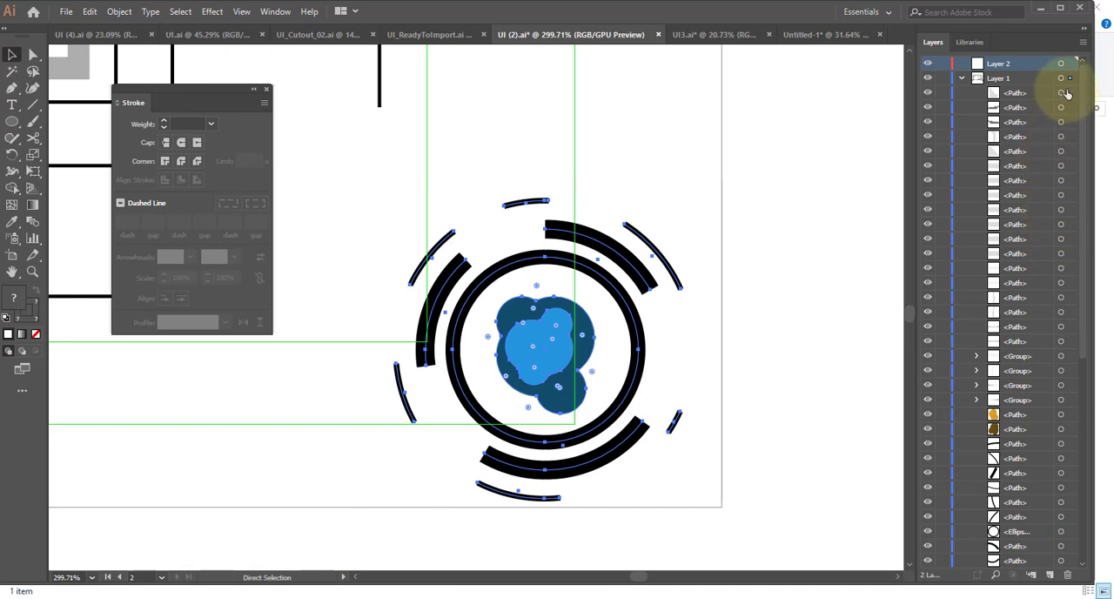
double_click(1014, 62)
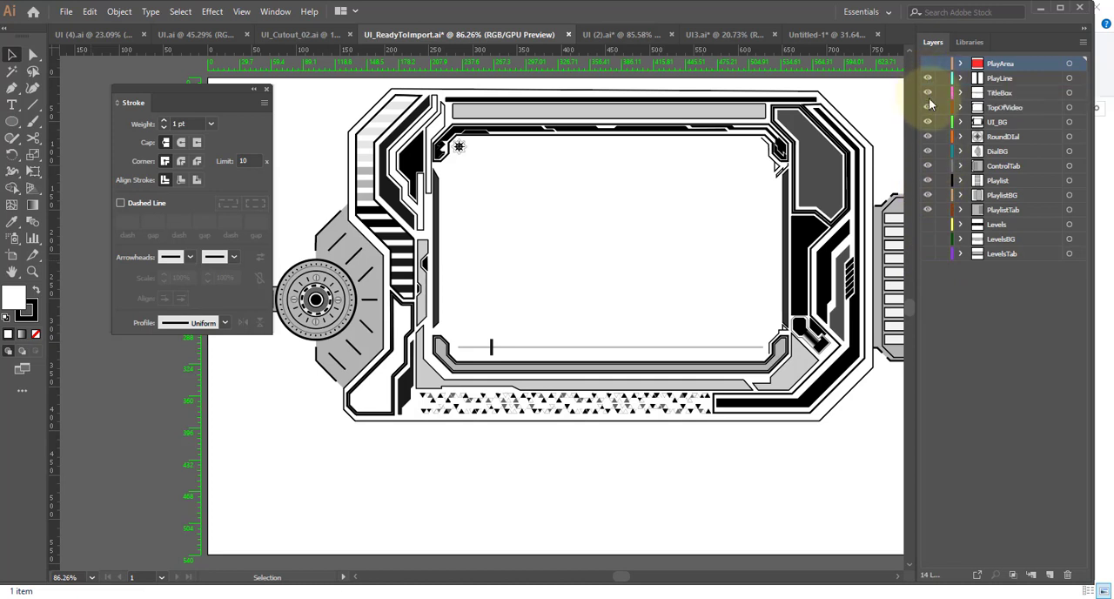
mouse_move(926, 150)
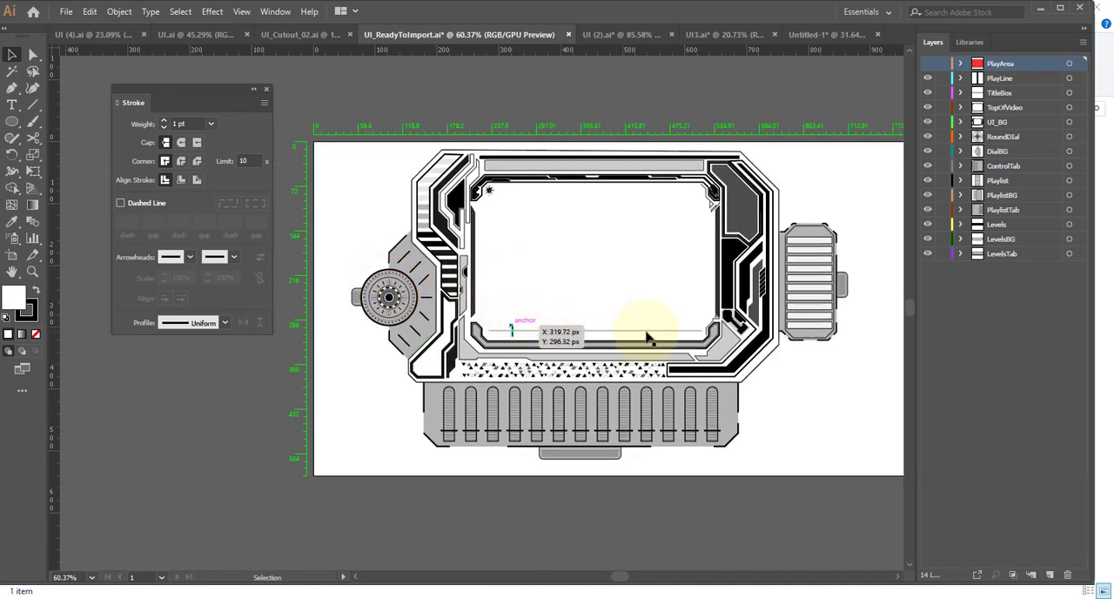
Switch to the UI (4).ai document tab
left_click(287, 35)
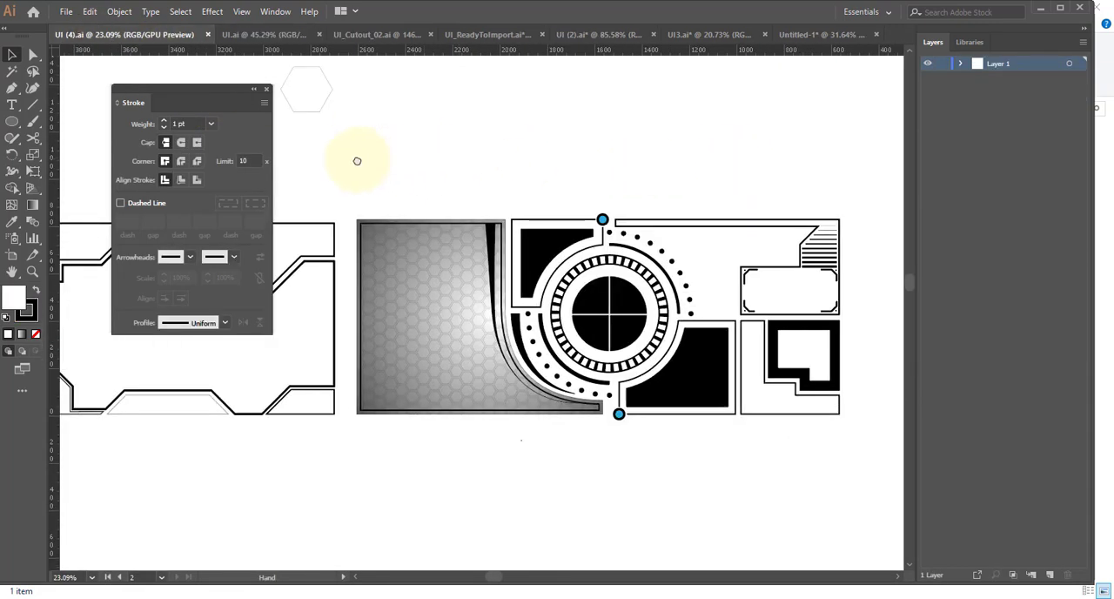
Zoom into the honeycomb fill, then select the lone hexagon with the Selection tool
left_click_drag(357, 160, 752, 171)
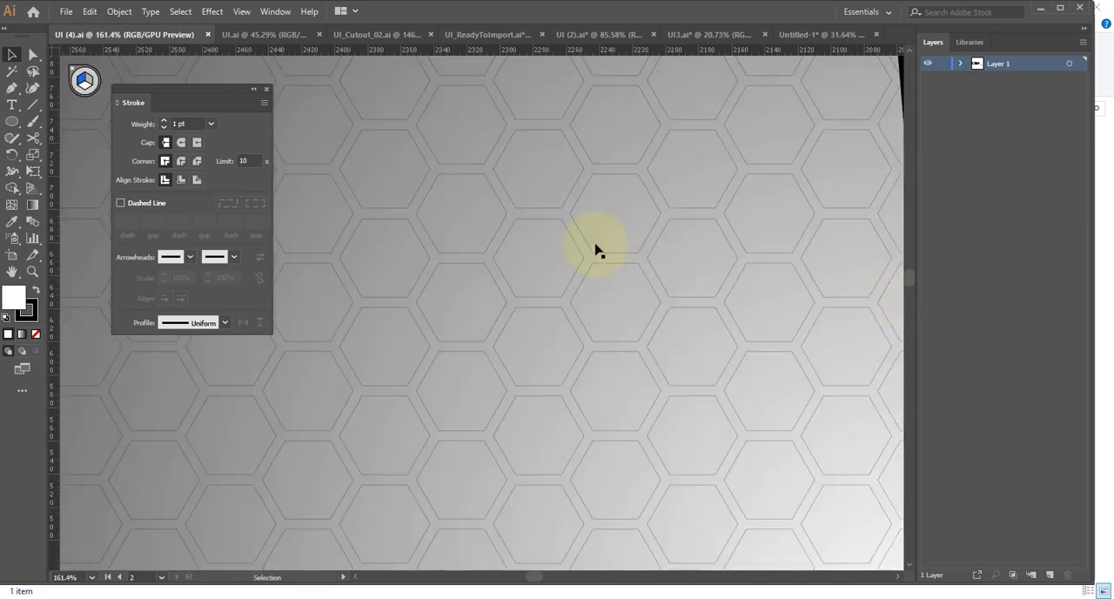
mouse_move(837, 306)
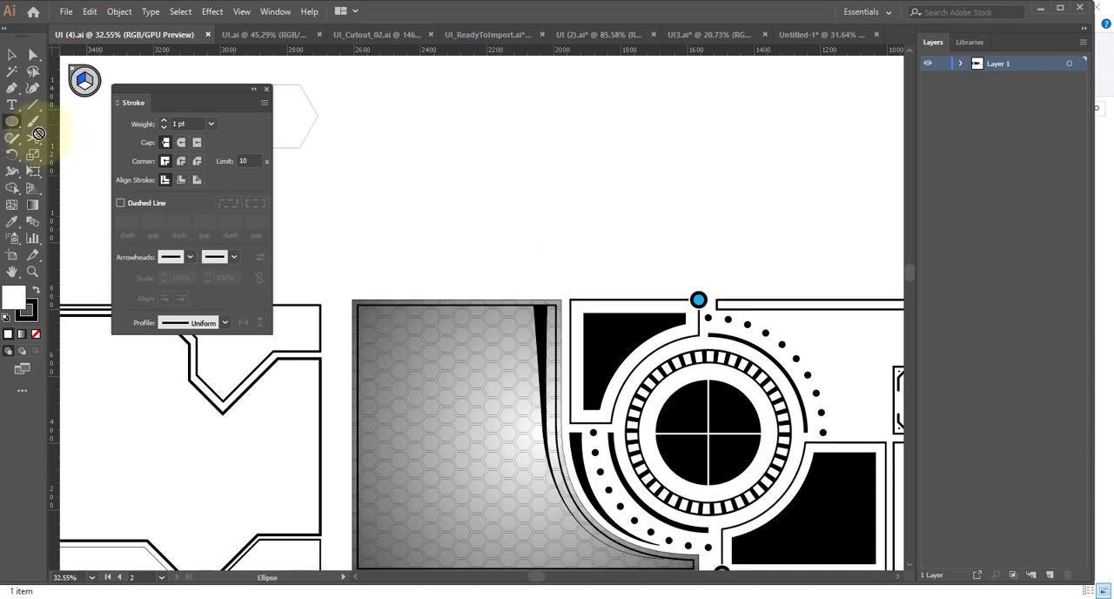
left_click(12, 136)
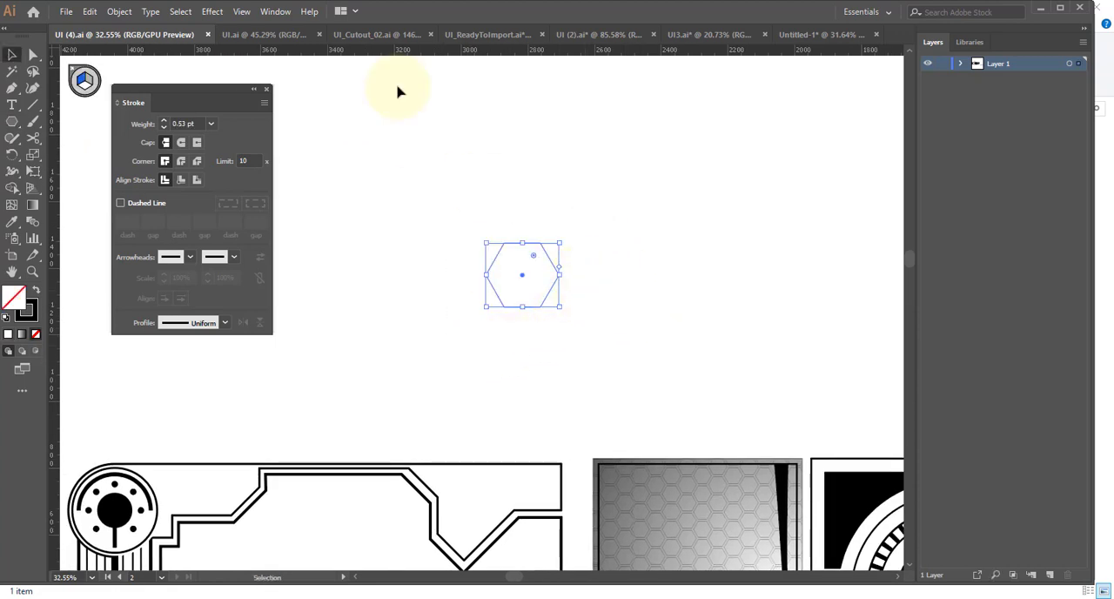
Make the outlined hexagon into a new pattern with Tile Type set to Hex by Column
left_click(115, 12)
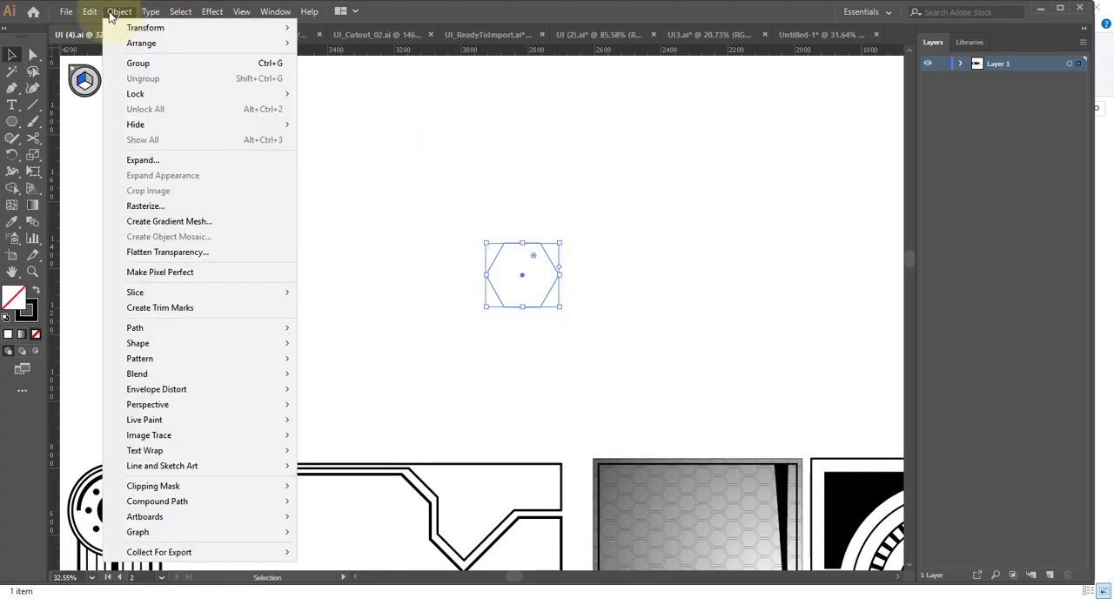
left_click(300, 10)
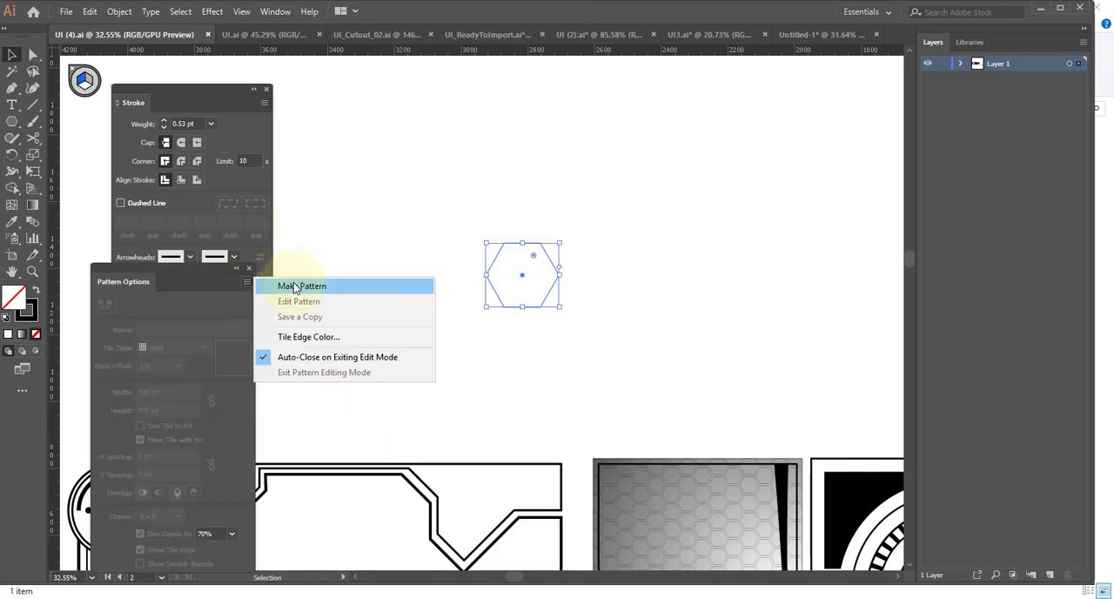
left_click(301, 286)
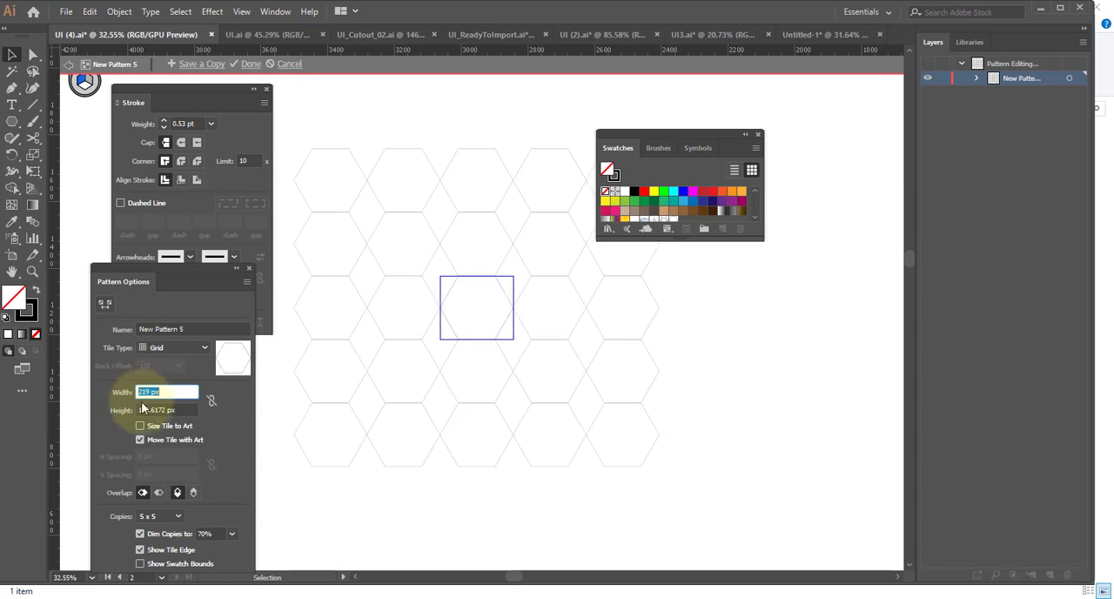
left_click(203, 348)
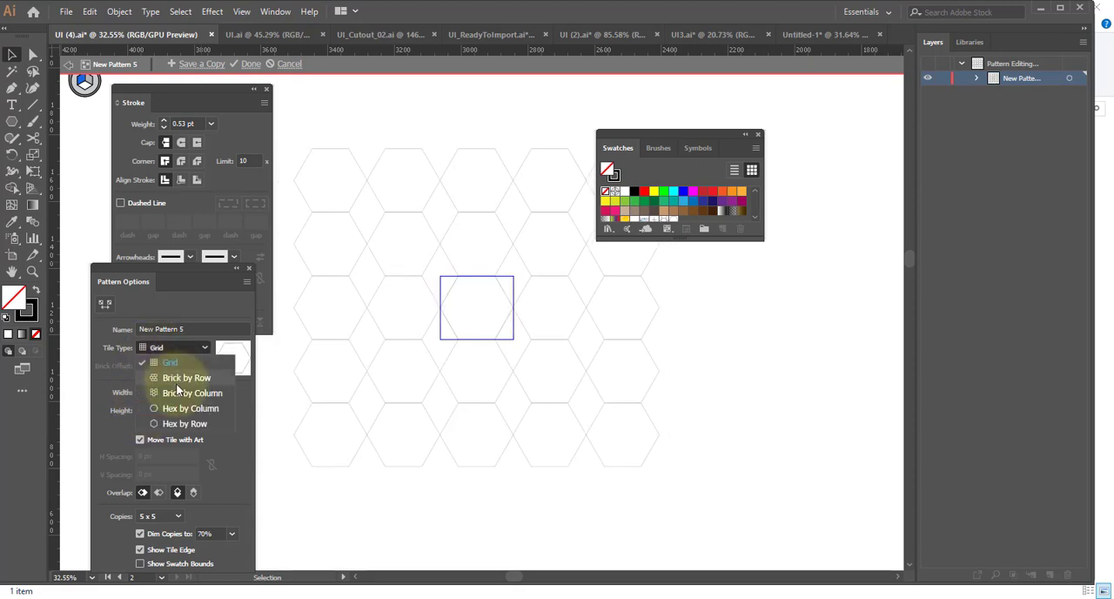
left_click(192, 407)
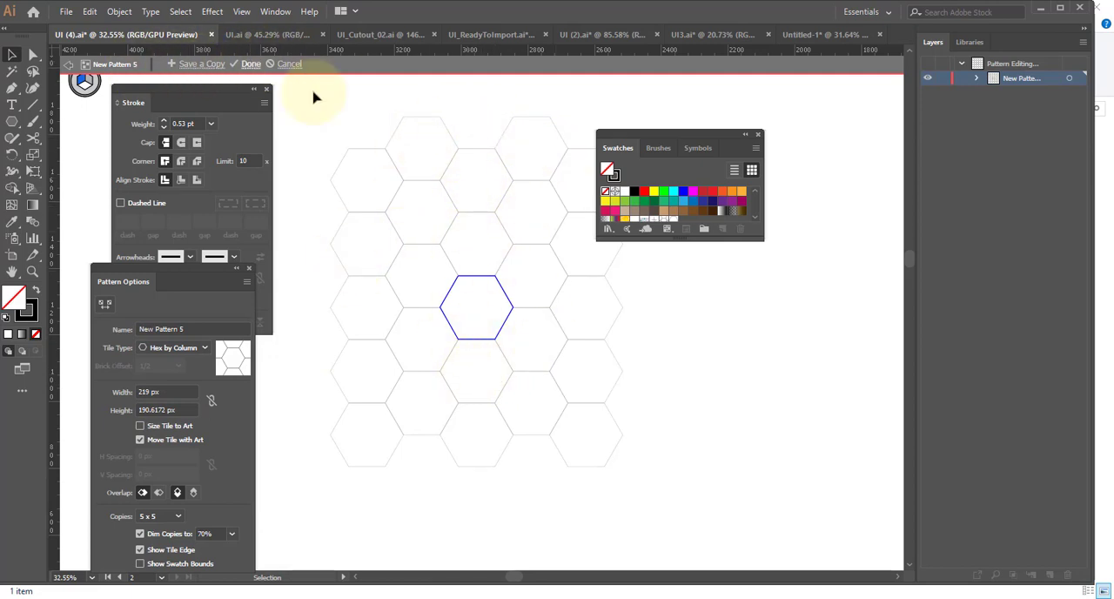
left_click(251, 62)
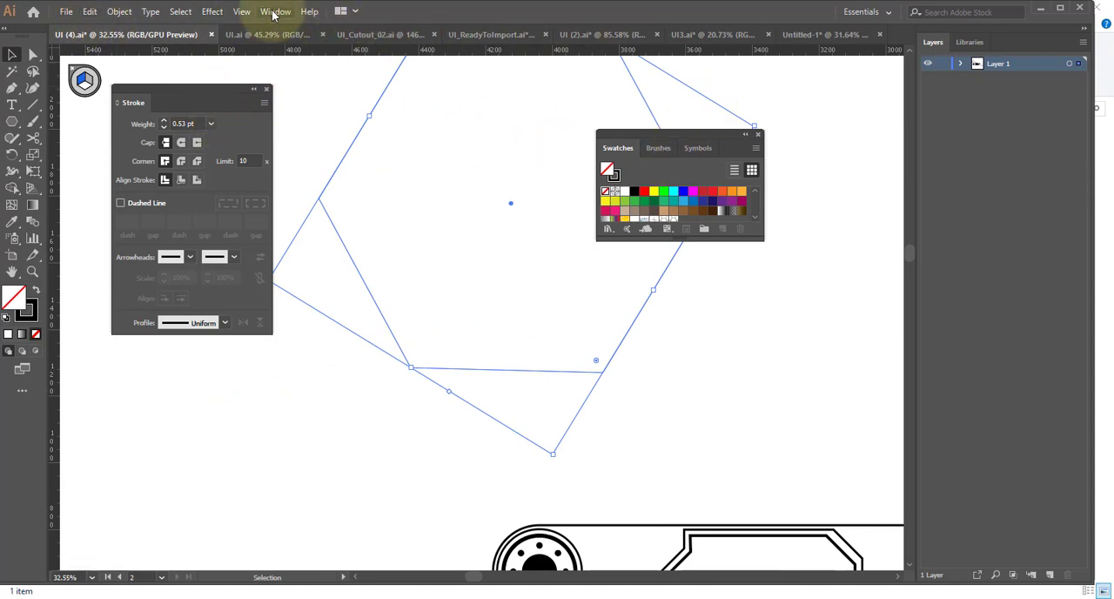
Reopen the Pattern Options panel from the Window menu for the pattern-filled hexagon
left_click(271, 10)
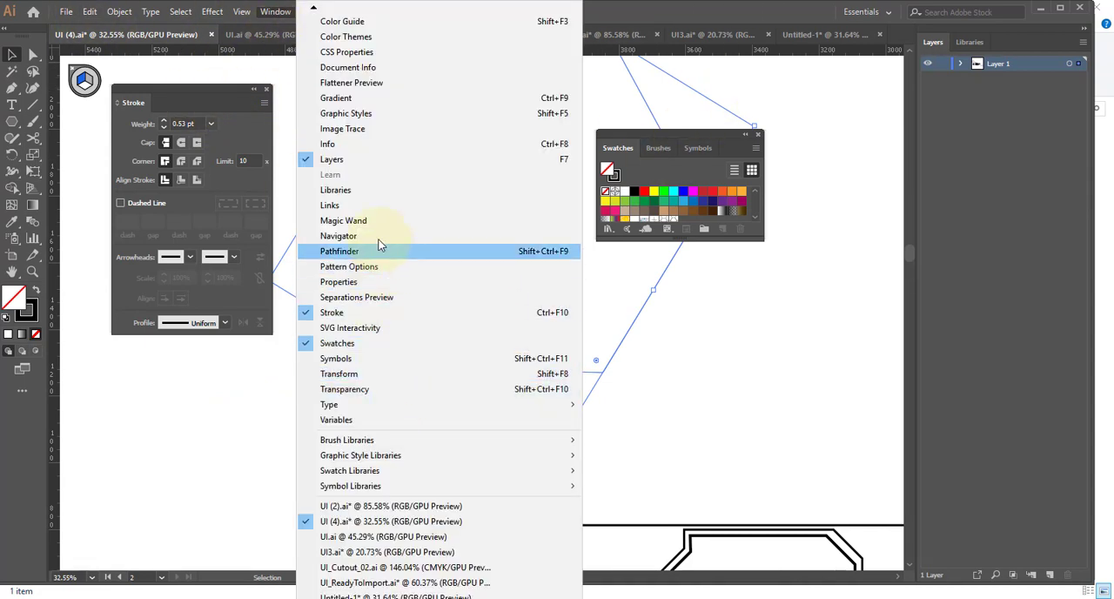
mouse_move(374, 266)
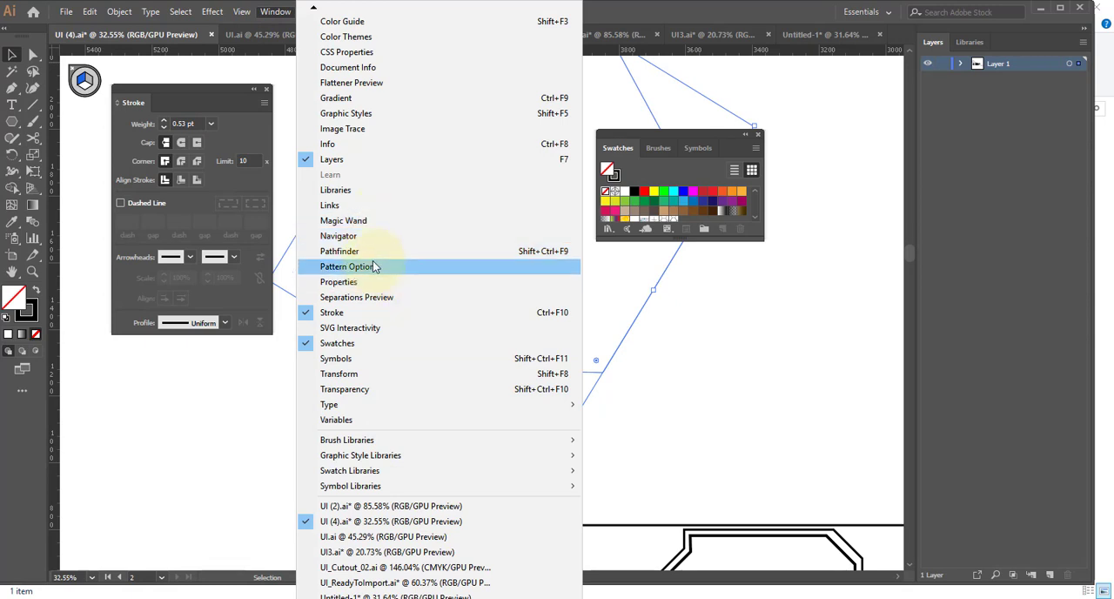
left_click(348, 266)
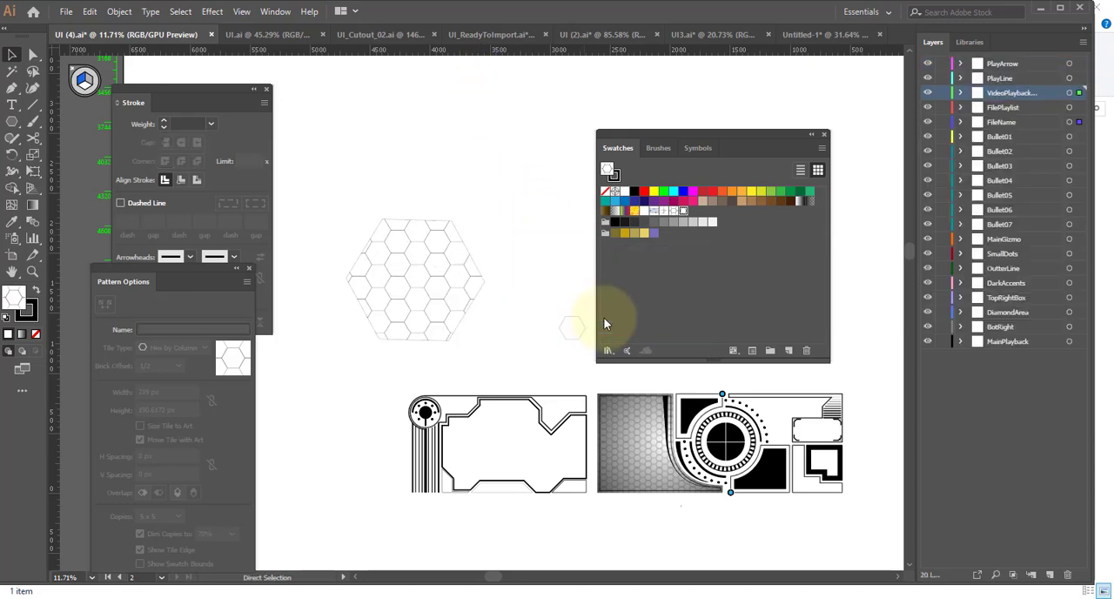
Review the UI.ai video player file and the UI_Cutout_02.ai circular dial file
left_click(131, 35)
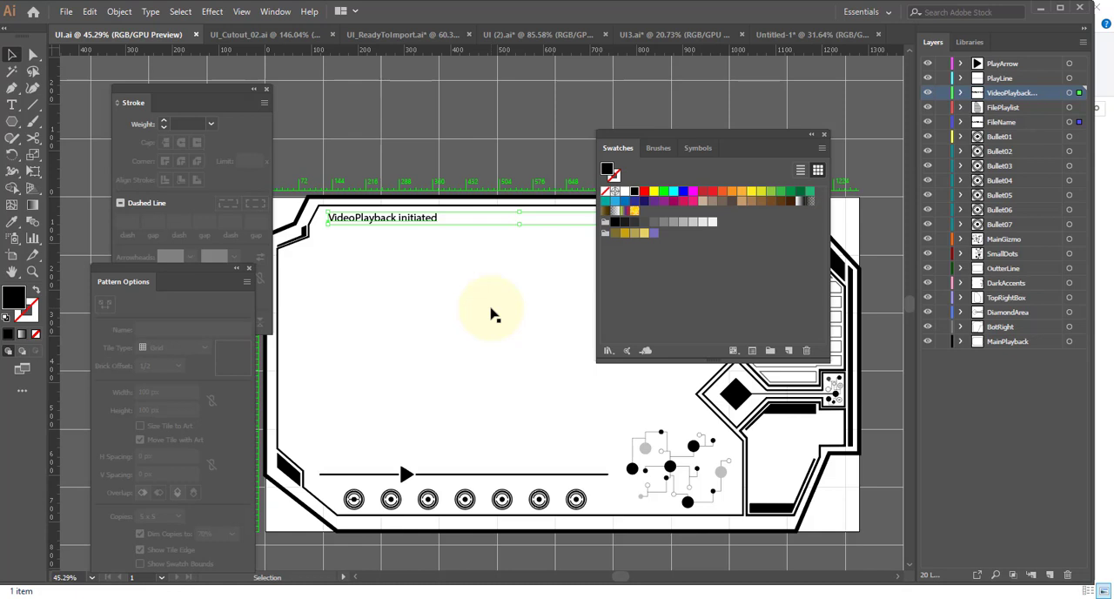
mouse_move(303, 101)
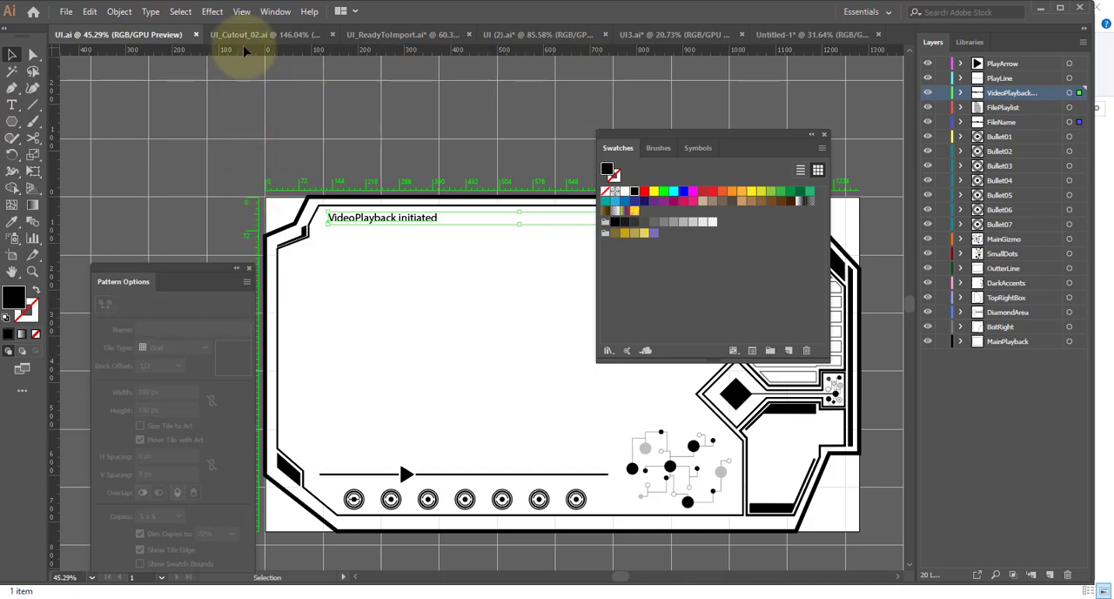
left_click(247, 35)
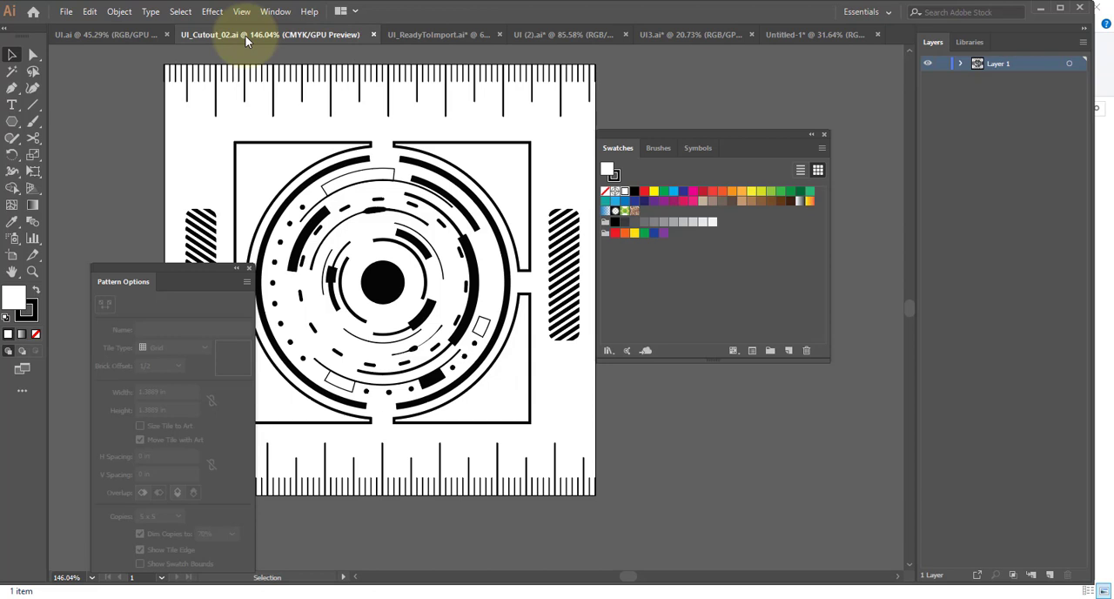
mouse_move(513, 310)
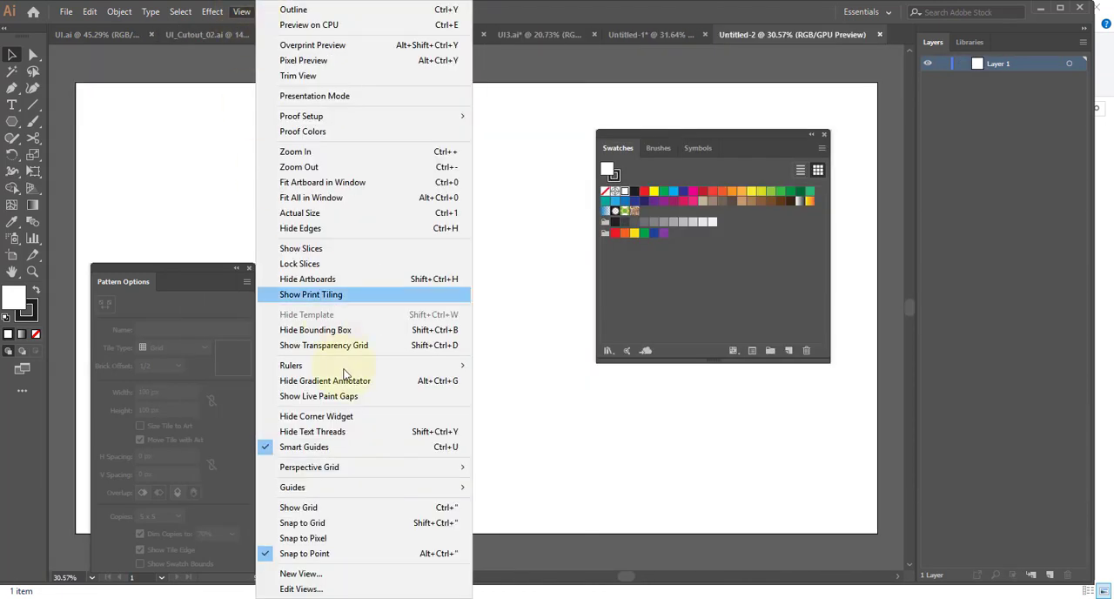
mouse_move(373, 430)
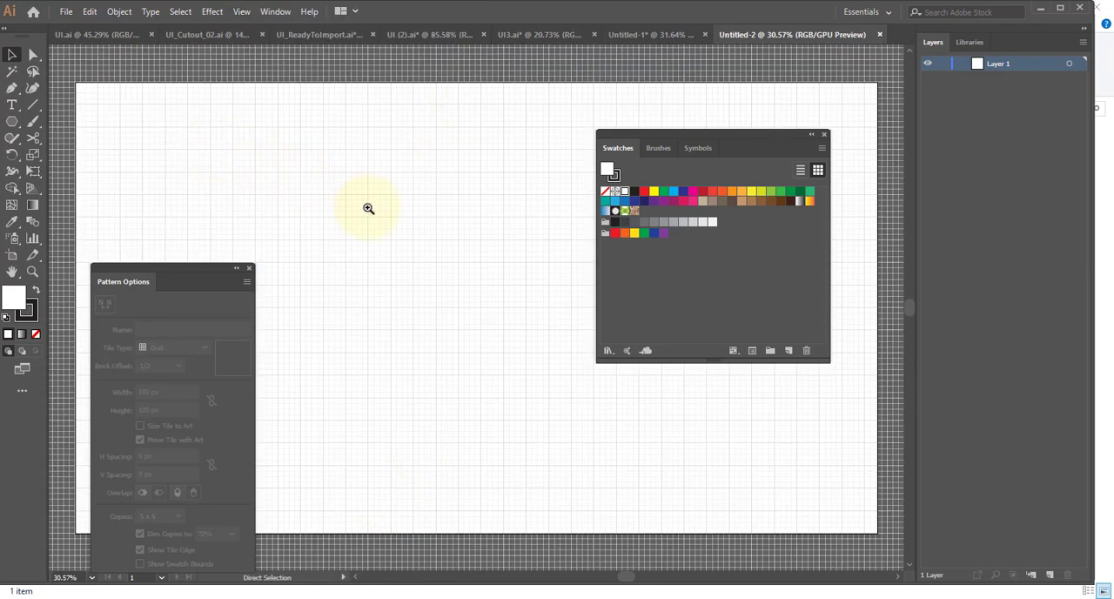
Zoom in on the gridded artboard of the new Untitled-2 document
left_click(369, 209)
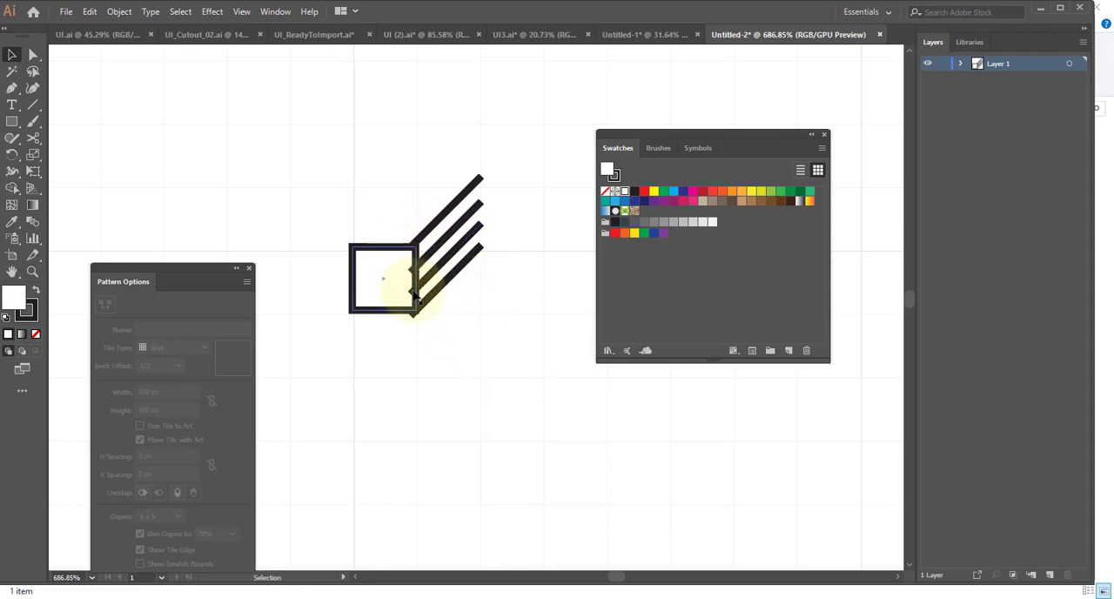
left_click(439, 223)
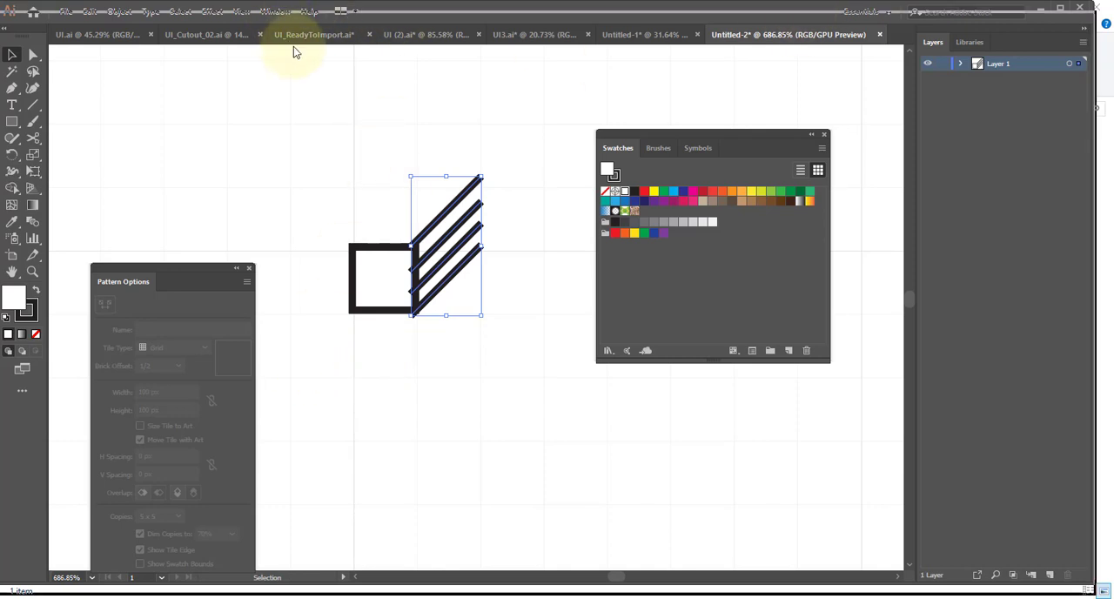
left_click(306, 10)
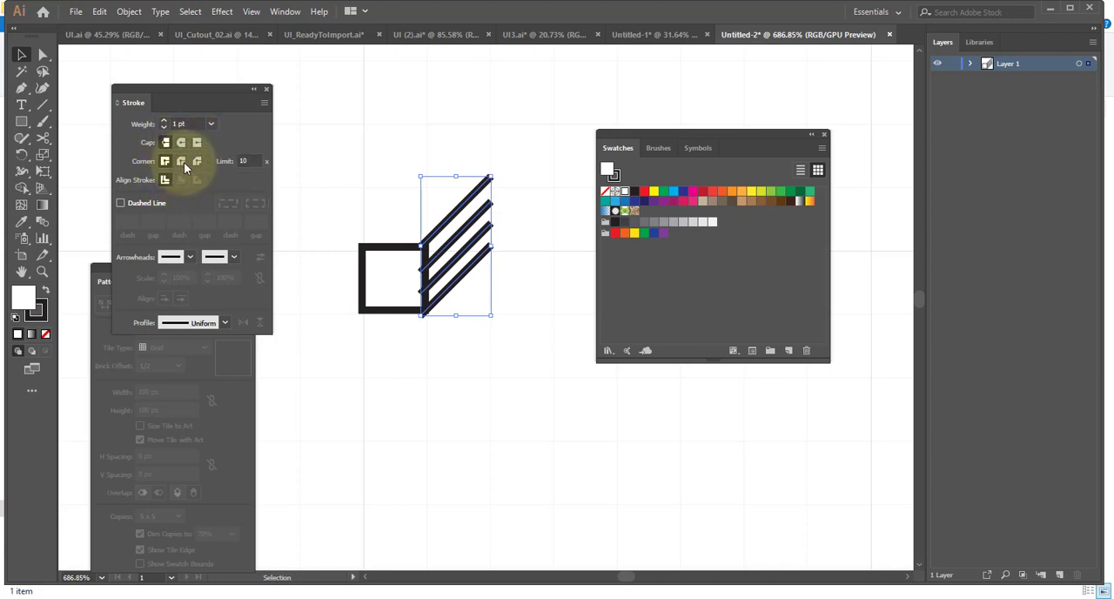
mouse_move(171, 143)
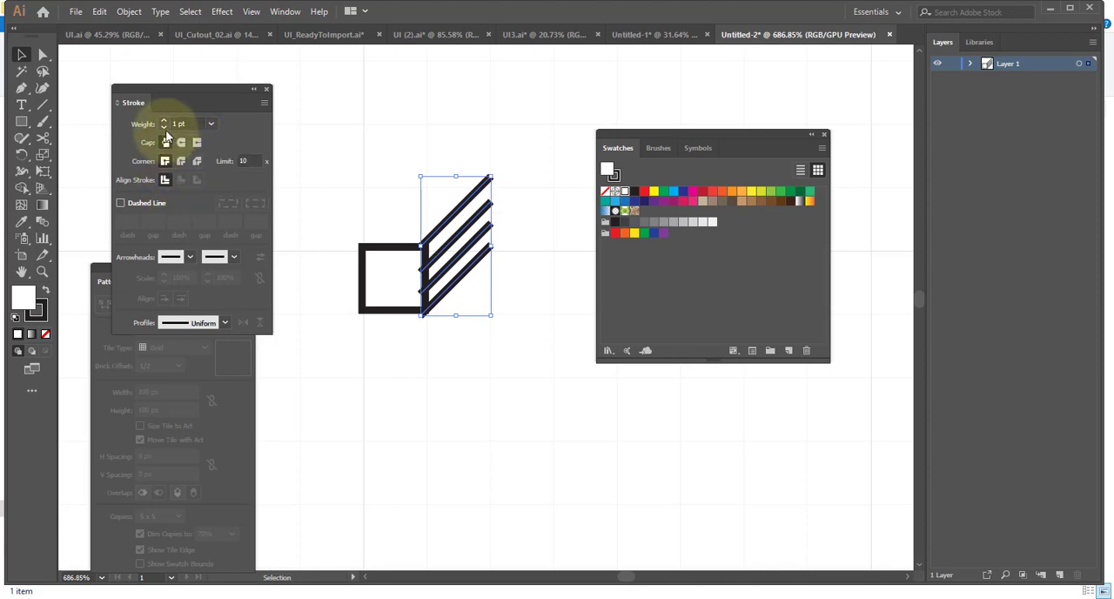
left_click(160, 118)
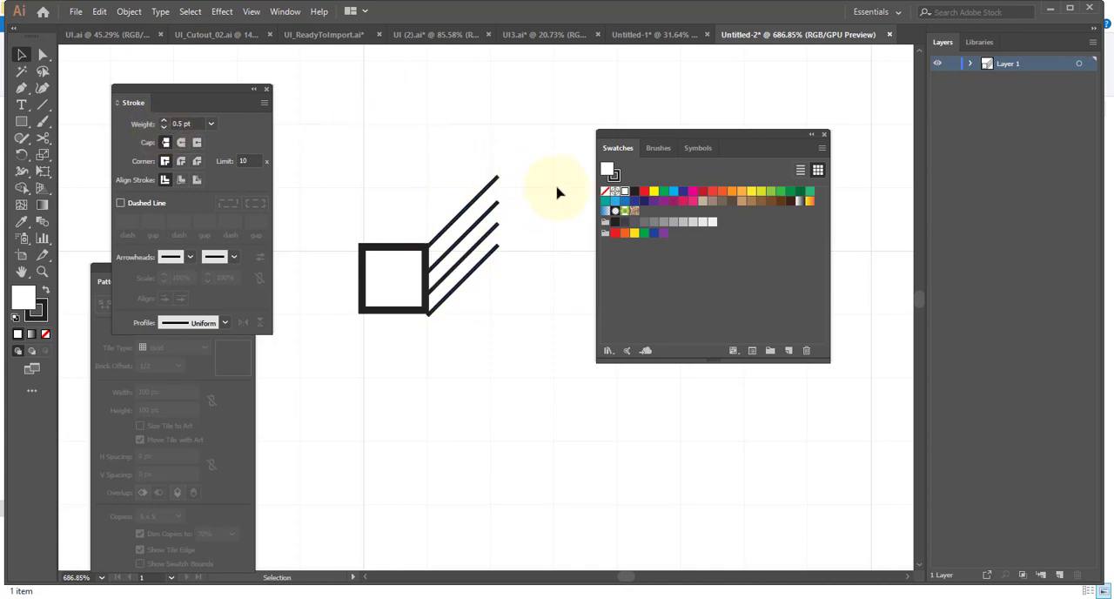
mouse_move(509, 185)
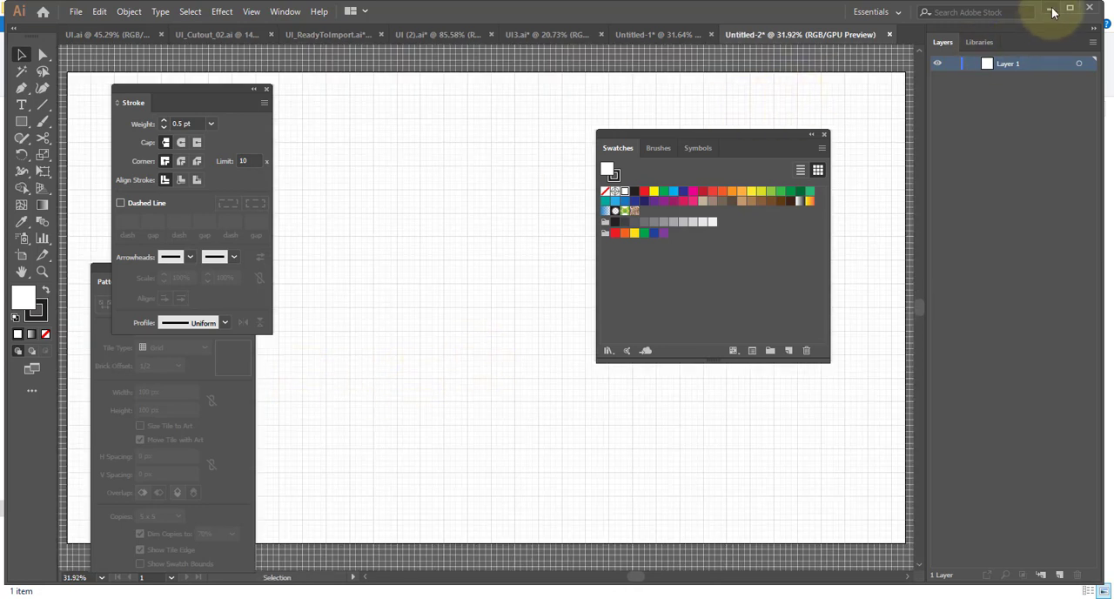
mouse_move(1055, 10)
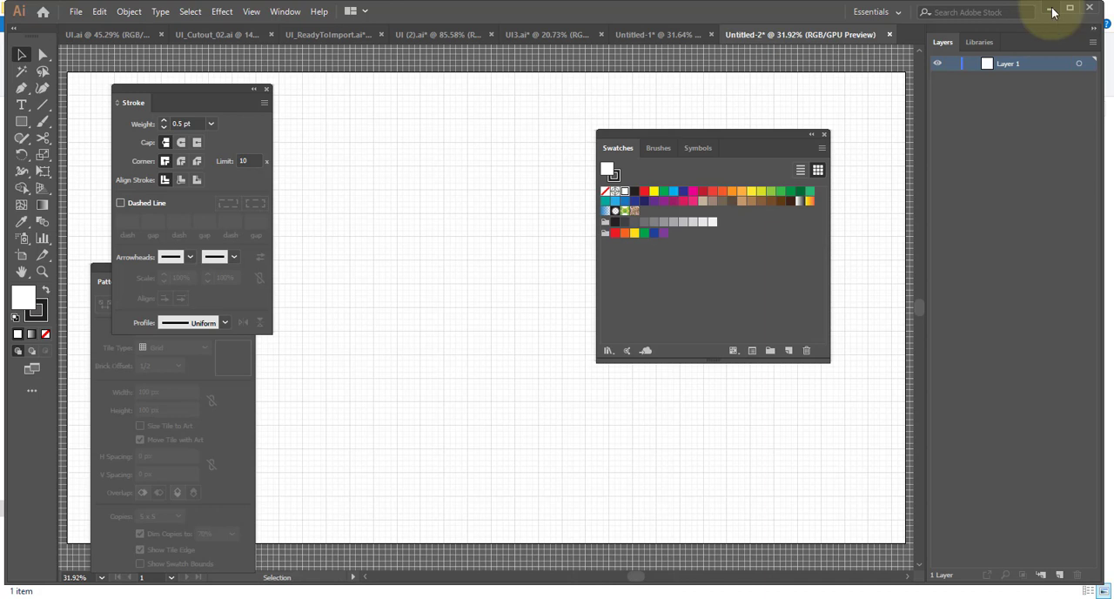
mouse_move(867, 108)
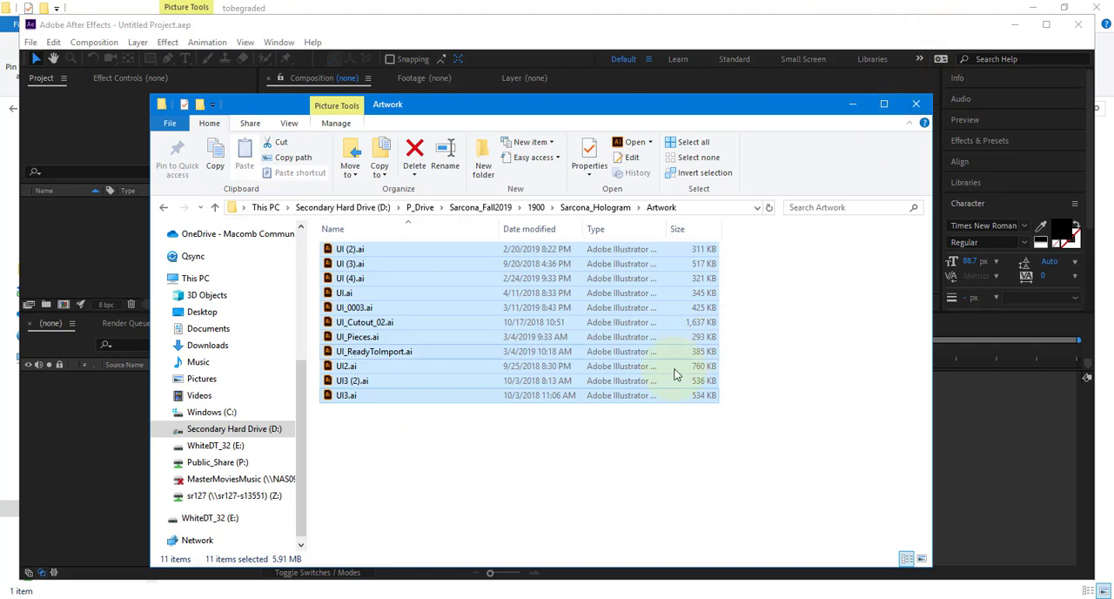
mouse_move(532, 470)
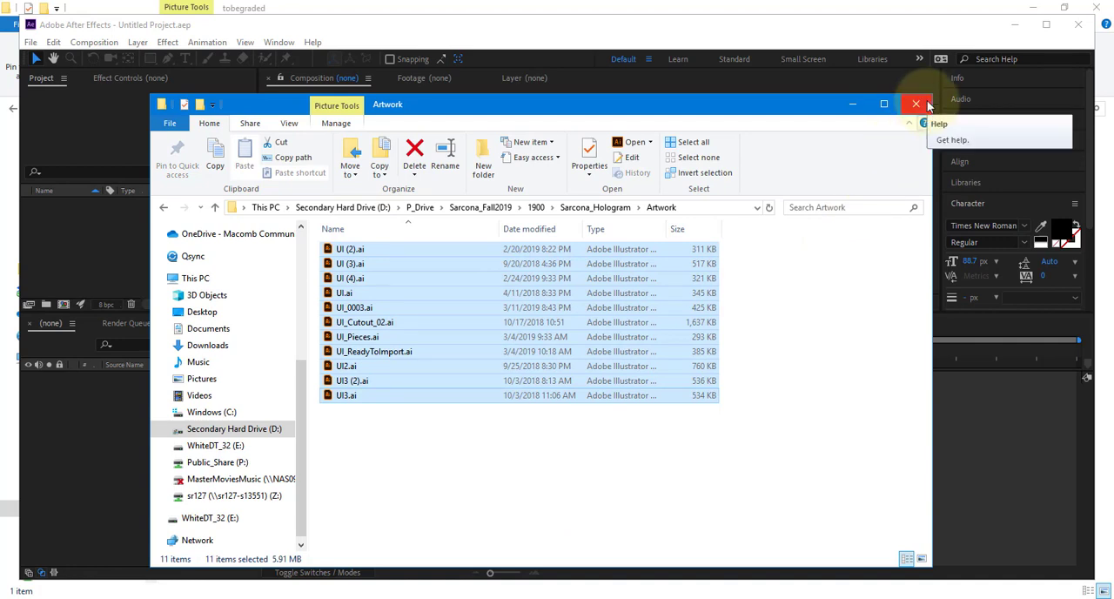
mouse_move(999, 106)
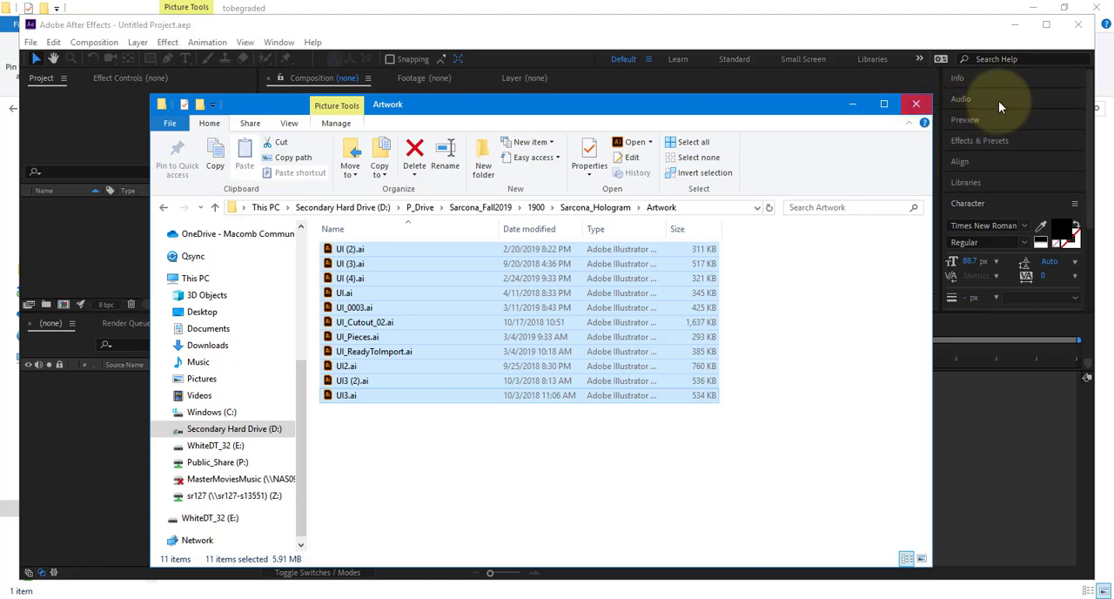
mouse_move(915, 104)
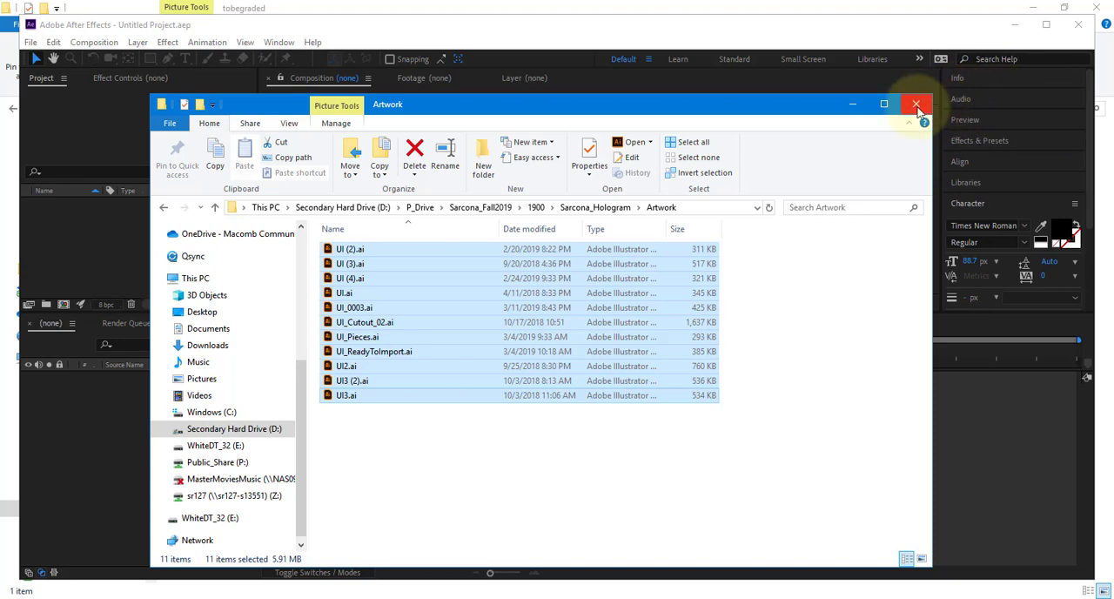
Close the Artwork folder window, leaving the After Effects project showing
left_click(916, 105)
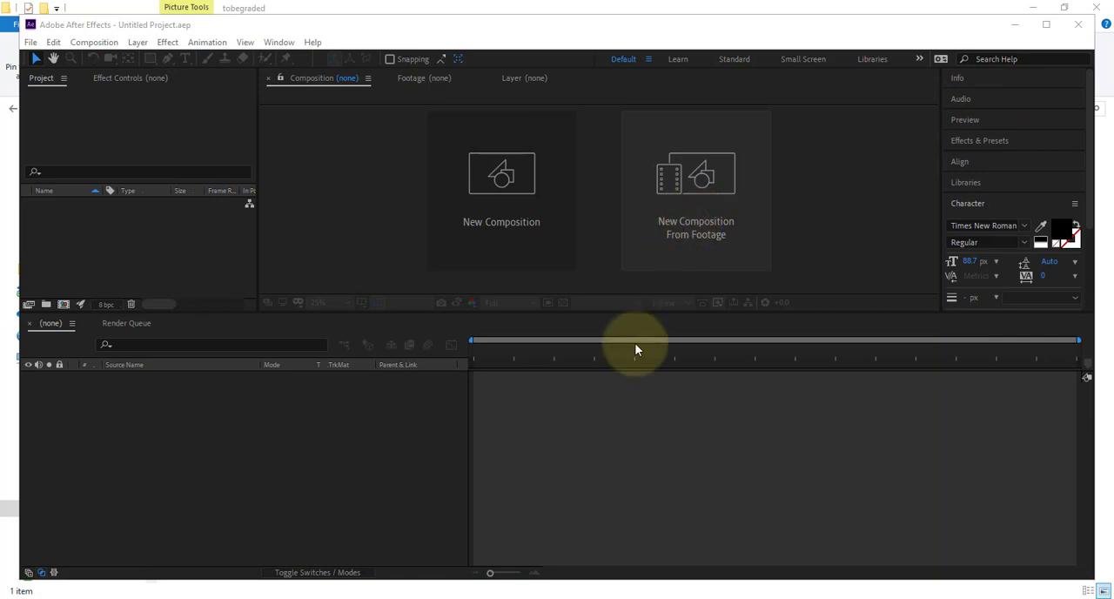
mouse_move(505, 456)
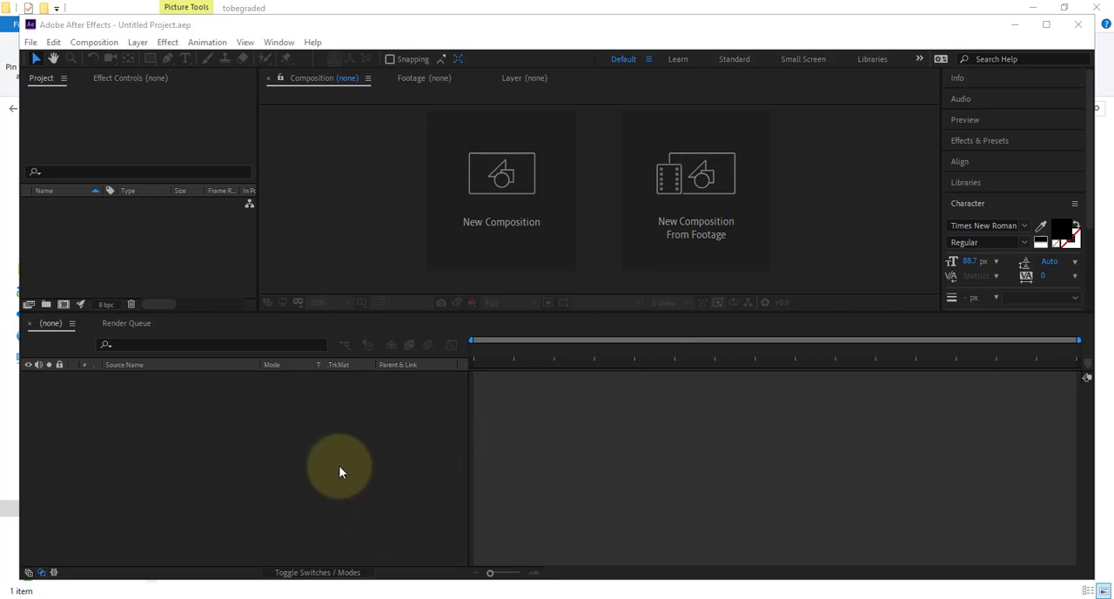
mouse_move(251, 463)
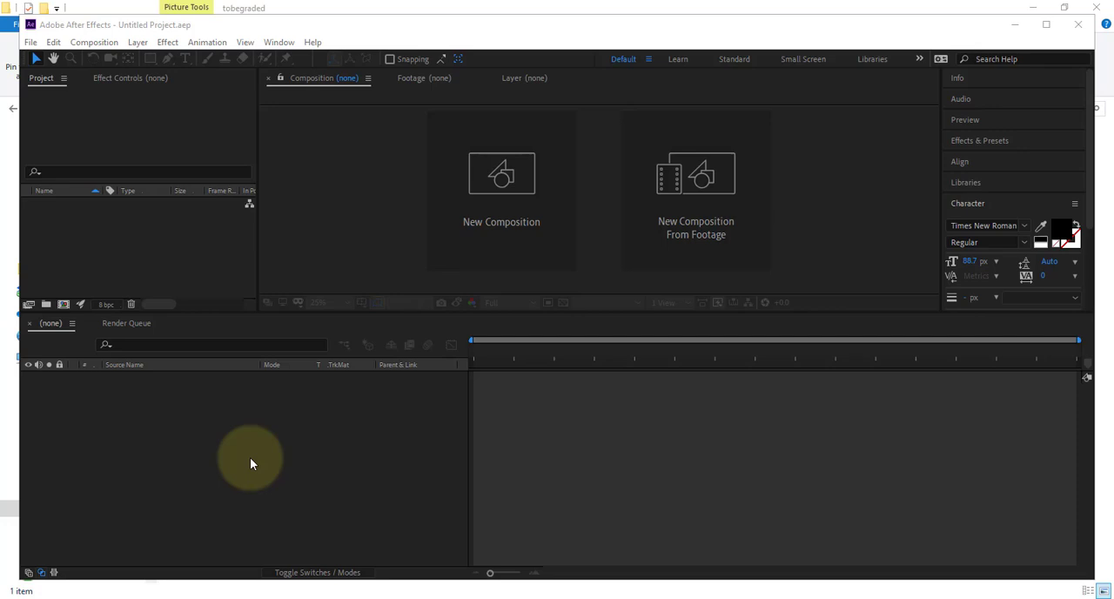
mouse_move(193, 578)
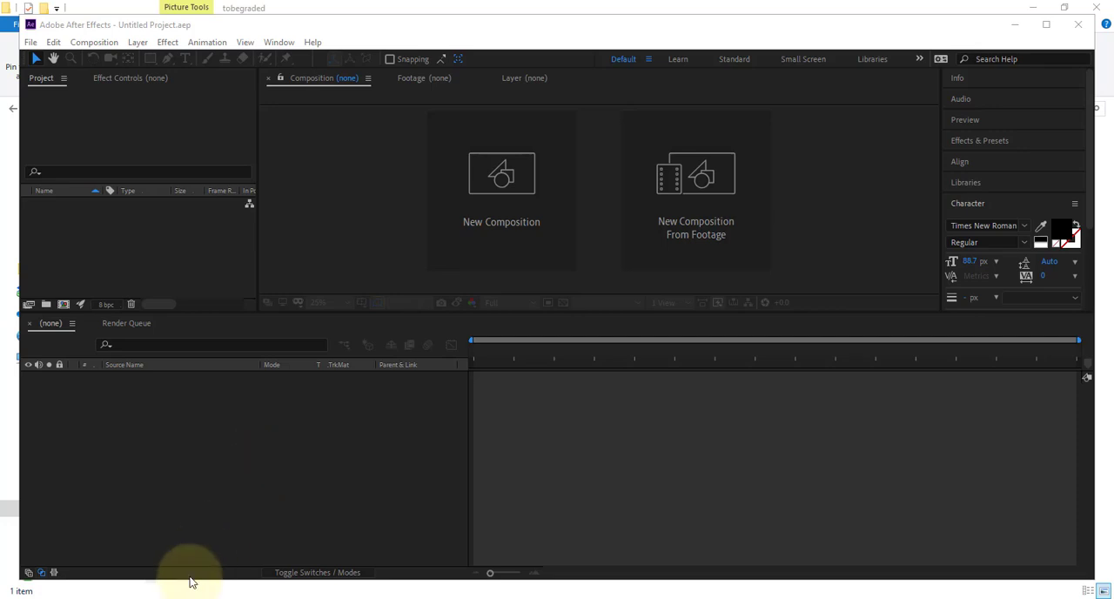
mouse_move(189, 581)
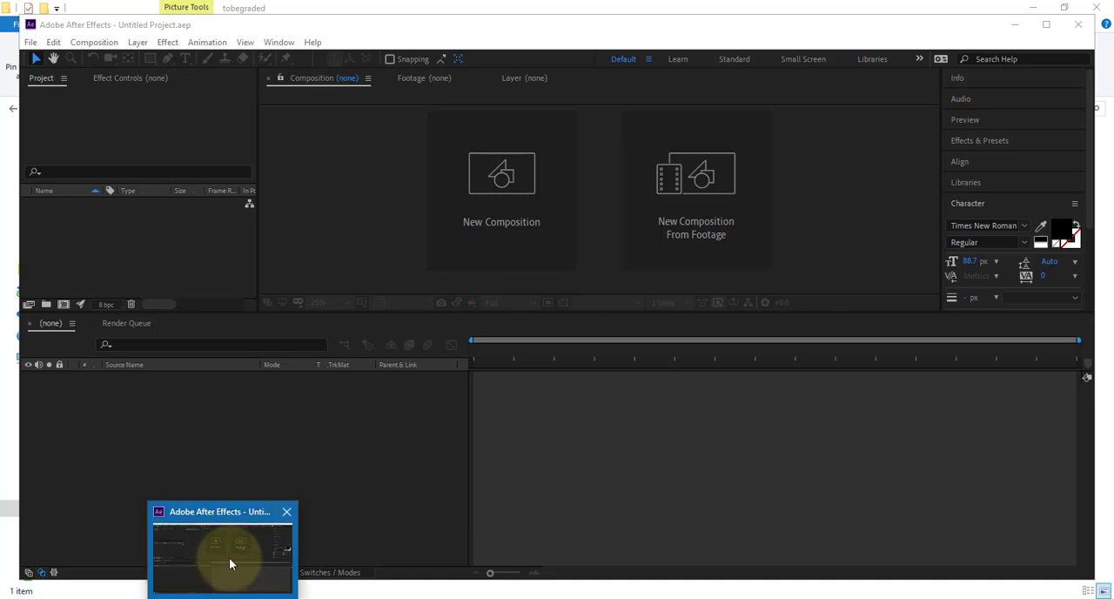
mouse_move(230, 561)
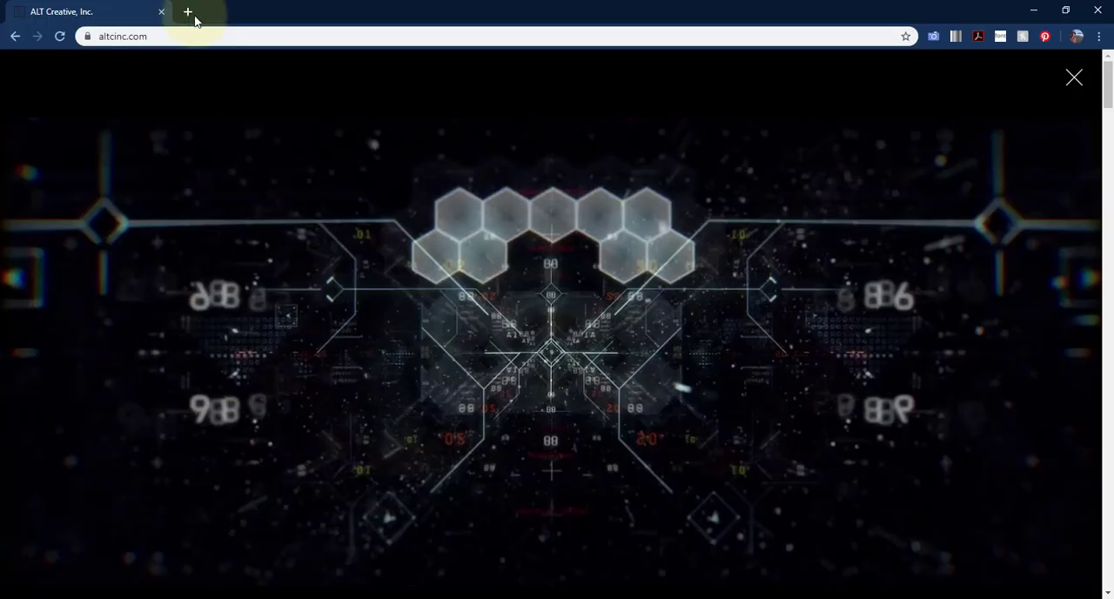
Search Google for "bits of code" in a new tab and visit the bitsofcode result
left_click(185, 10)
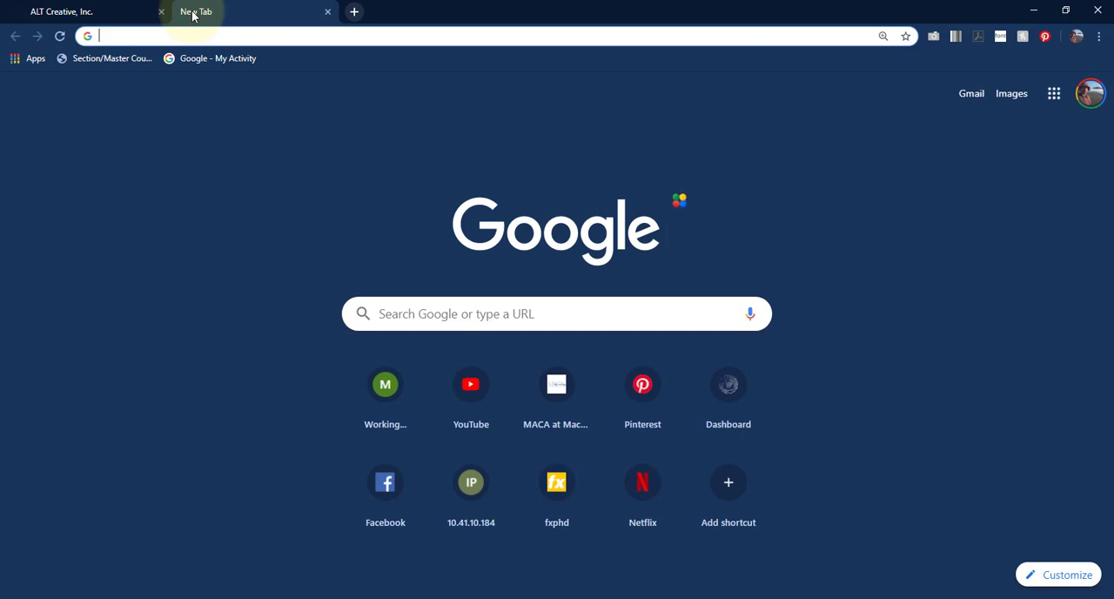
type("bits of code")
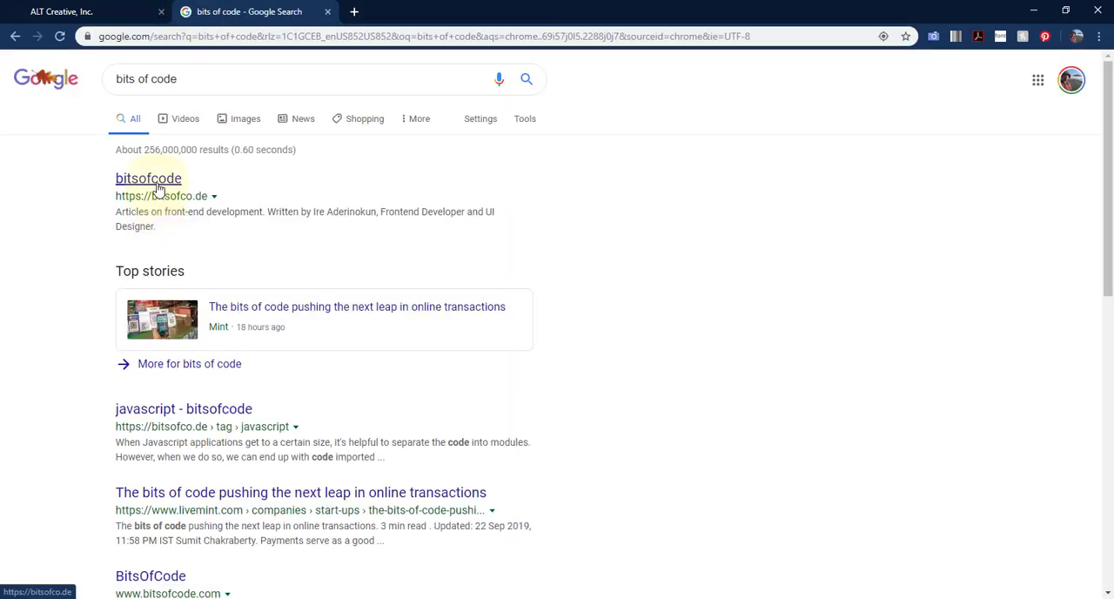
left_click(148, 177)
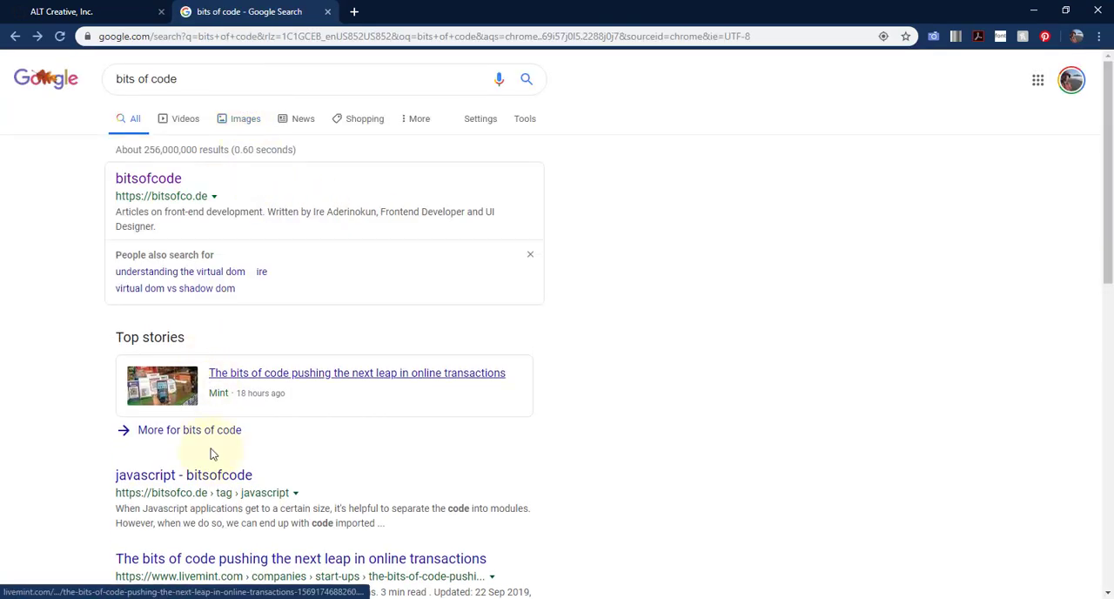
Change the search query to "examples of programs"
left_click(177, 473)
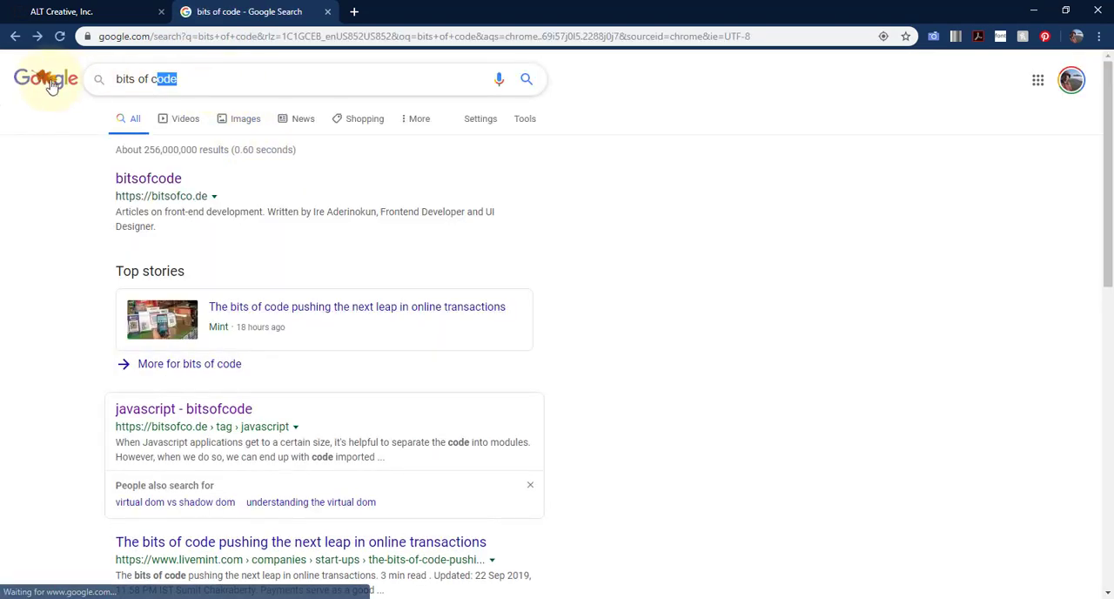
type("examples of programs")
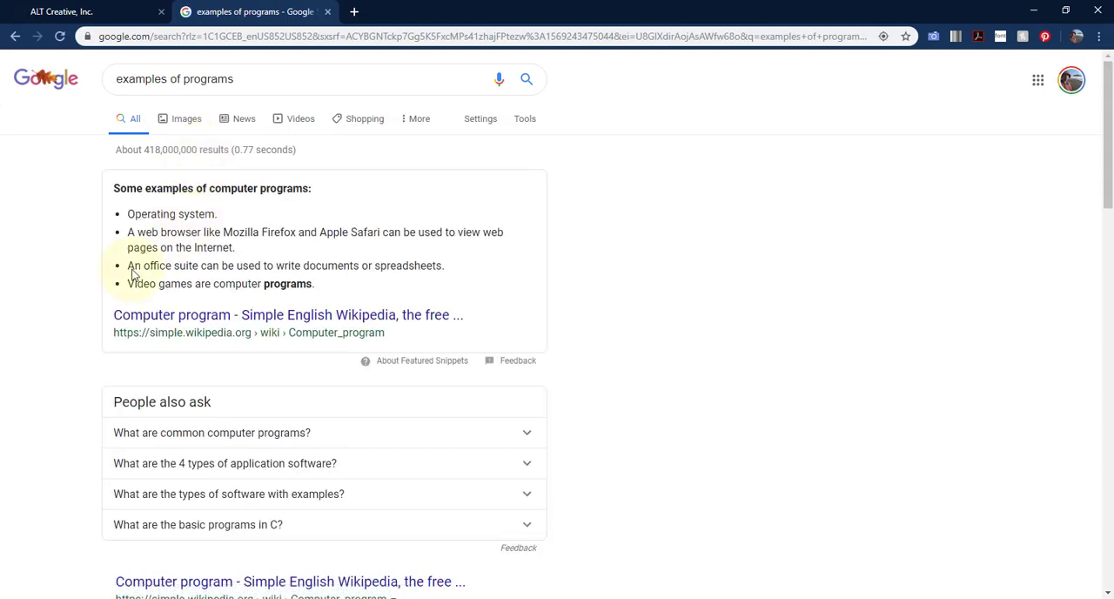
Show image results for programs code and preview the green-text C runtime code image
left_click(186, 119)
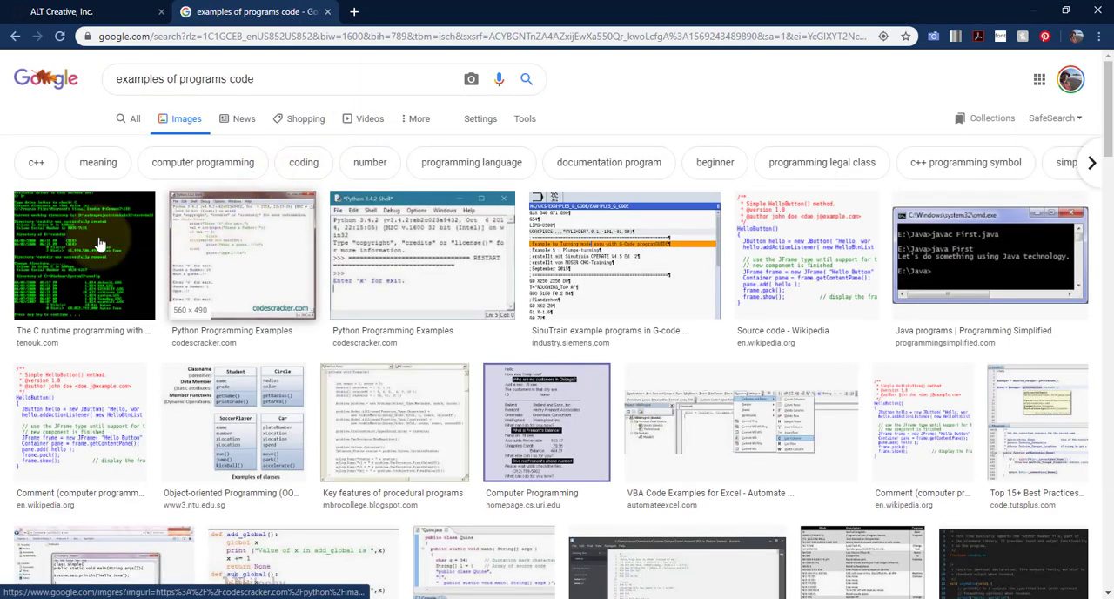
left_click(83, 252)
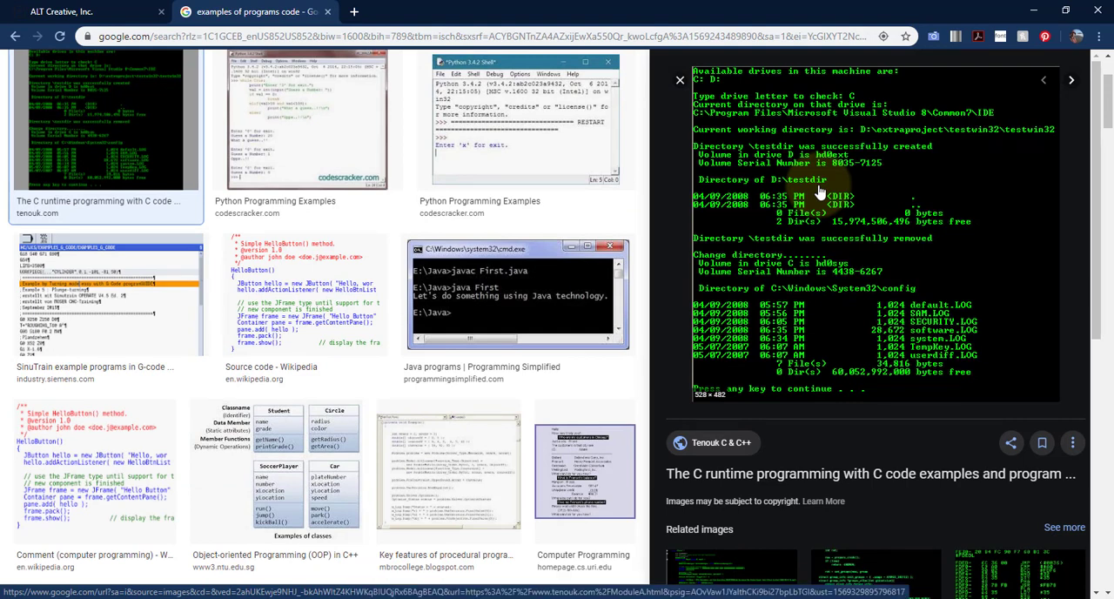
mouse_move(798, 62)
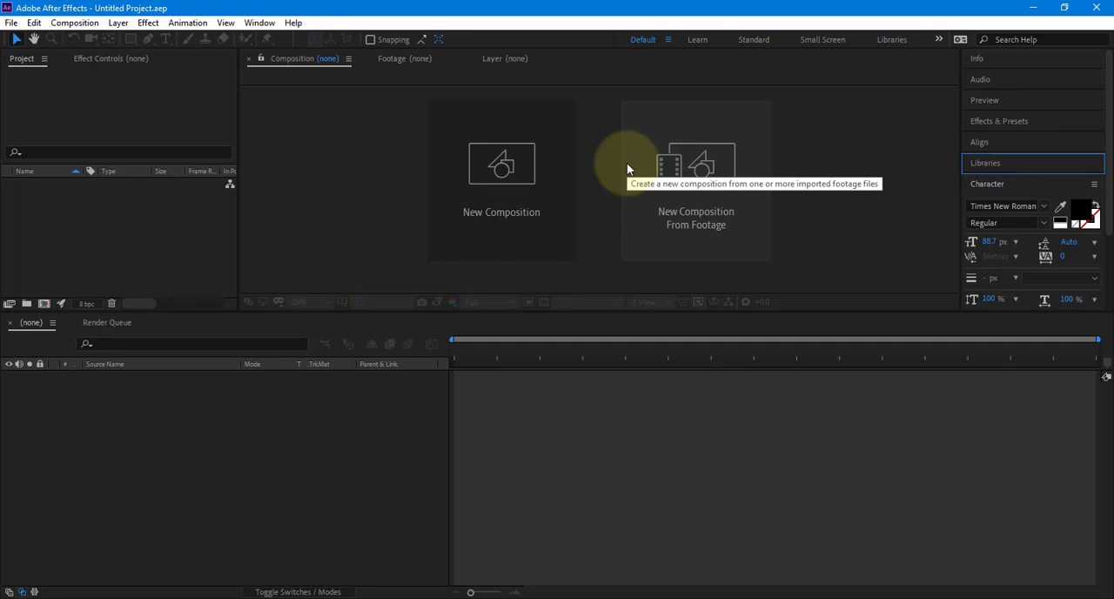
mouse_move(630, 167)
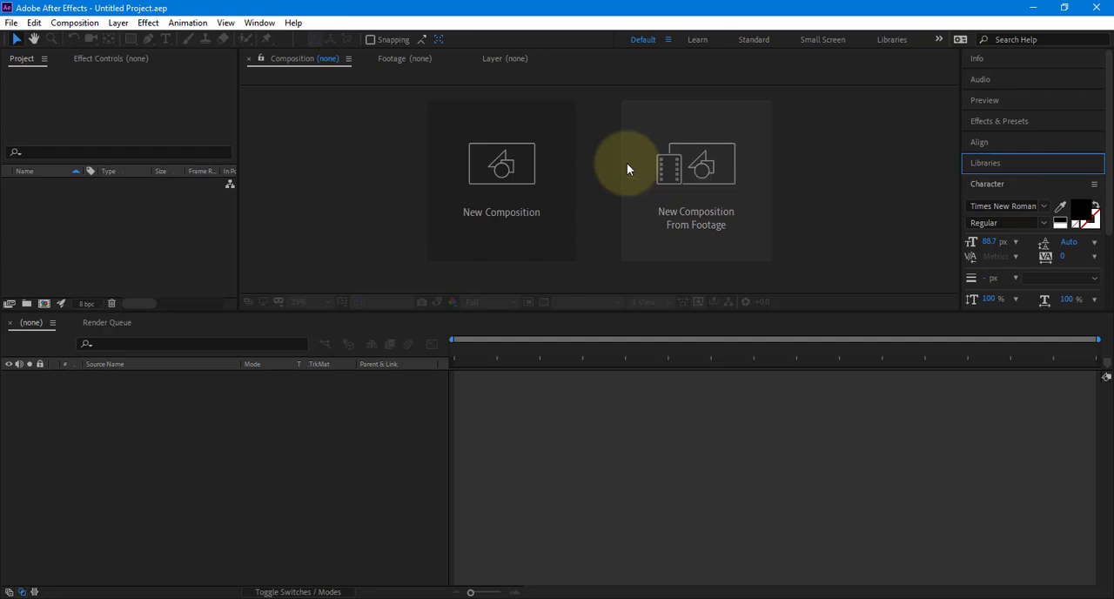